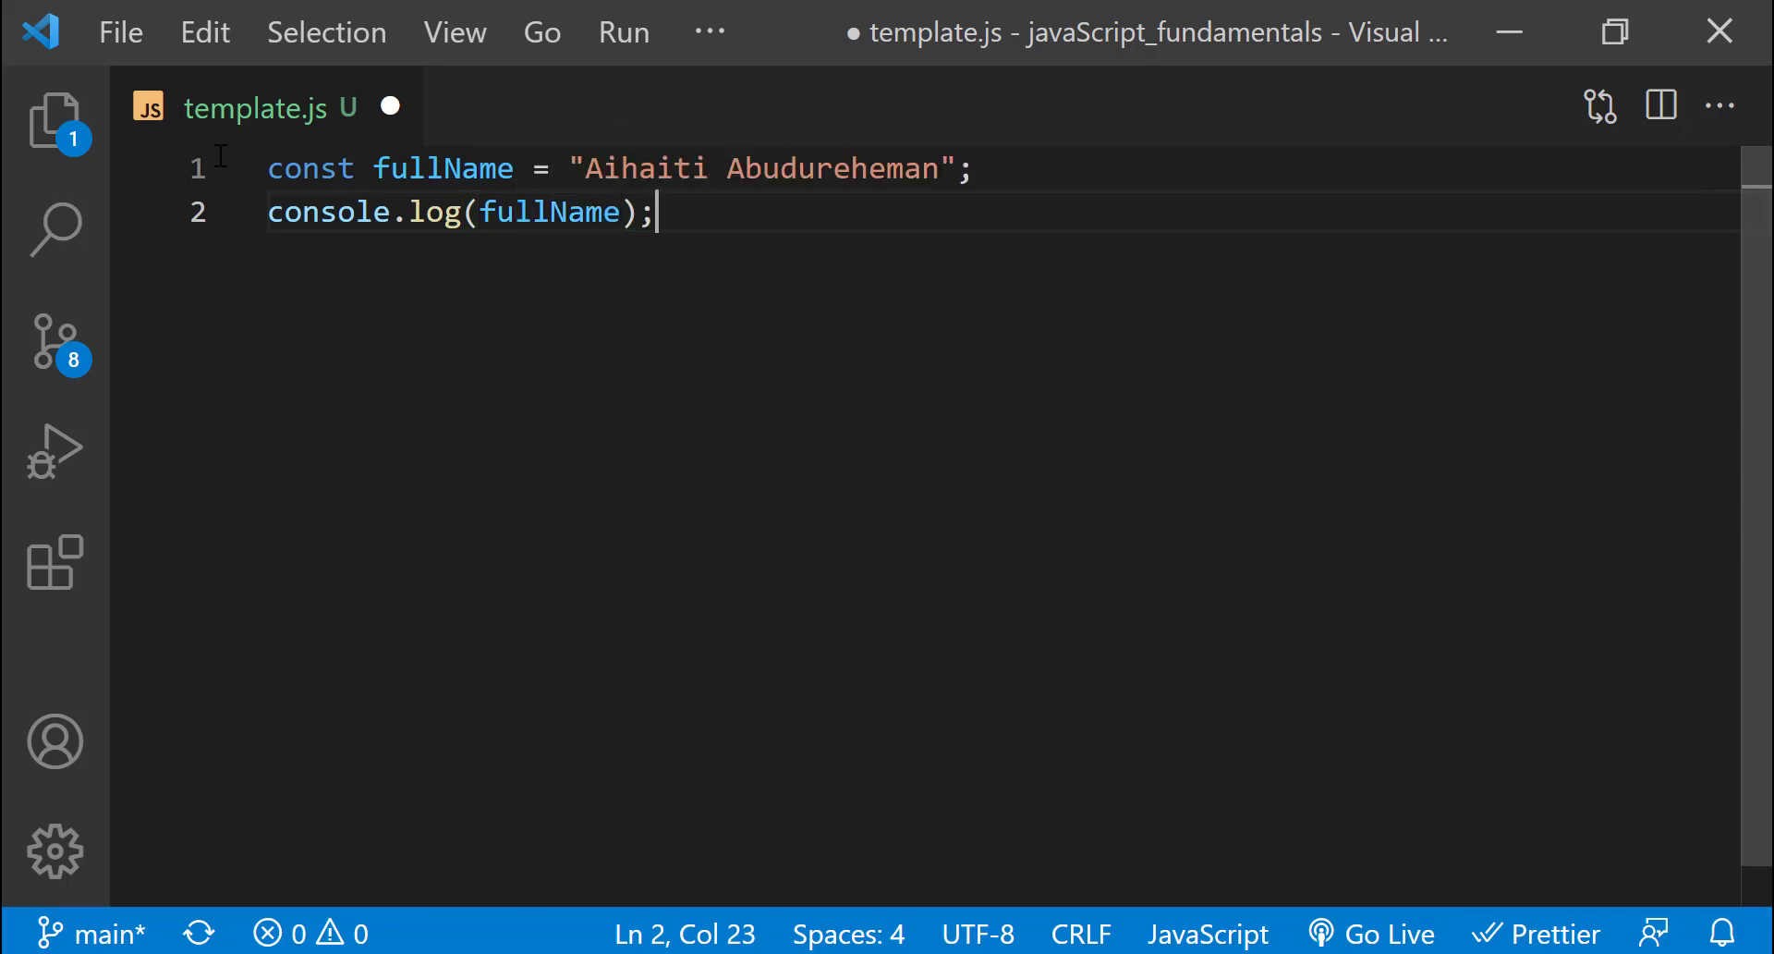
Add const topic = "JavaScript Variables"; and alert it on a fresh line in template.js
{"action": "key", "text": "enter"}
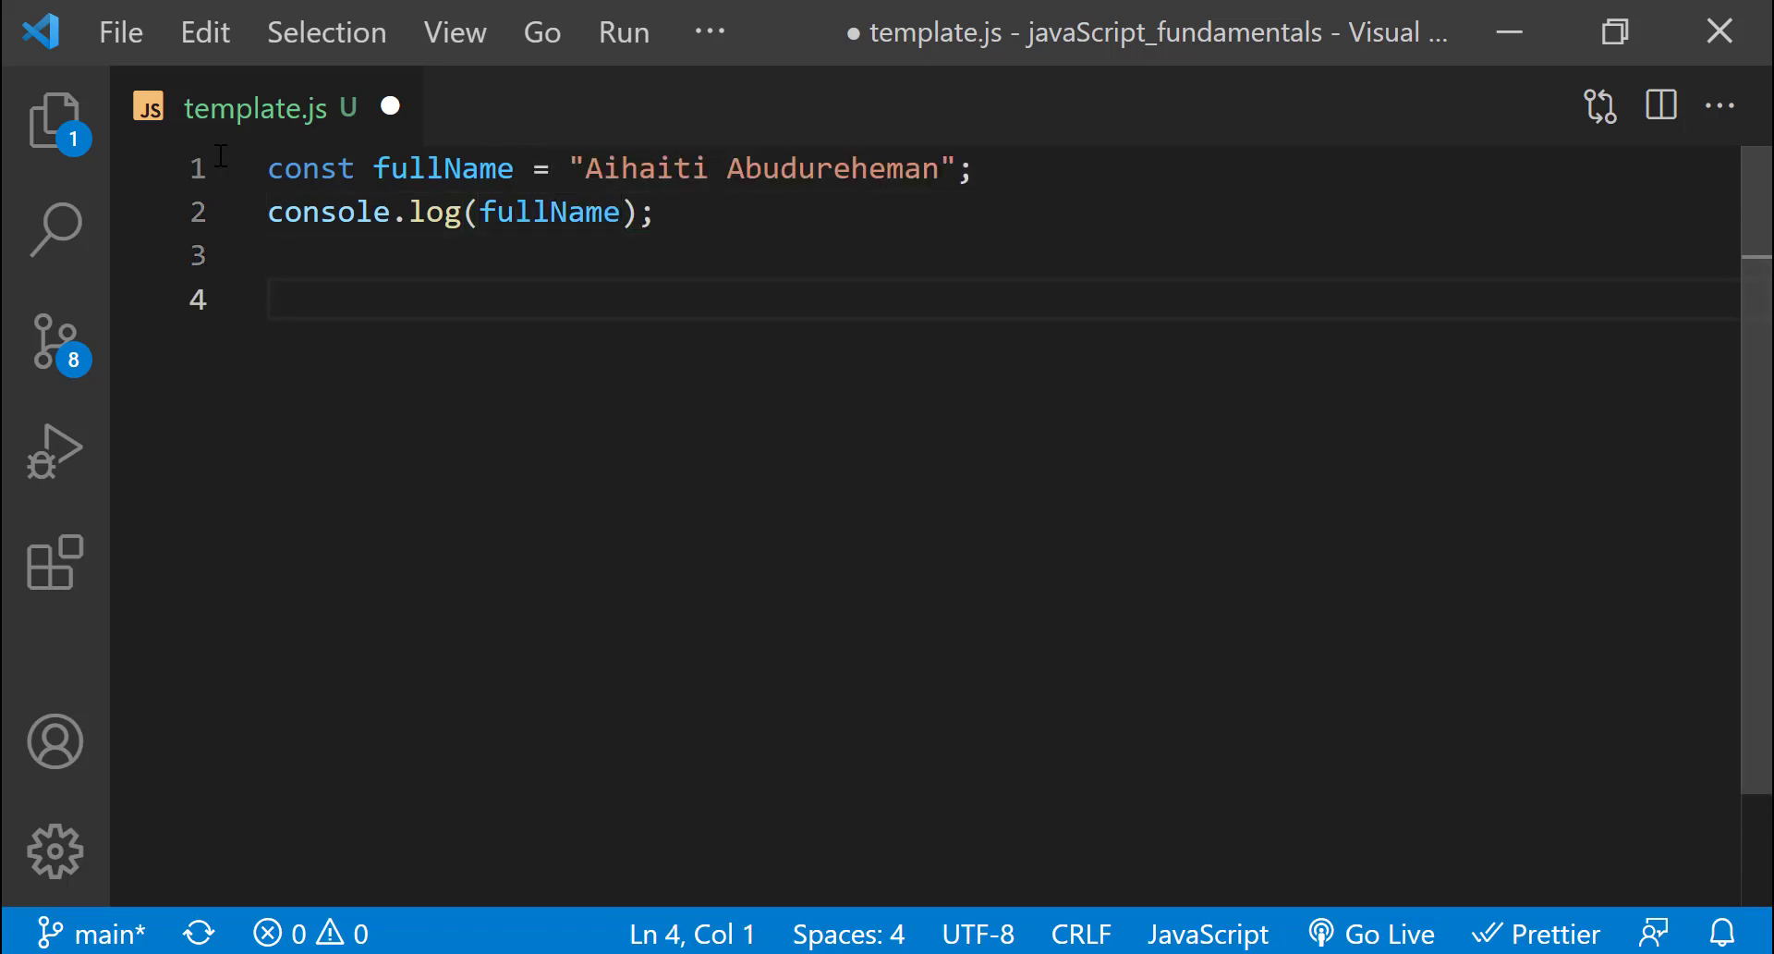
{"action": "type", "text": "const to"}
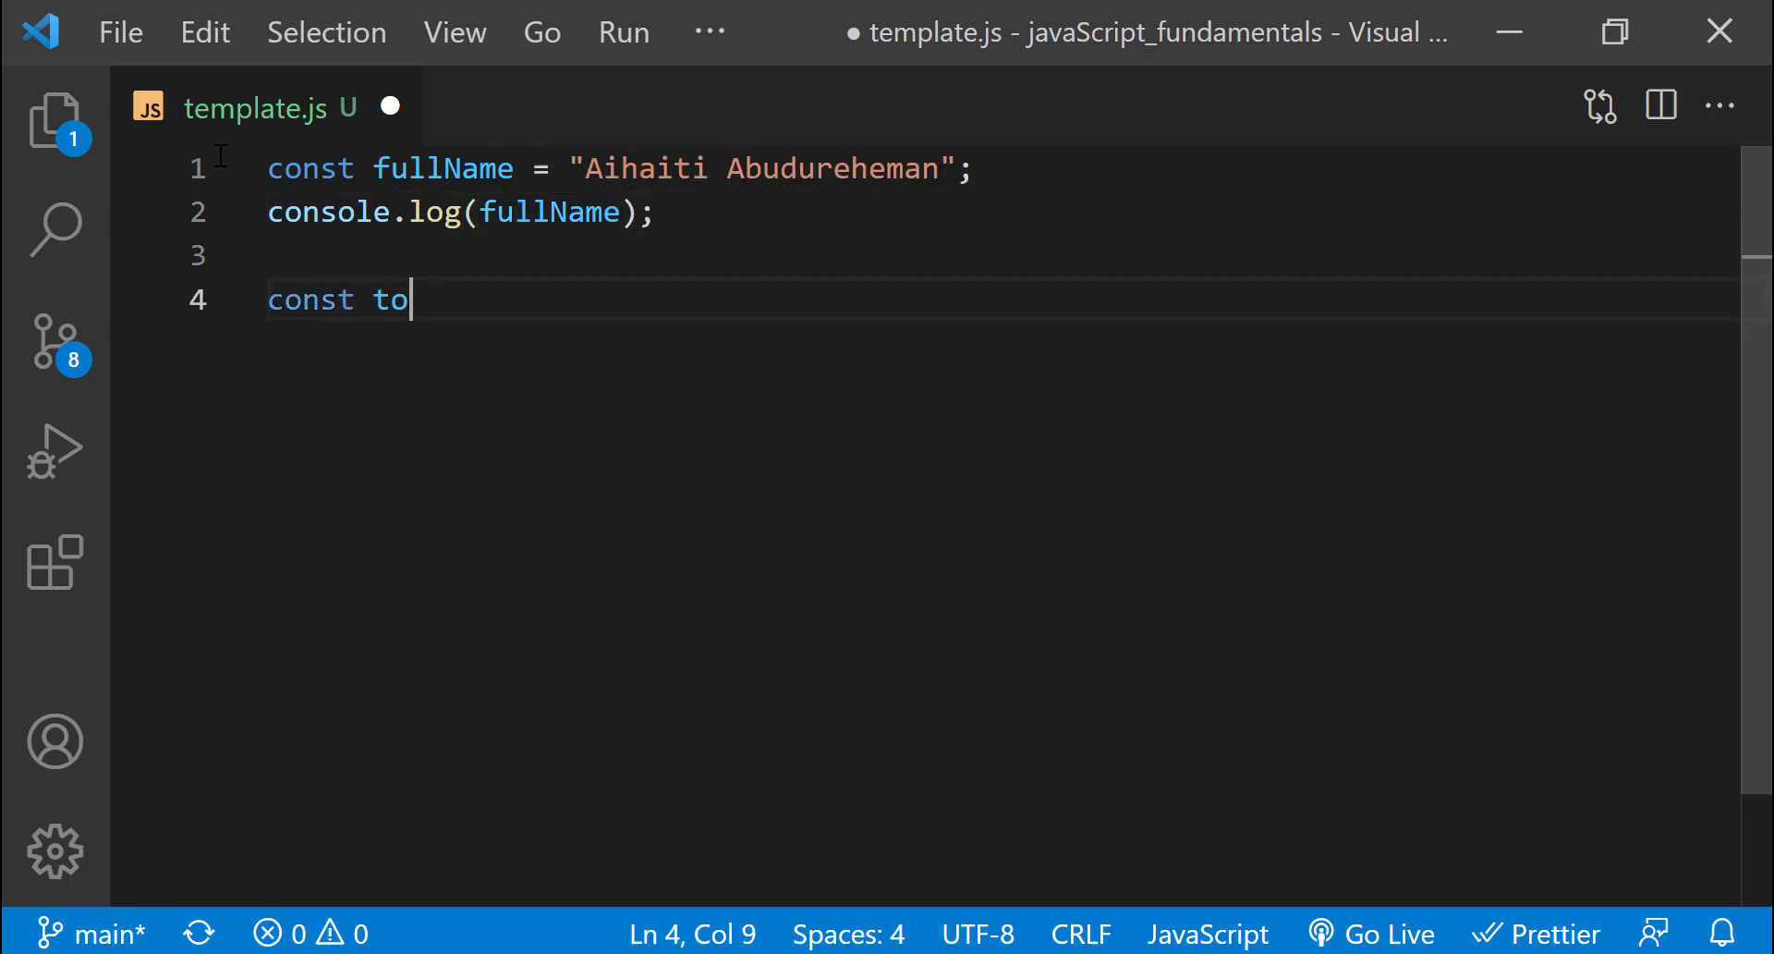
{"action": "type", "text": "pic = \"JavaScript\""}
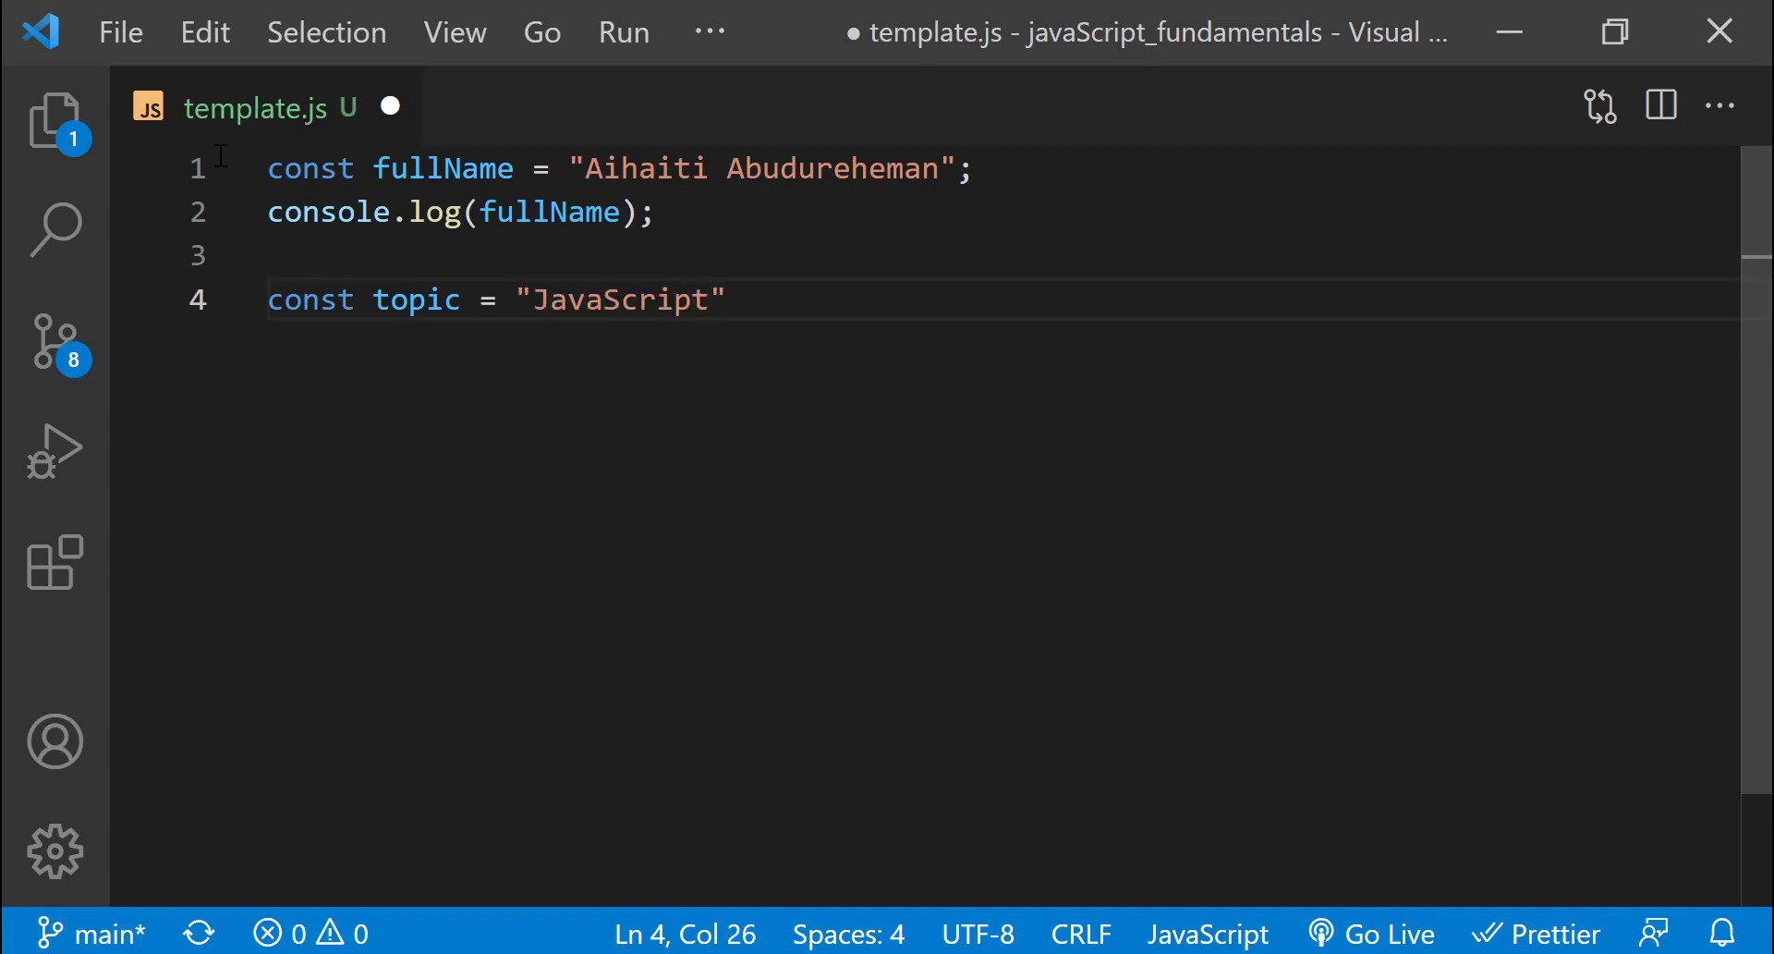
{"action": "type", "text": "Variables\";"}
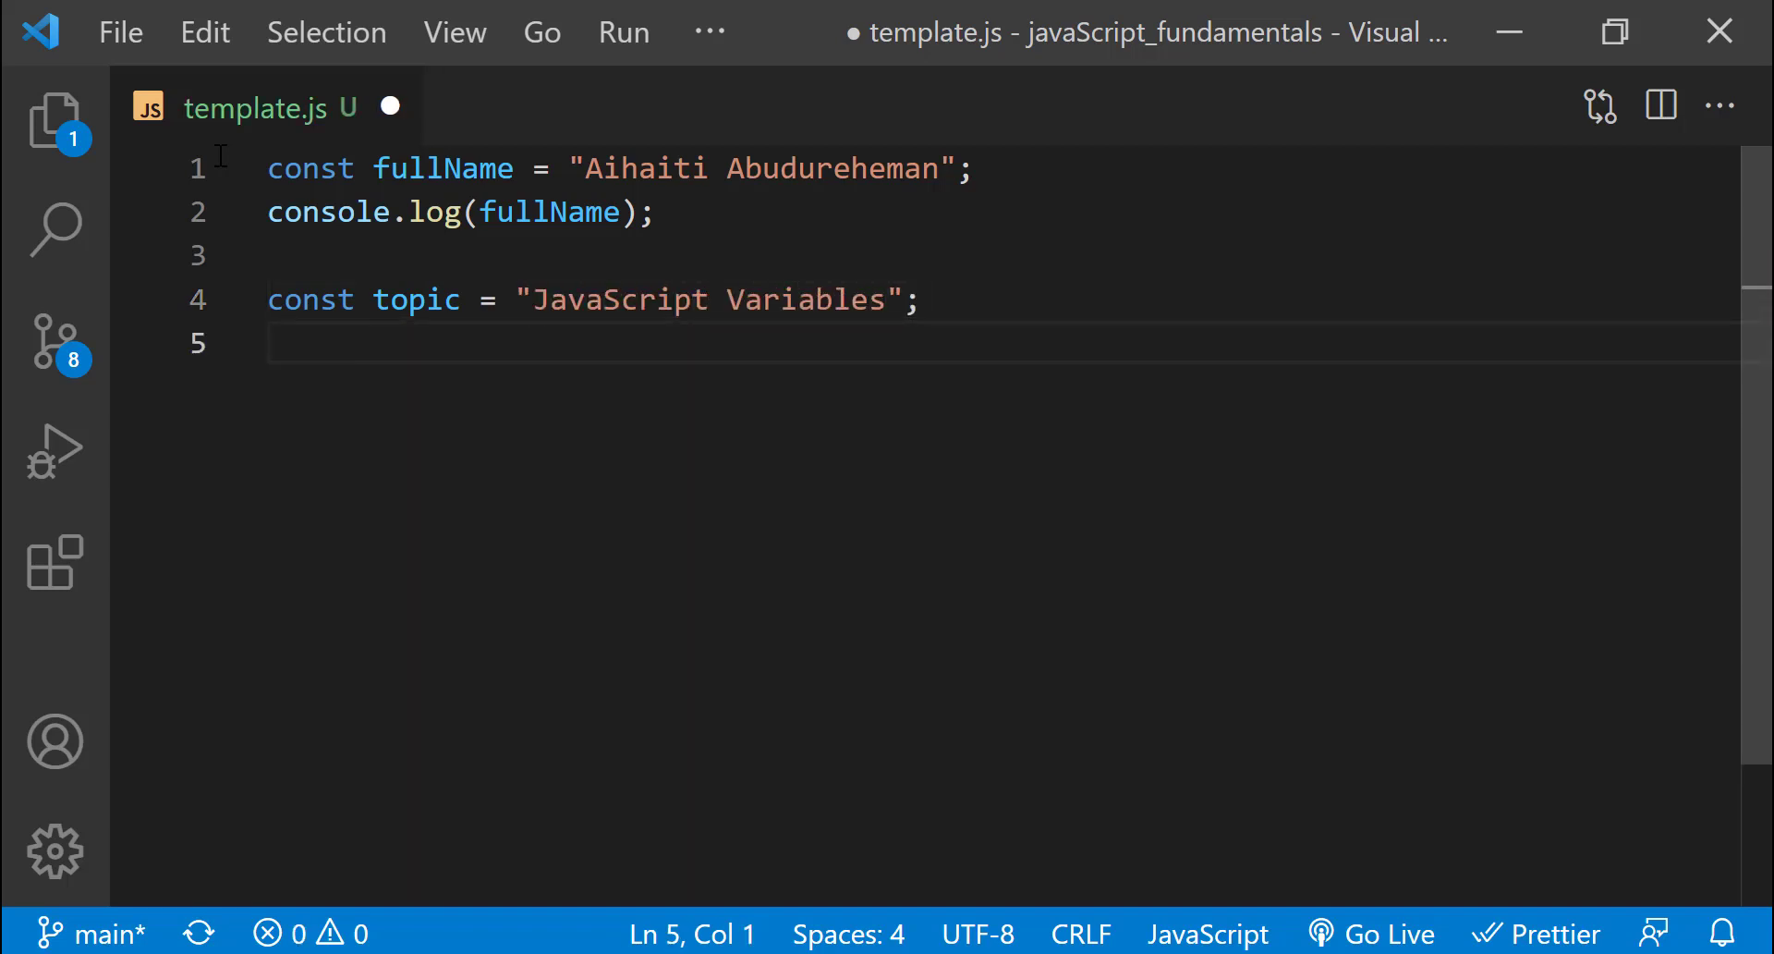
{"action": "type", "text": "alert(topic);"}
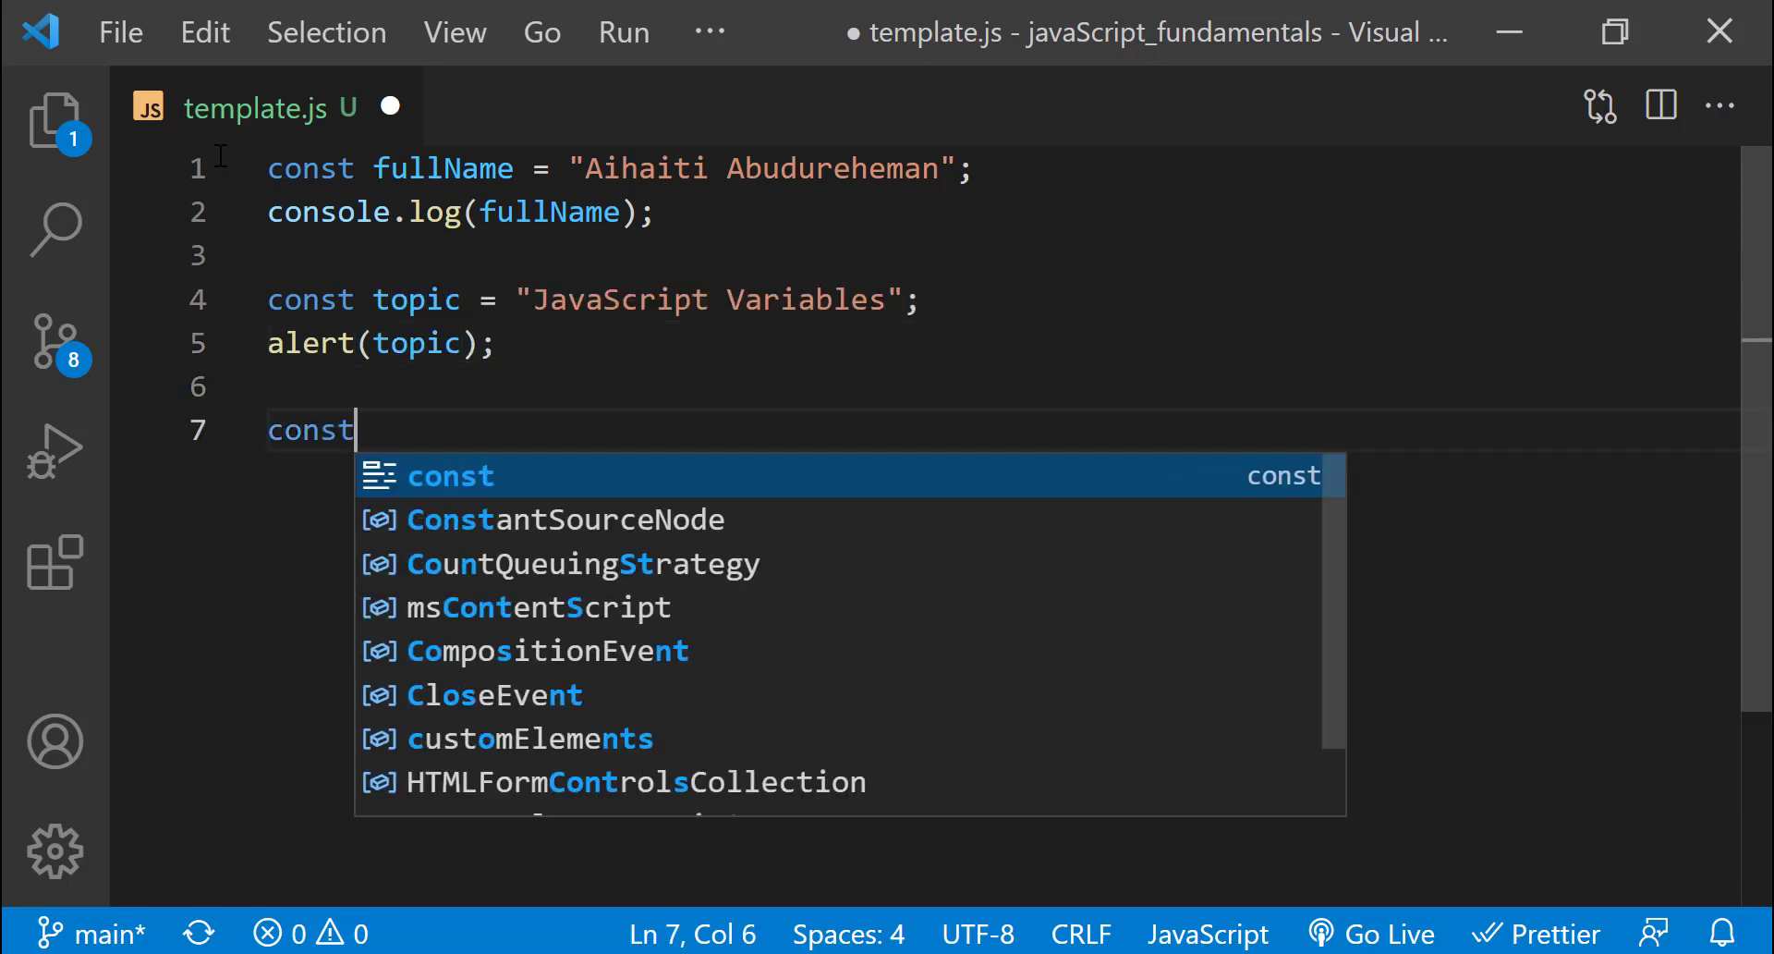
Add const ages = 36; and write ages to the page with document.write
{"action": "type", "text": "ag"}
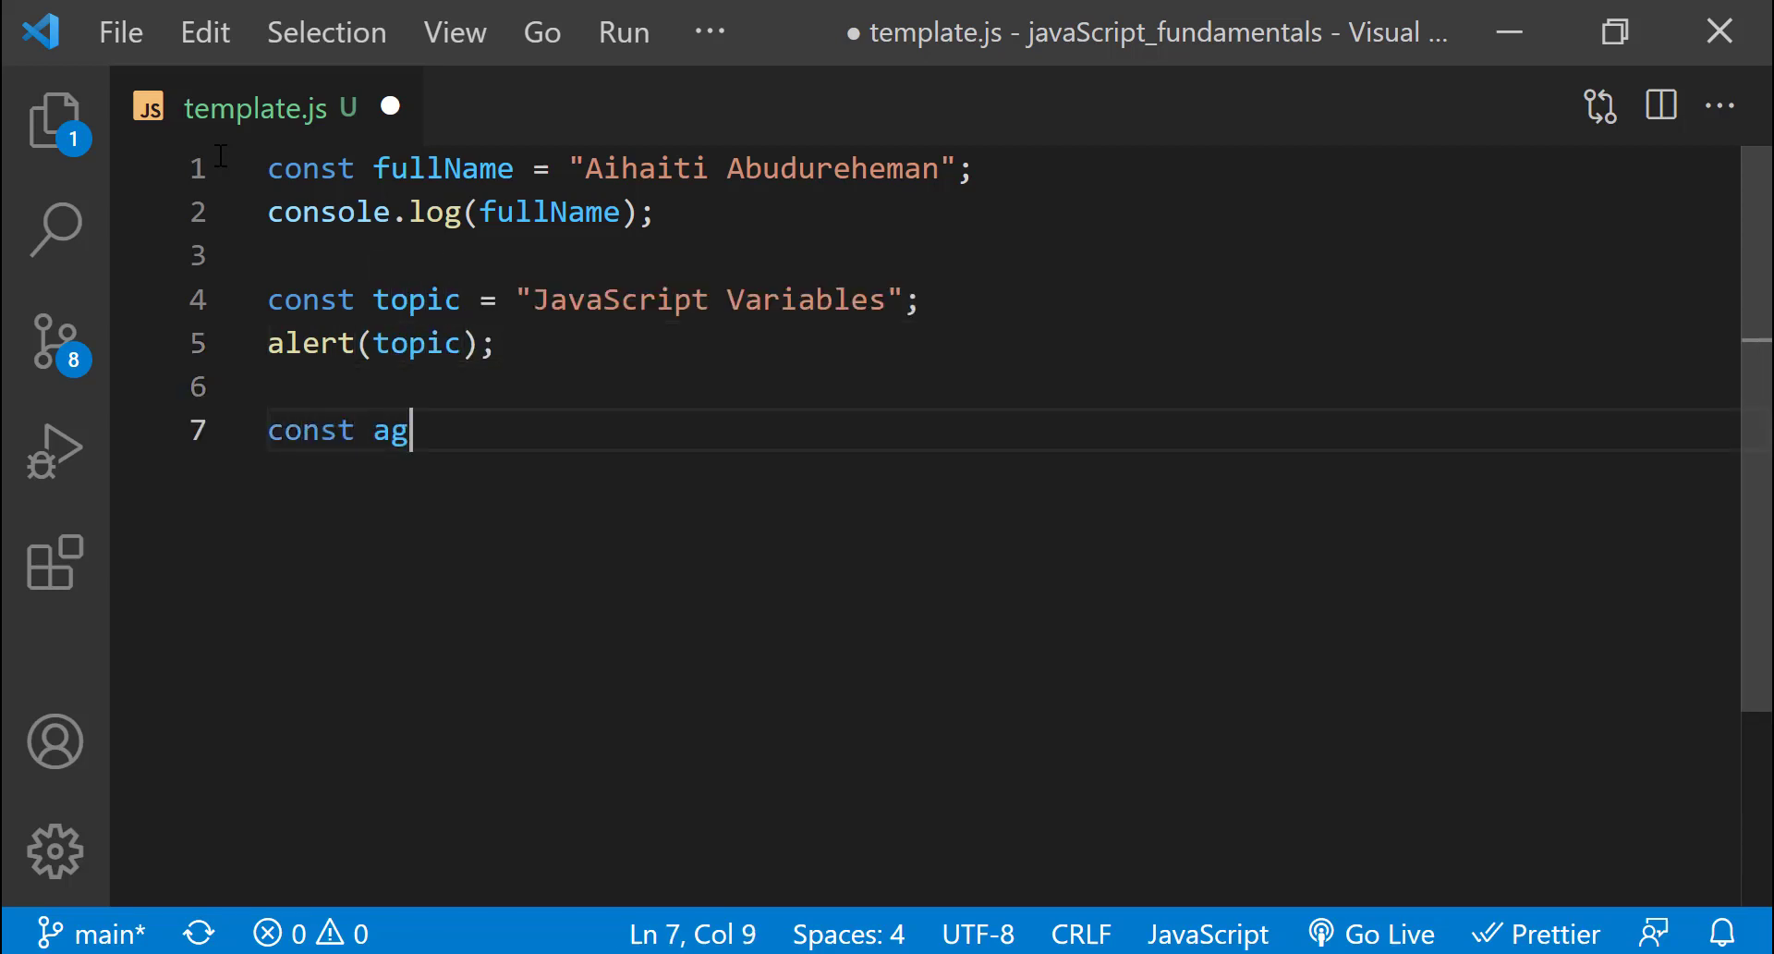
{"action": "type", "text": "es = 36;"}
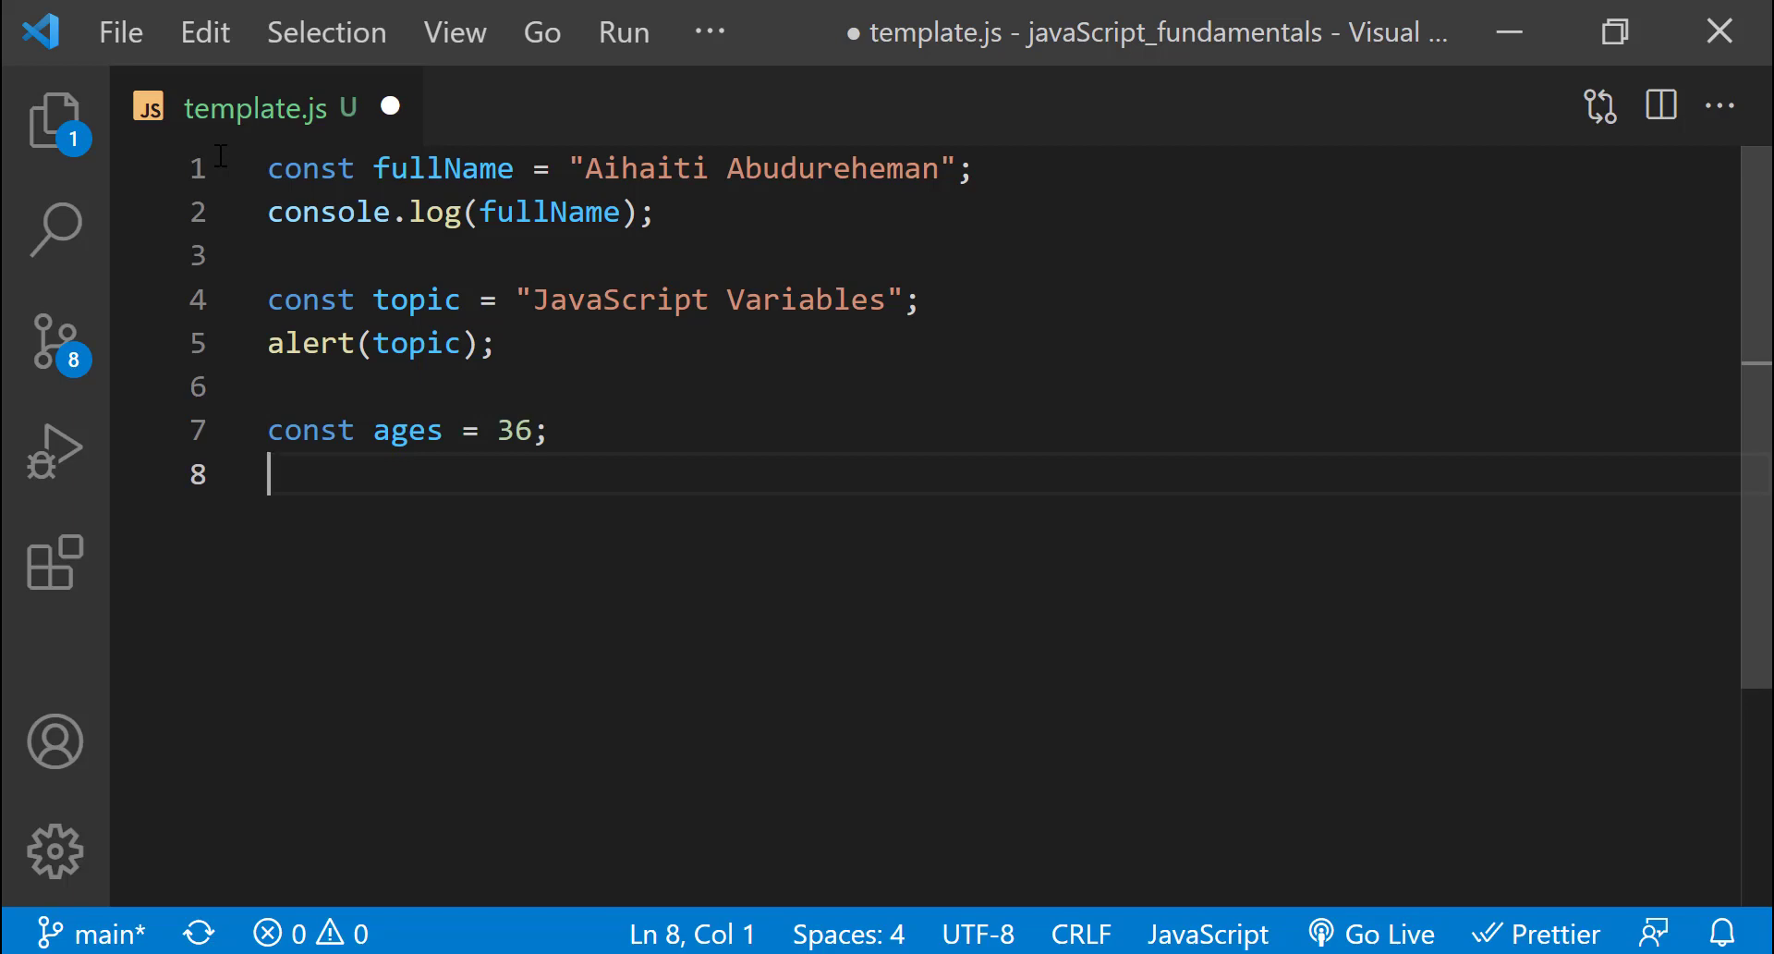
{"action": "type", "text": "document.write(ages"}
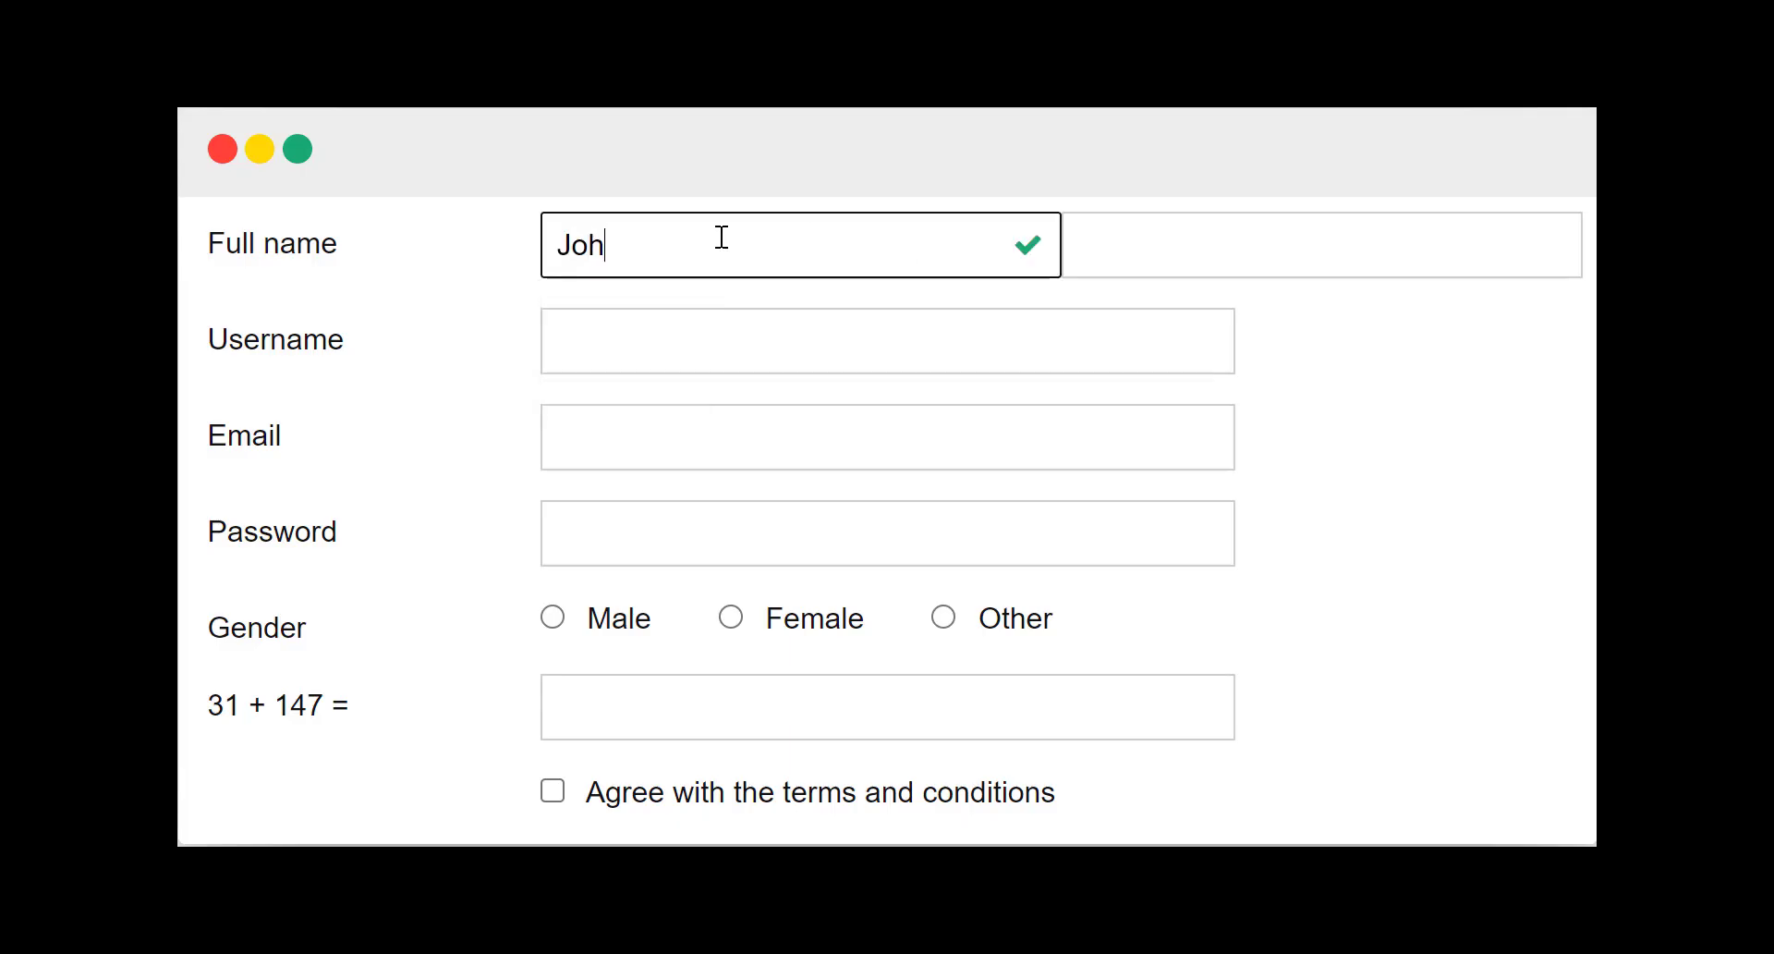
{"action": "type", "text": "Smith"}
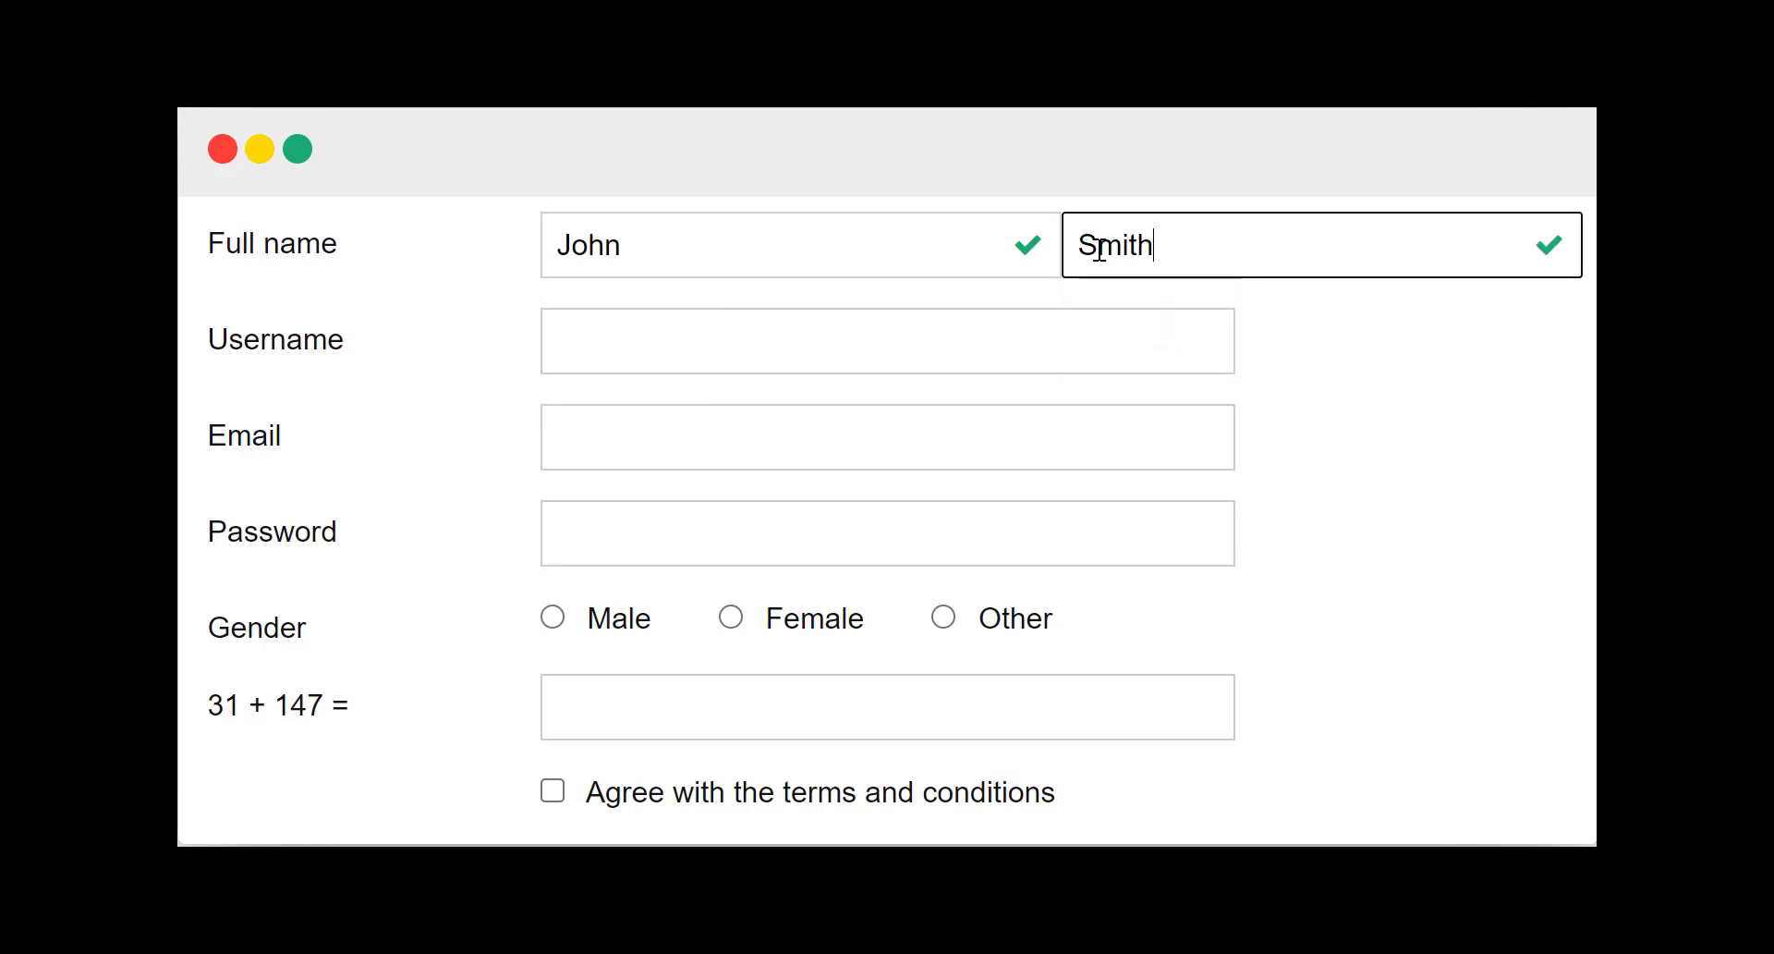
{"action": "type", "text": "JH"}
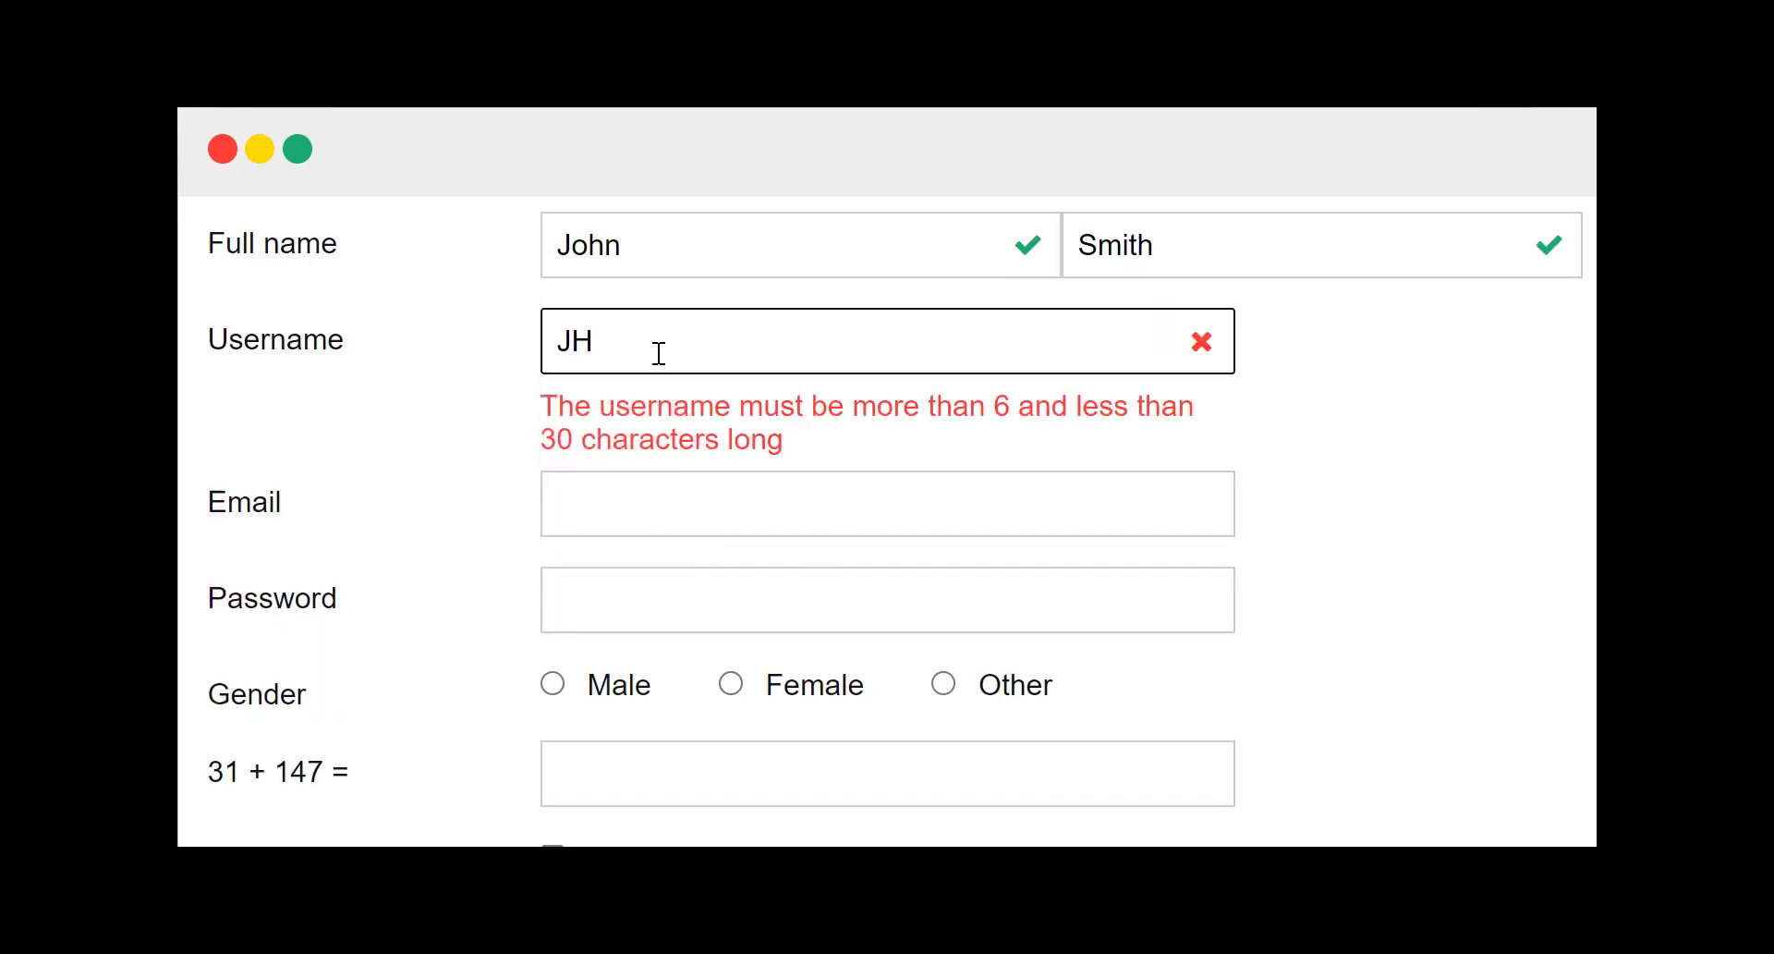
{"action": "type", "text": "Smith"}
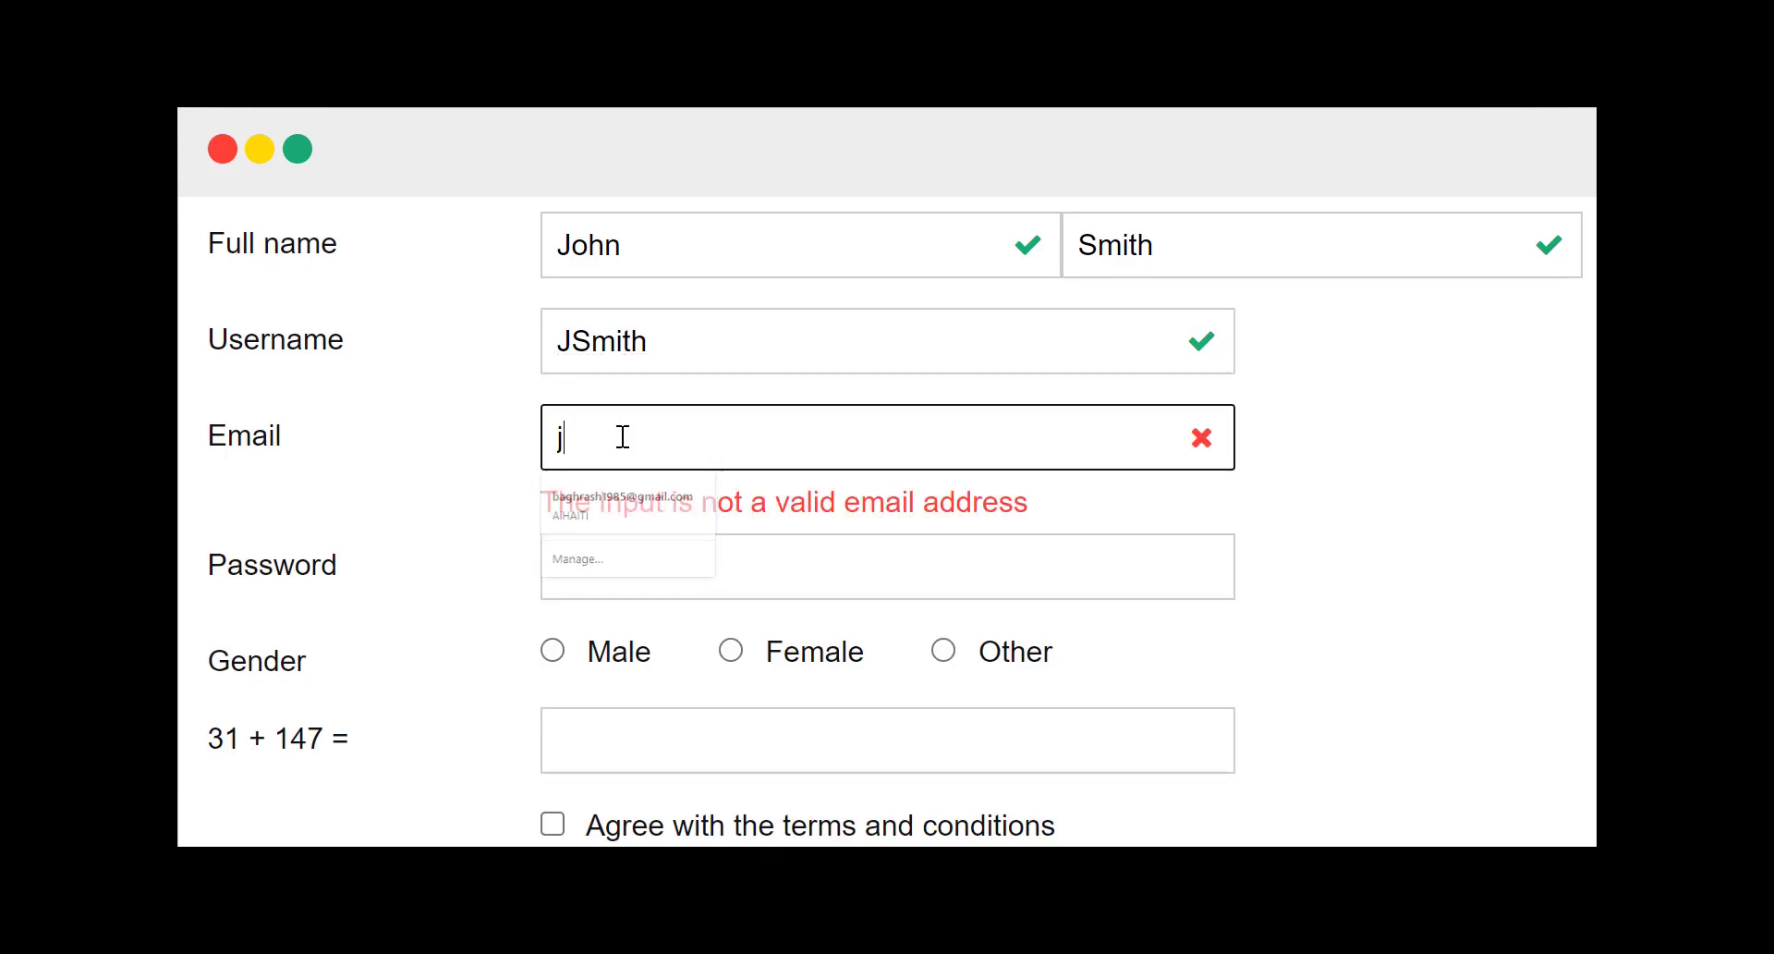
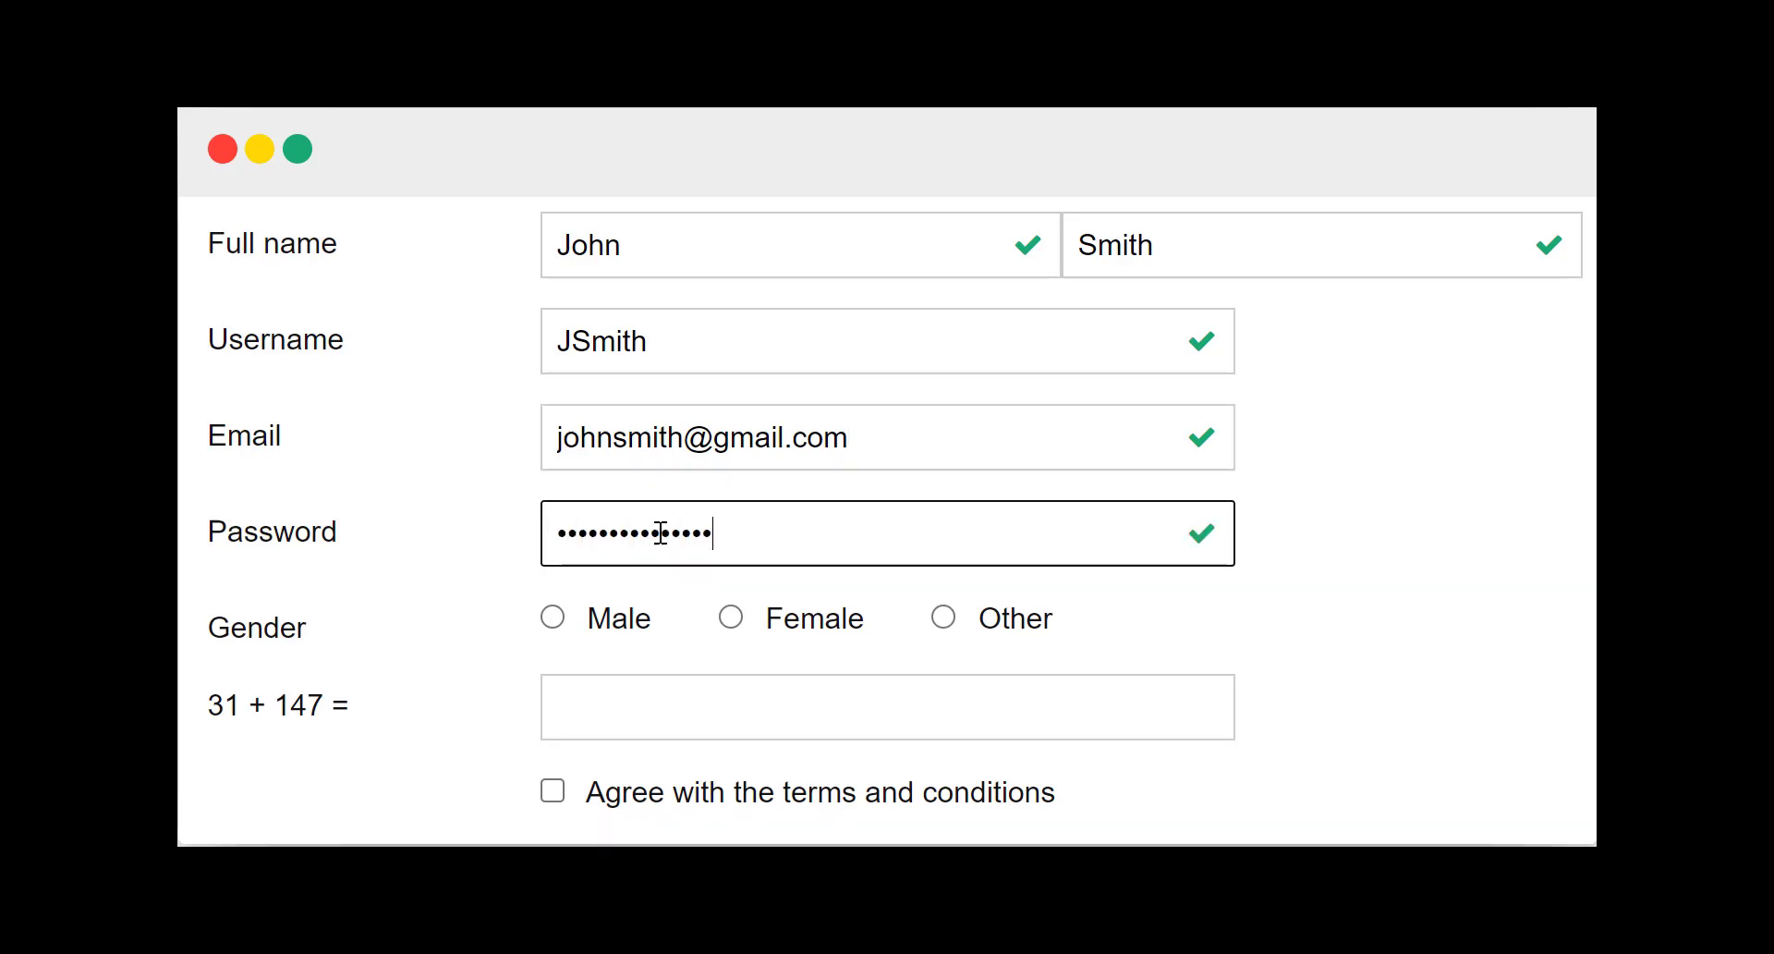
Choose Male as gender and enter 178 as the sum answer
{"action": "left_click", "coordinate": [553, 617]}
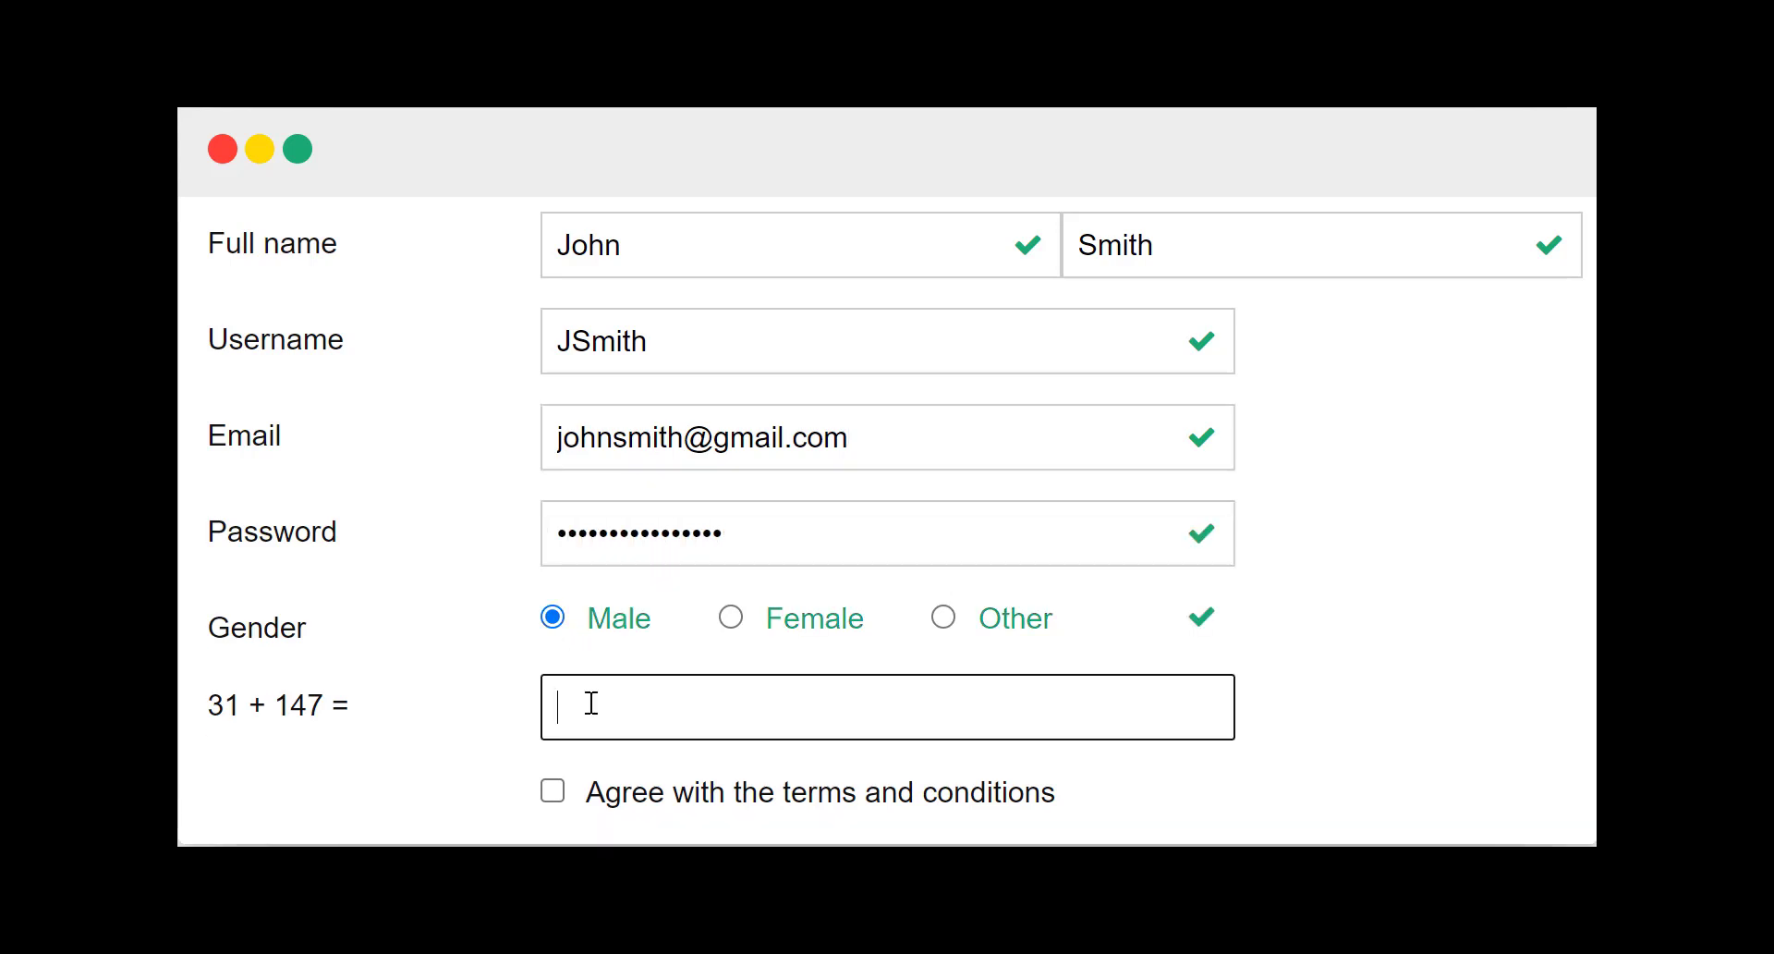
{"action": "type", "text": "178"}
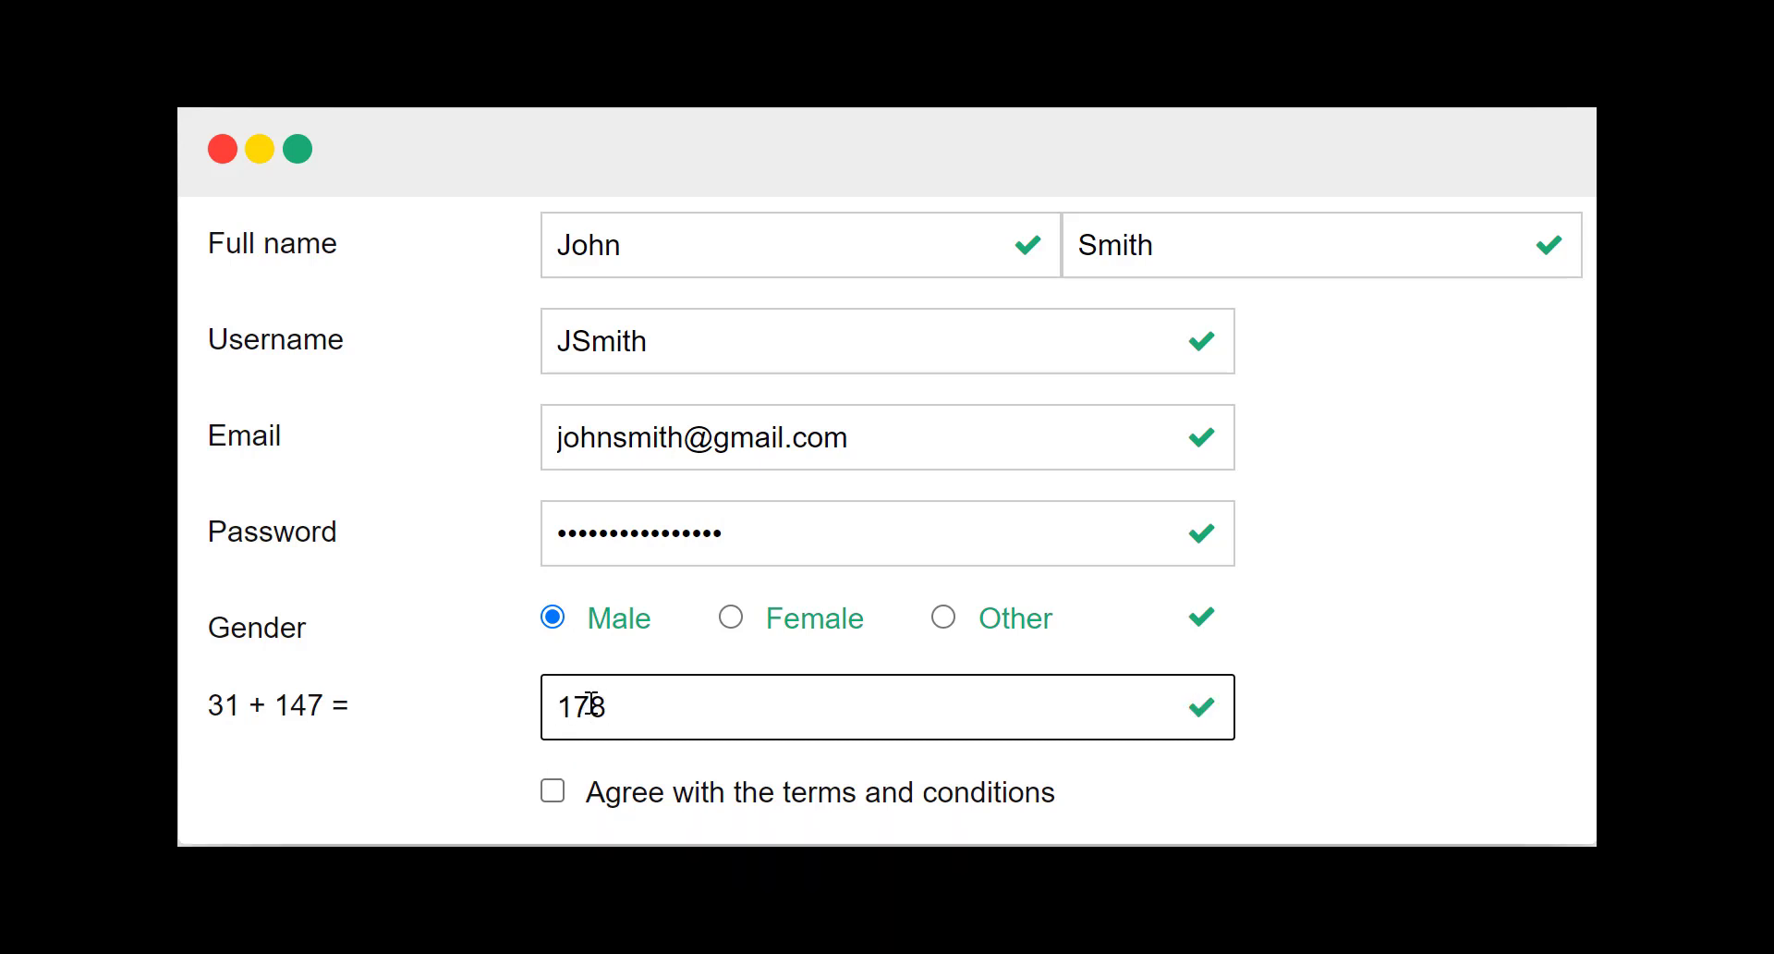
{"action": "left_click", "coordinate": [552, 789]}
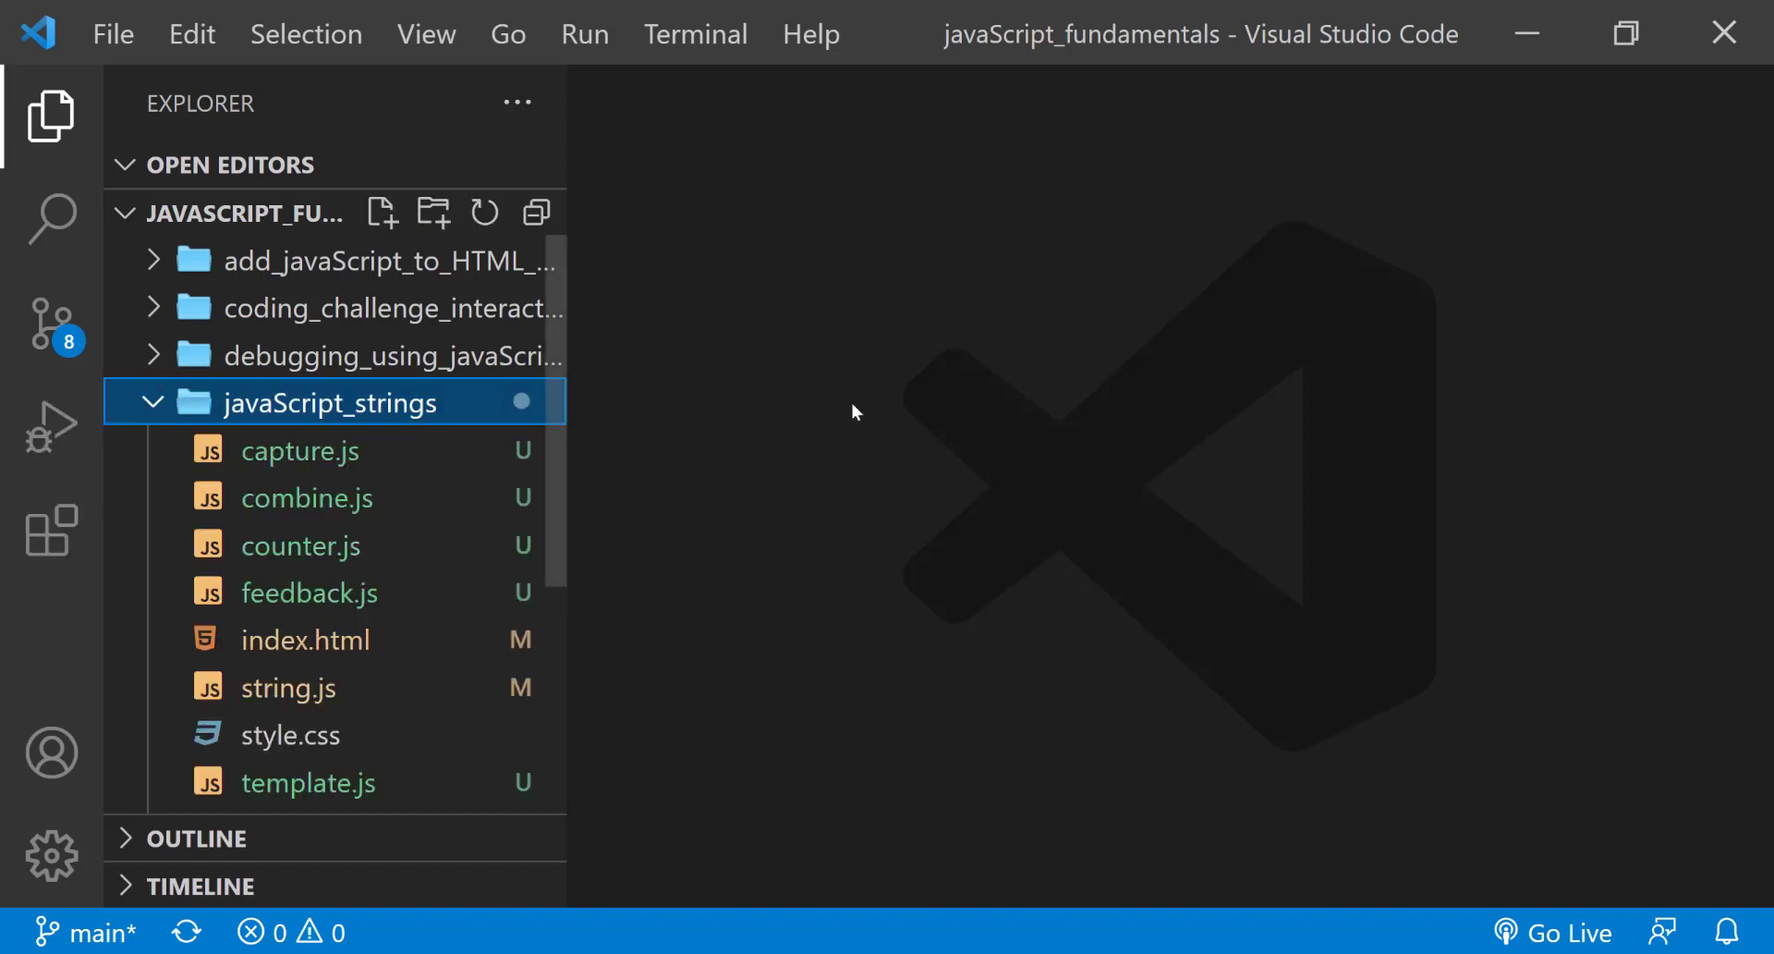
{"action": "mouse_move", "coordinate": [1166, 412]}
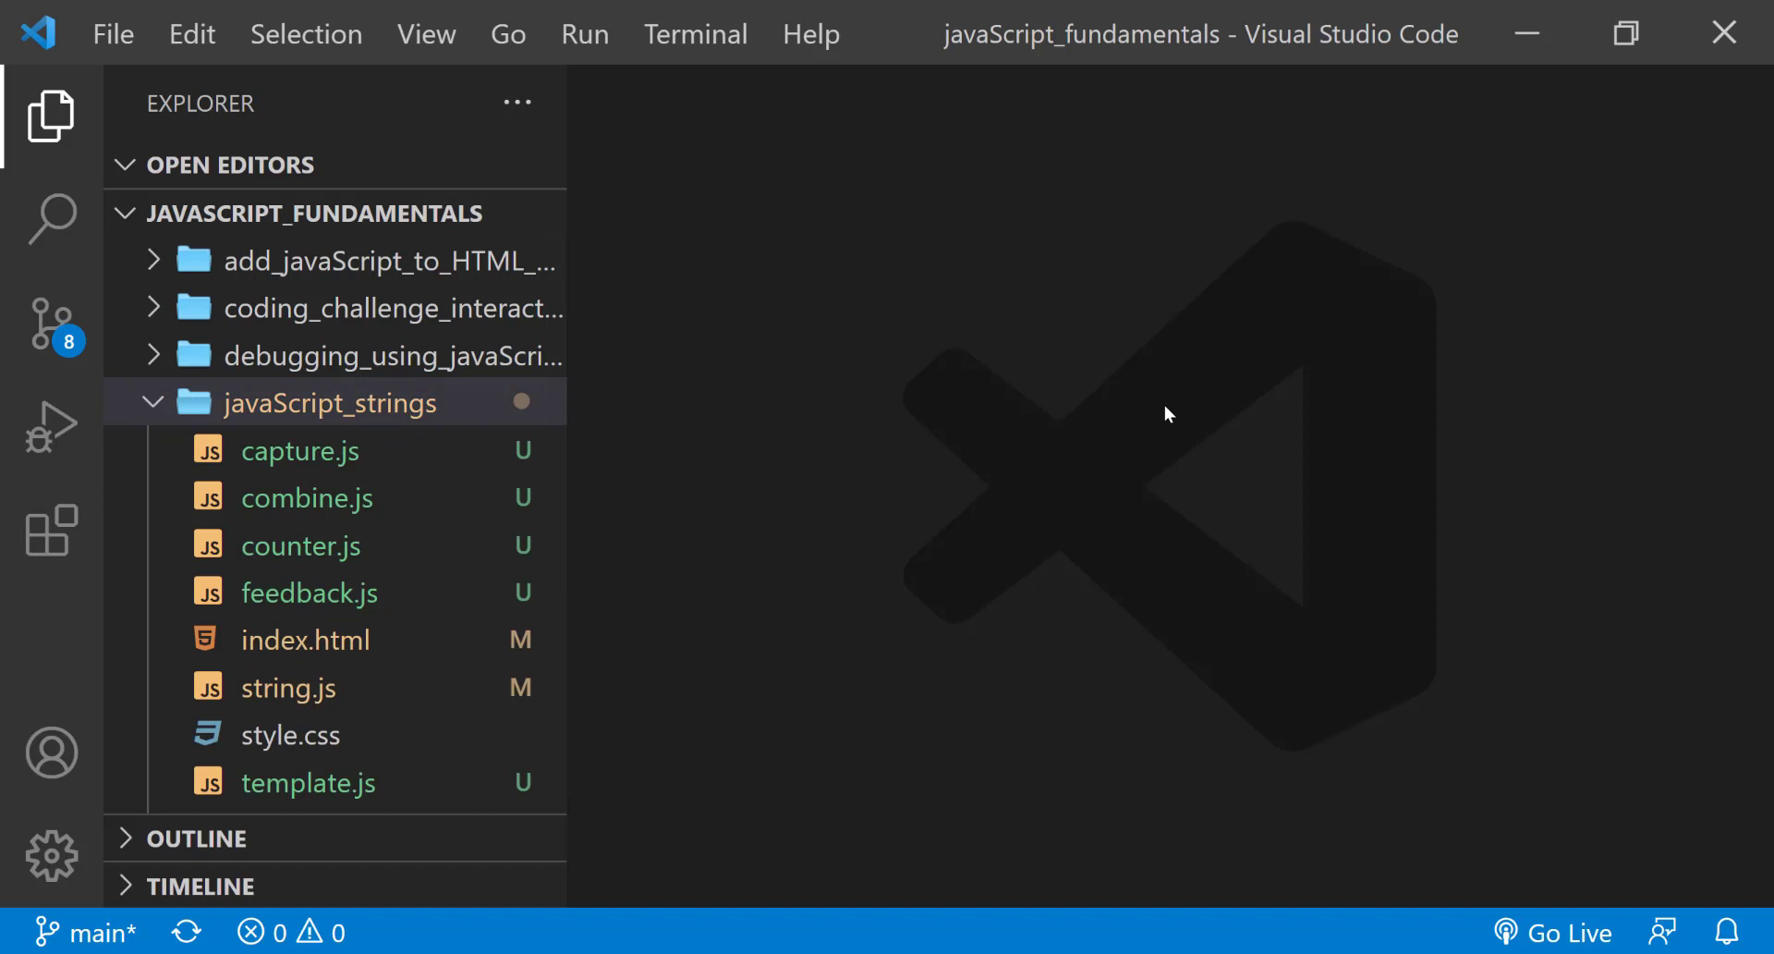
Open index.html from the javaScript_strings folder to see its capture.js script tag
{"action": "left_click", "coordinate": [305, 639]}
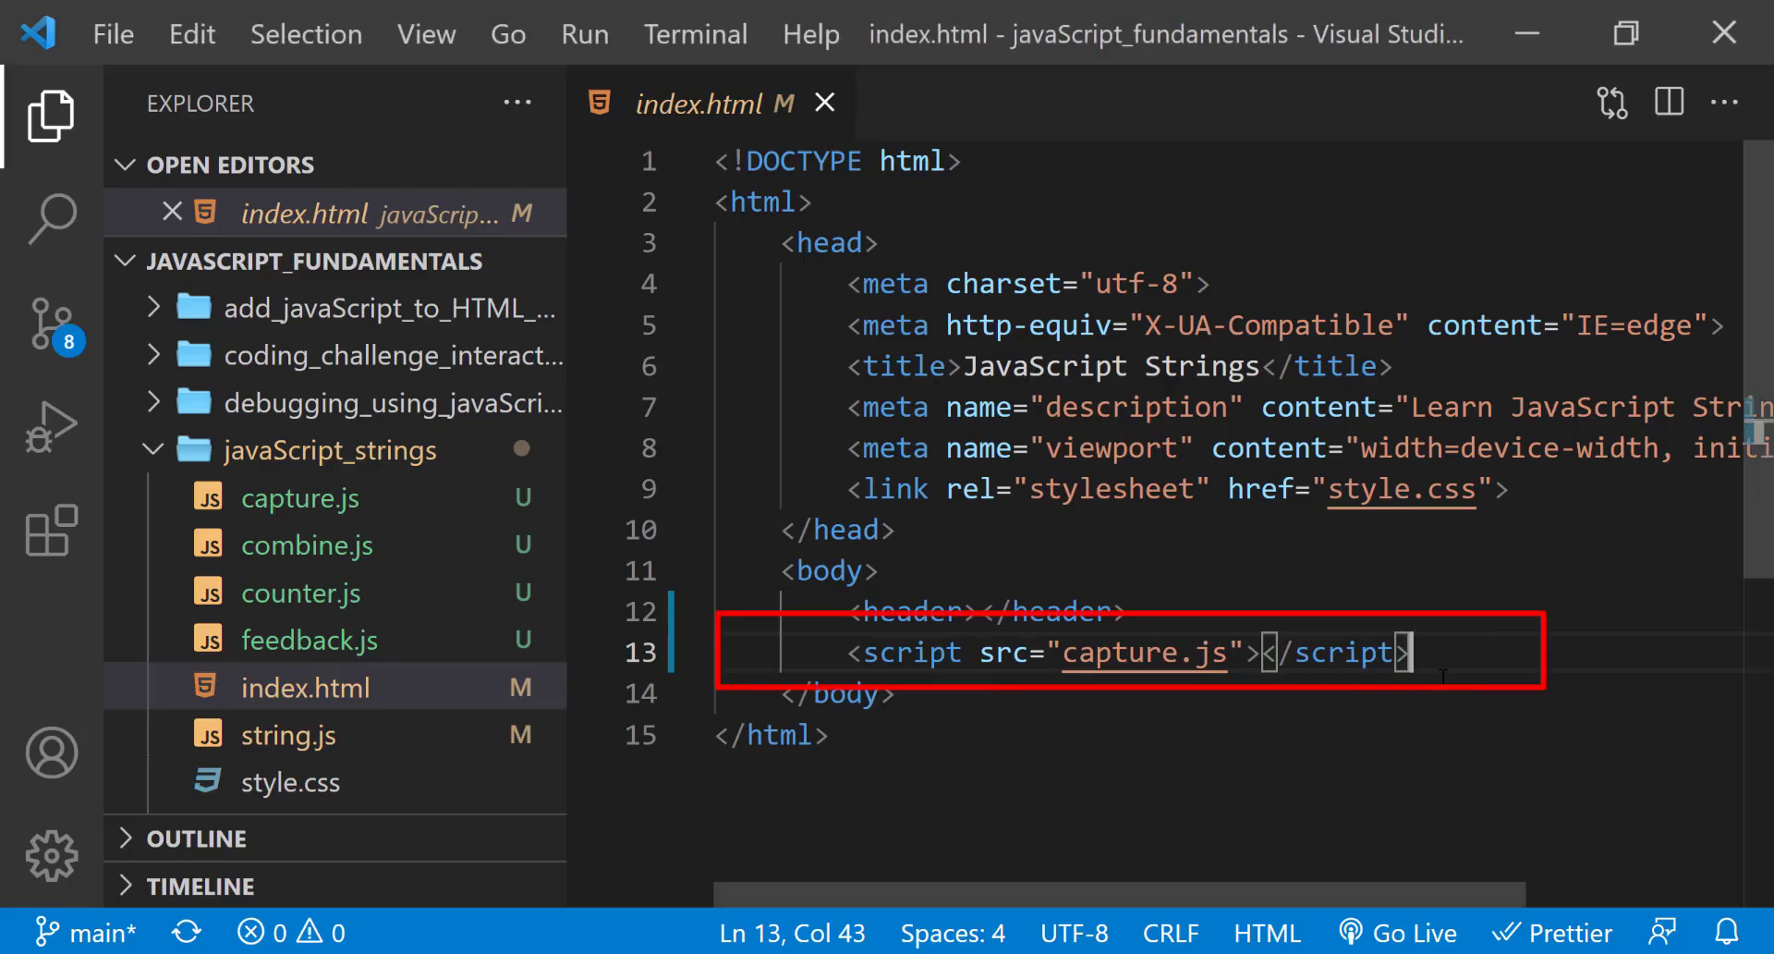
Open the empty capture.js and write prompt(); on its first line
{"action": "left_click", "coordinate": [301, 497]}
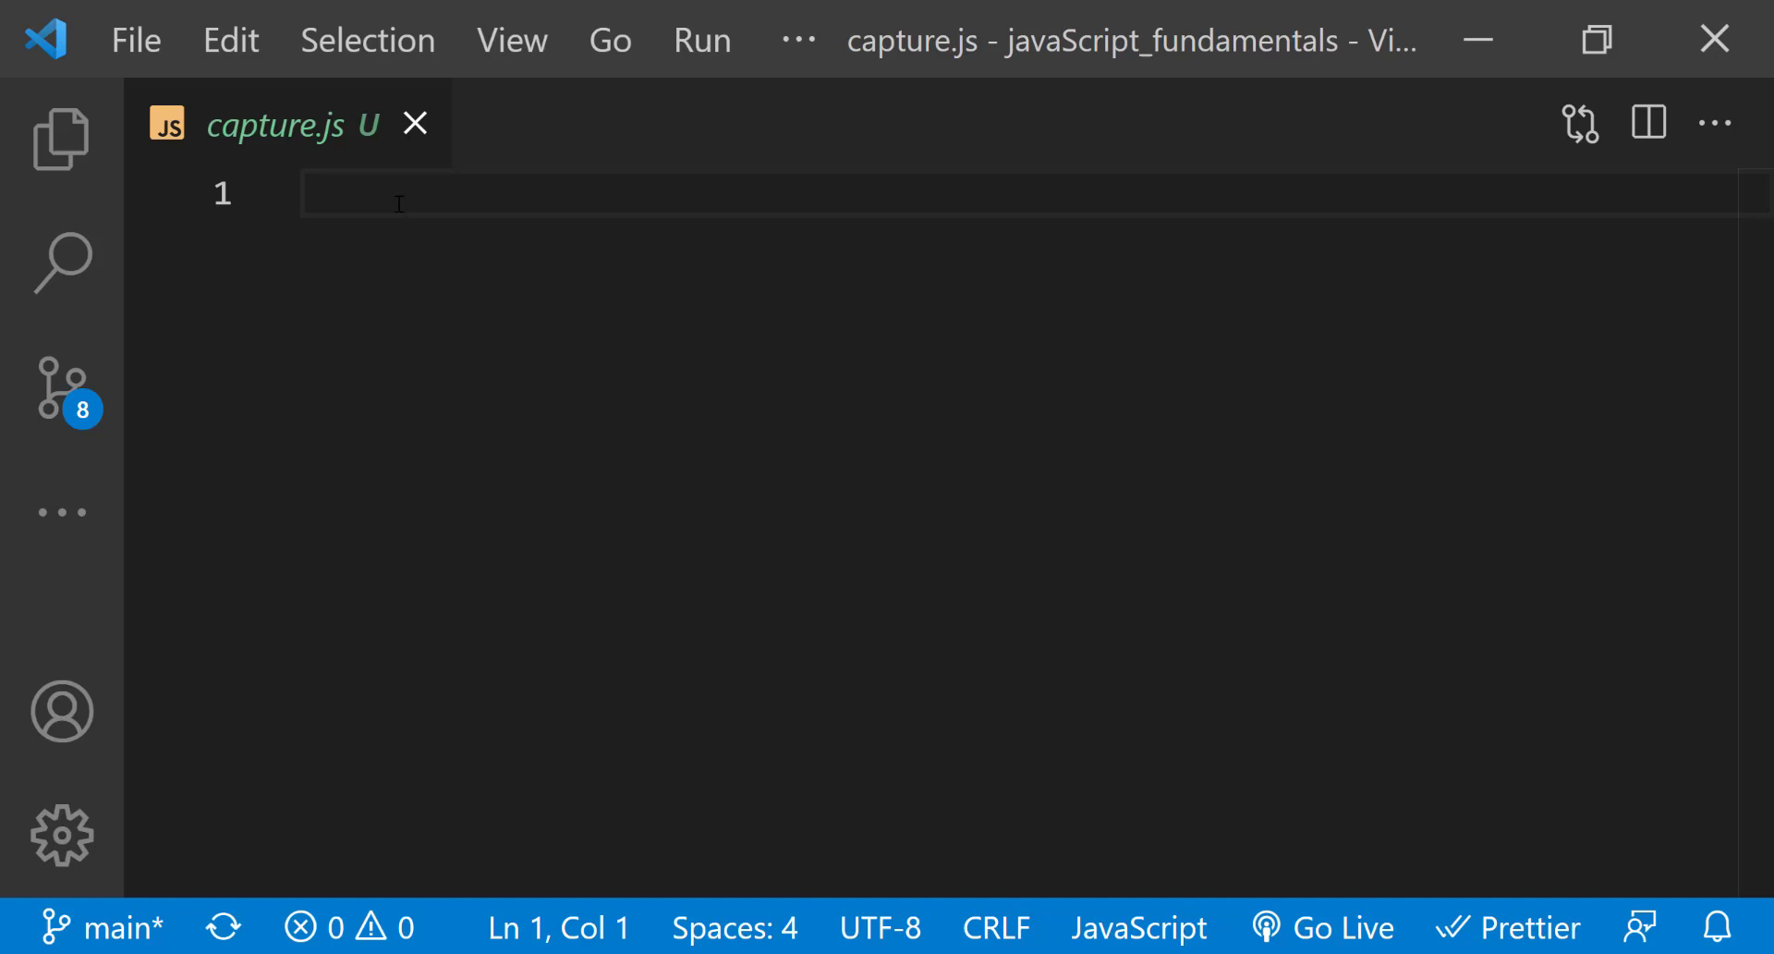
{"action": "left_click", "coordinate": [316, 194]}
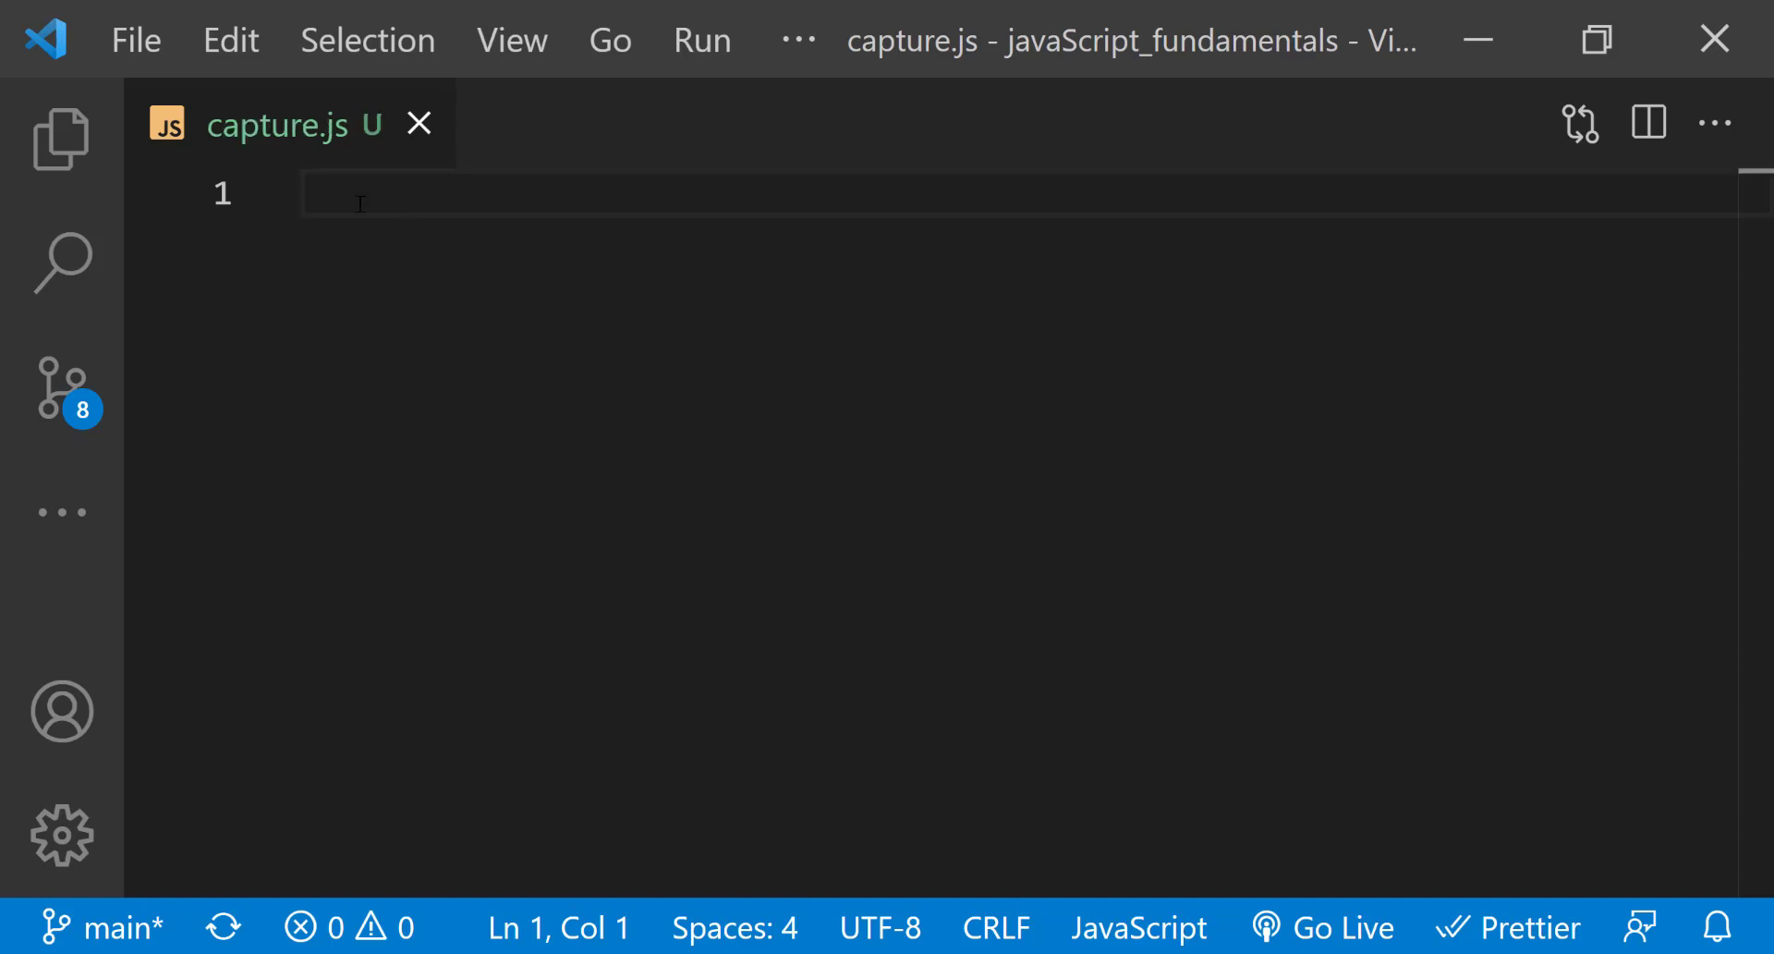
{"action": "type", "text": "prompt("}
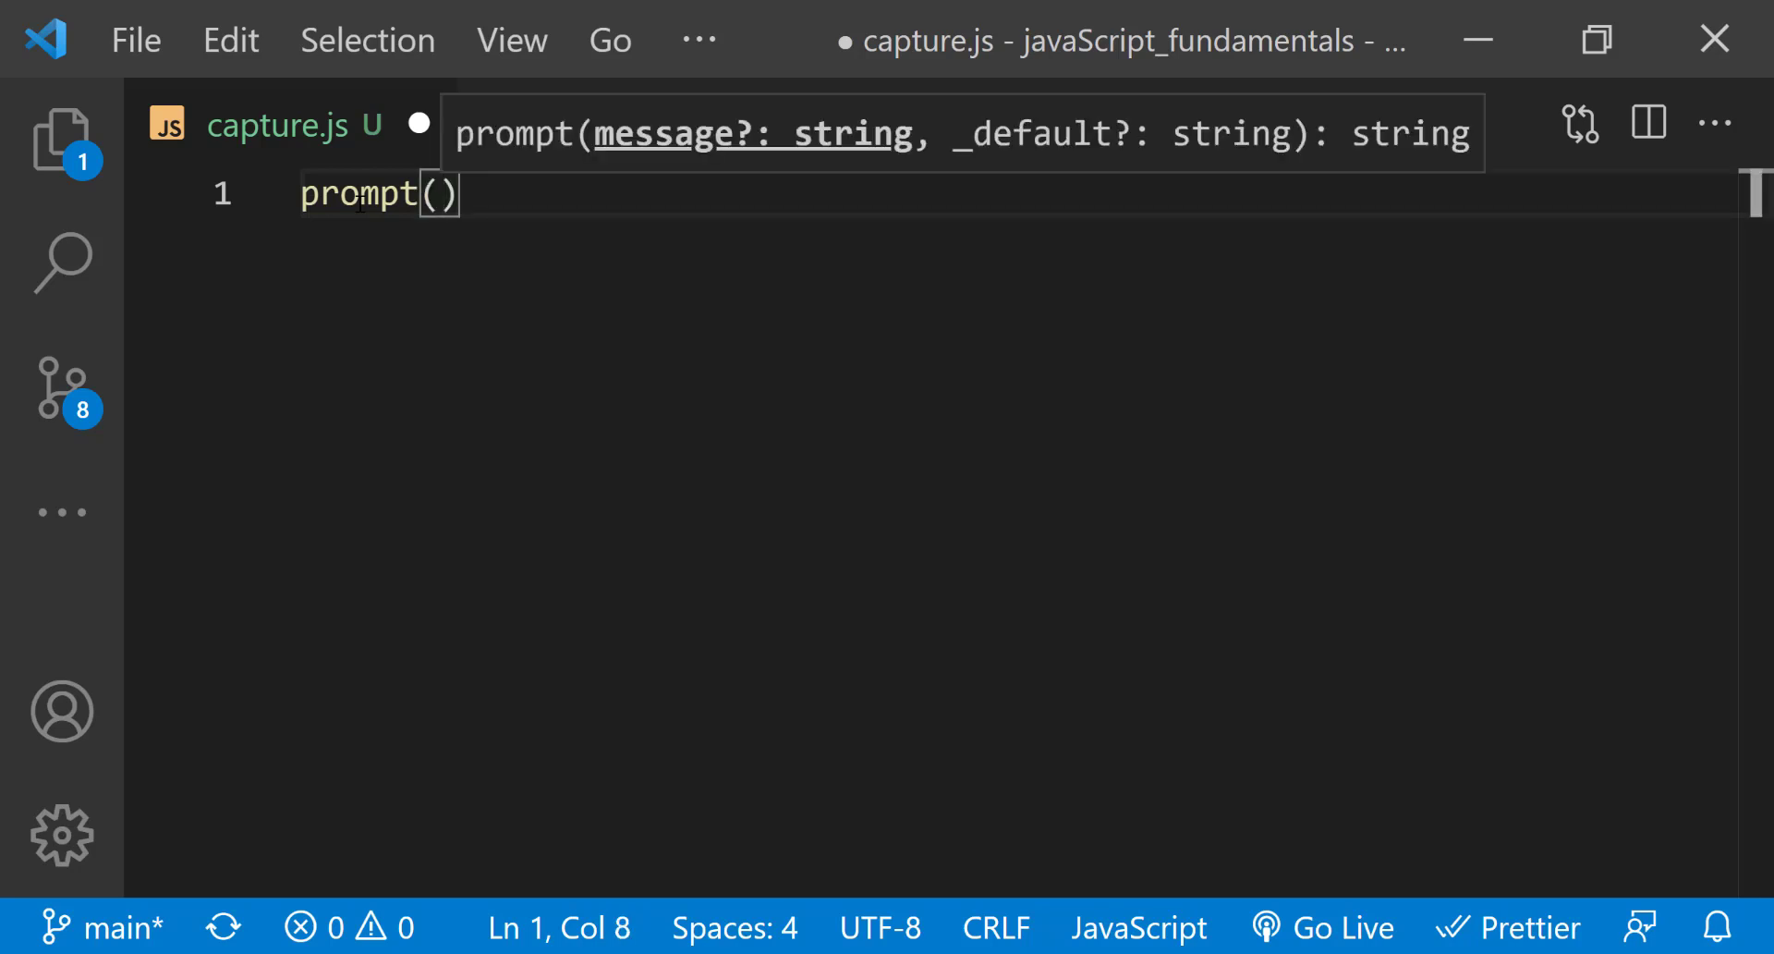
{"action": "type", "text": ";"}
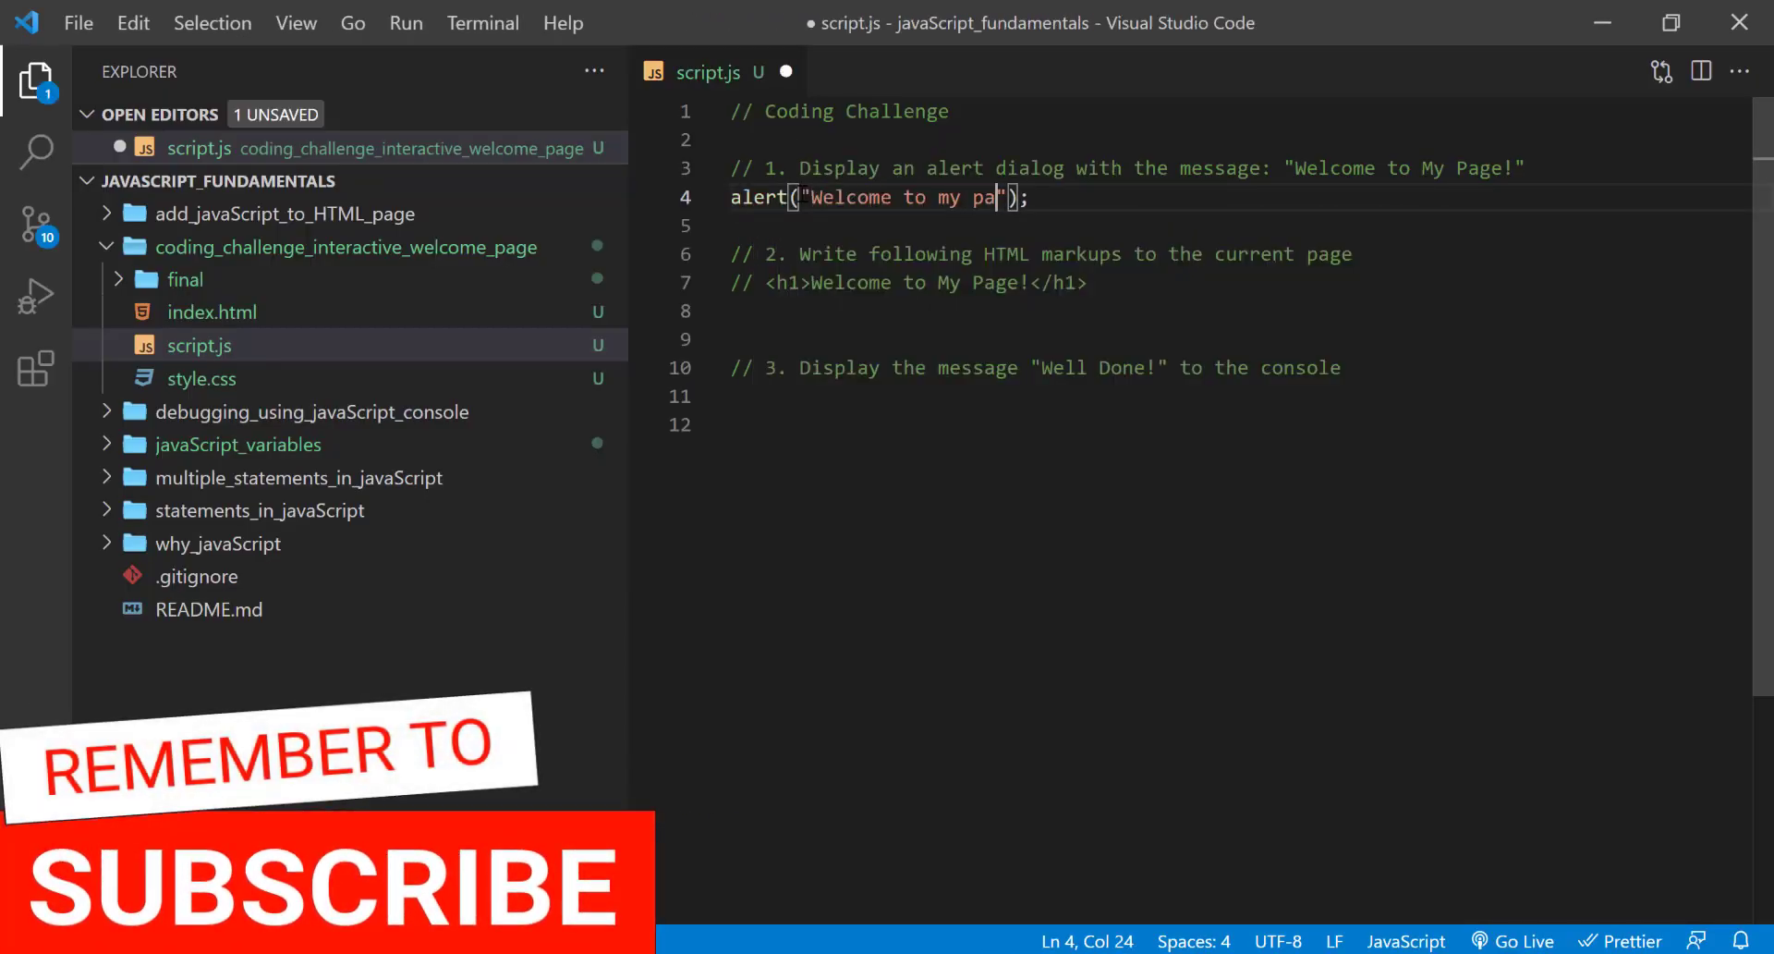
Write the <h1>Welcome to My Page!</h1> heading to the page and log "Well Done!"
{"action": "type", "text": "document.write("}
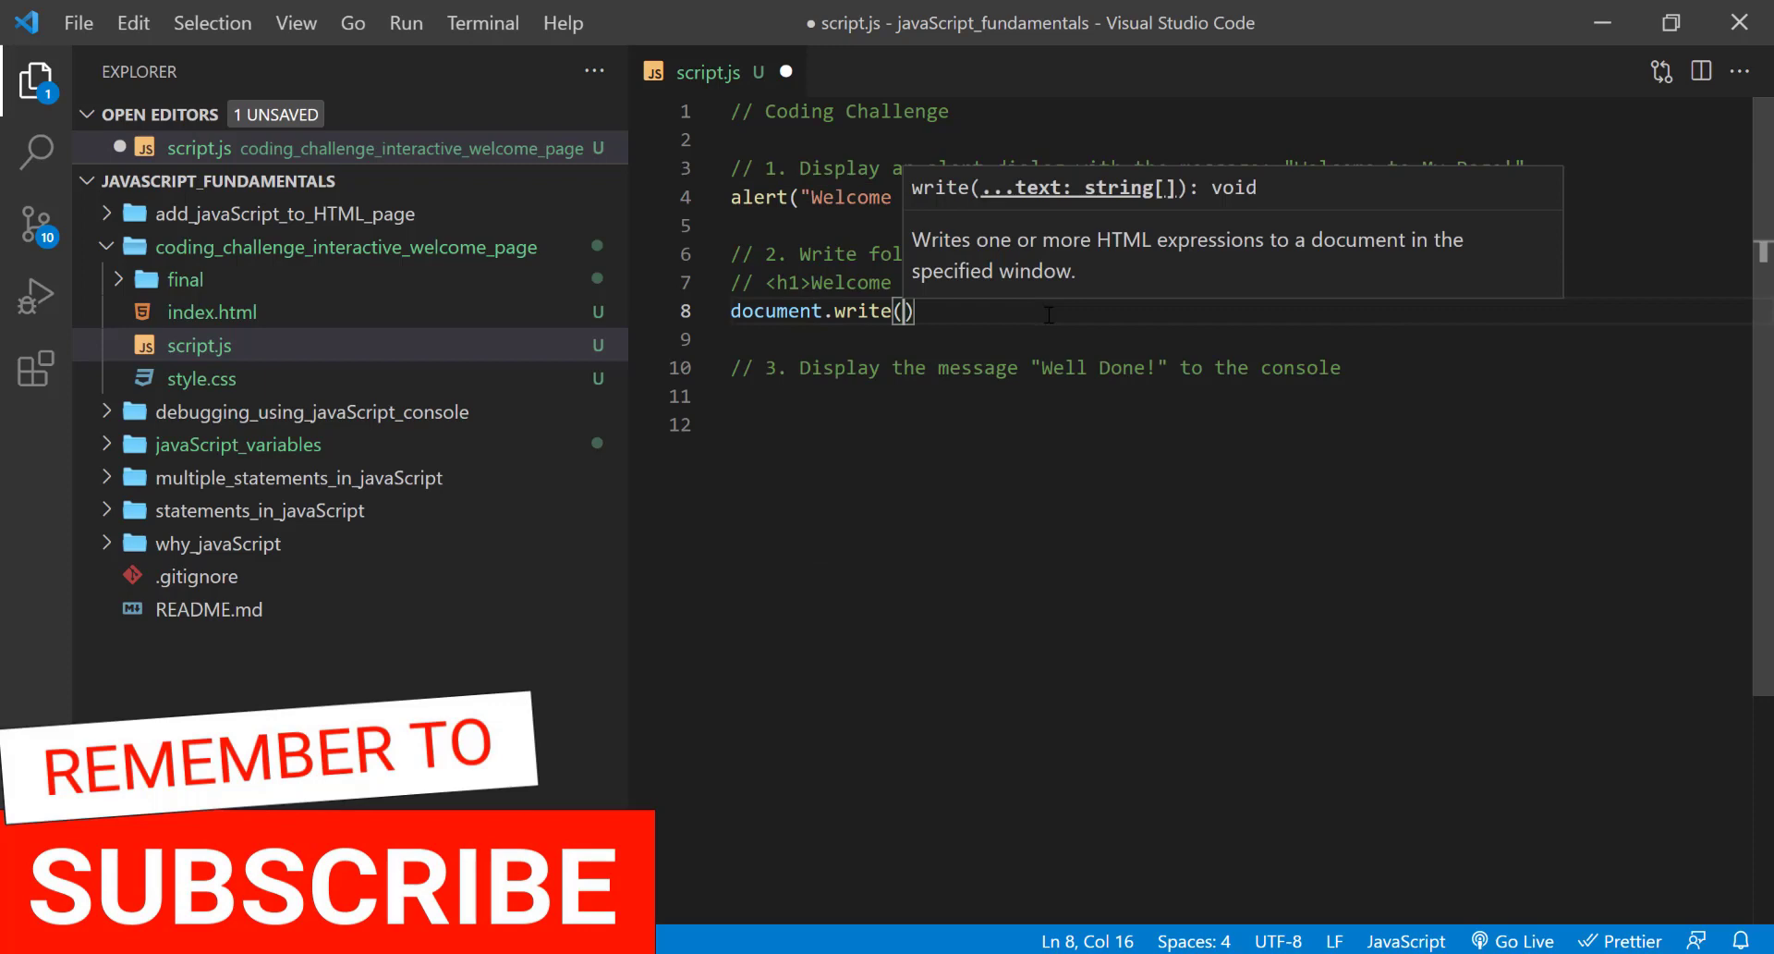
{"action": "type", "text": "\"<h1></h1>\""}
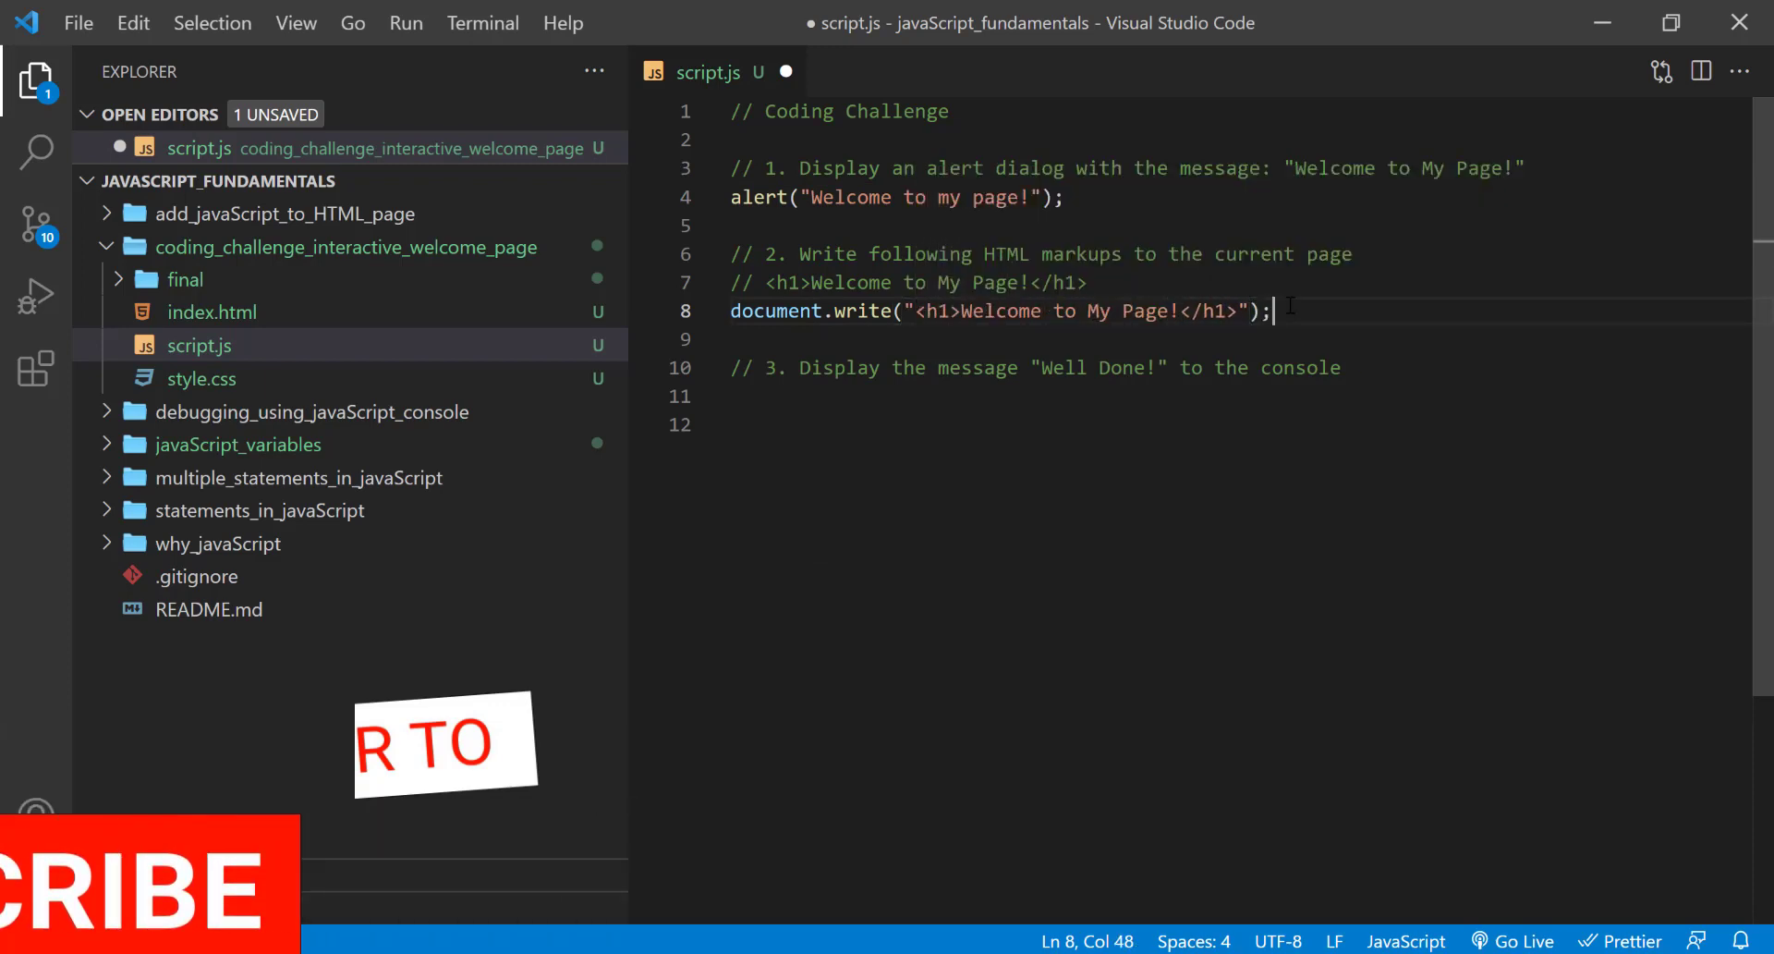
{"action": "type", "text": "console.log(\"Well Done!\");"}
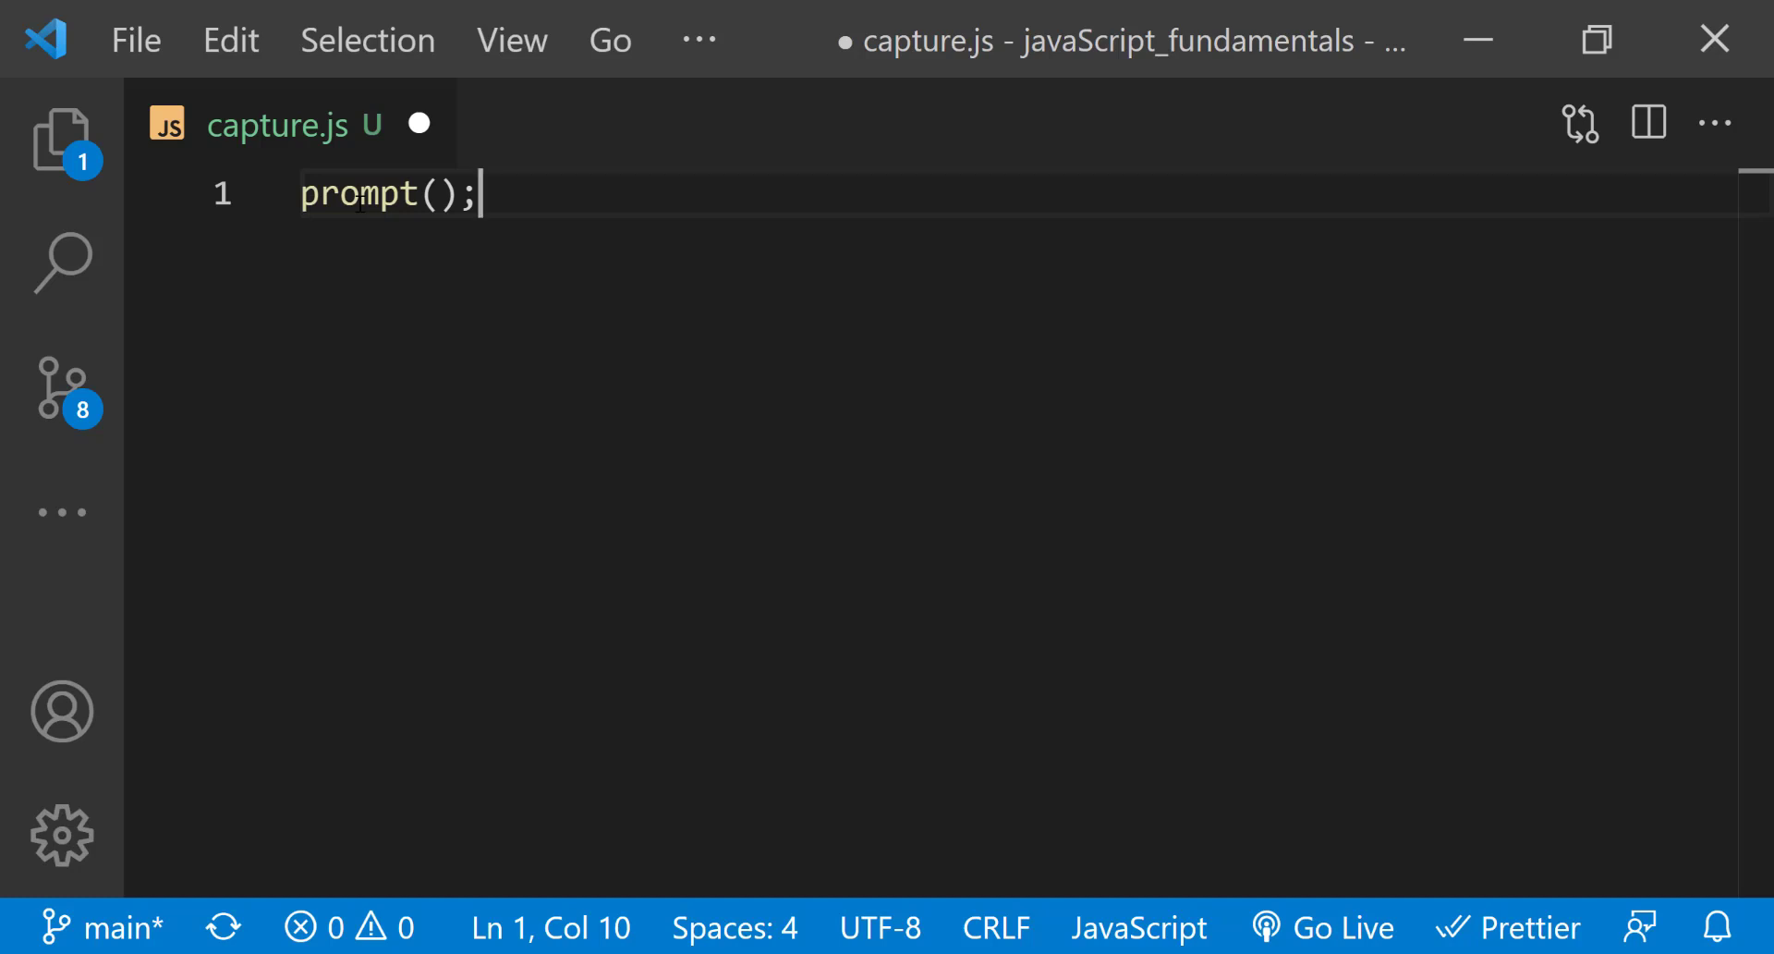
{"action": "mouse_move", "coordinate": [510, 202]}
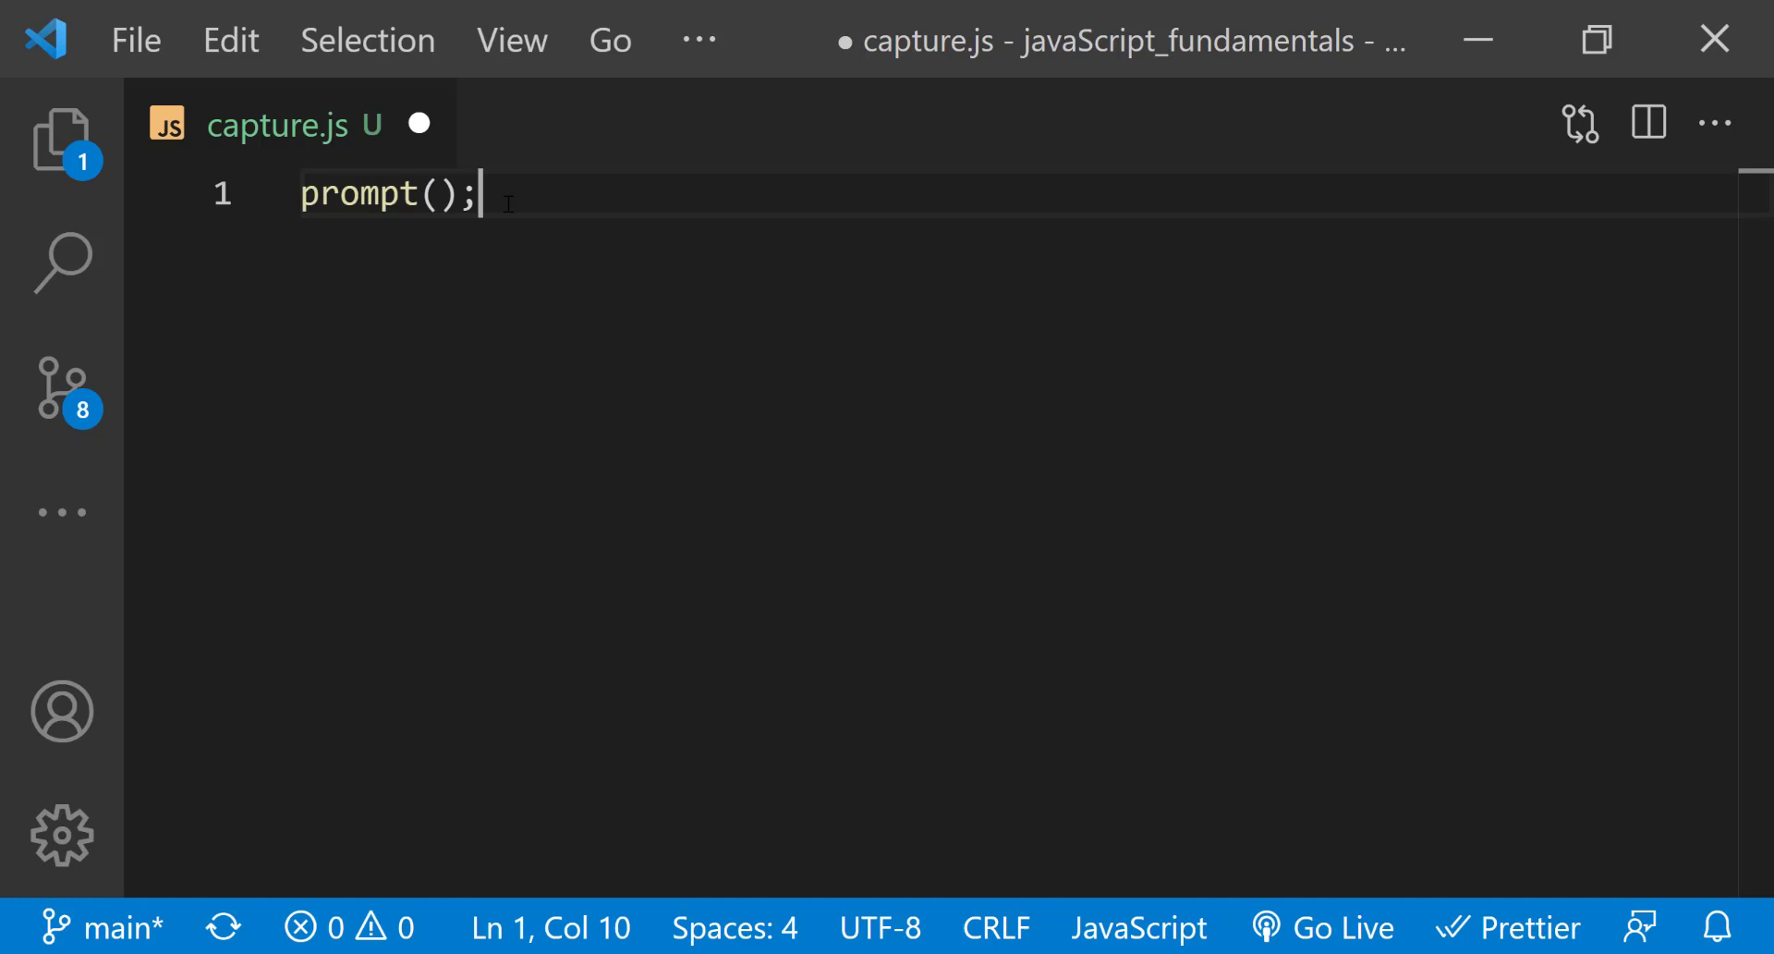
Put "How are you?" inside the prompt() parentheses in capture.js
{"action": "type", "text": "\"How are you?\""}
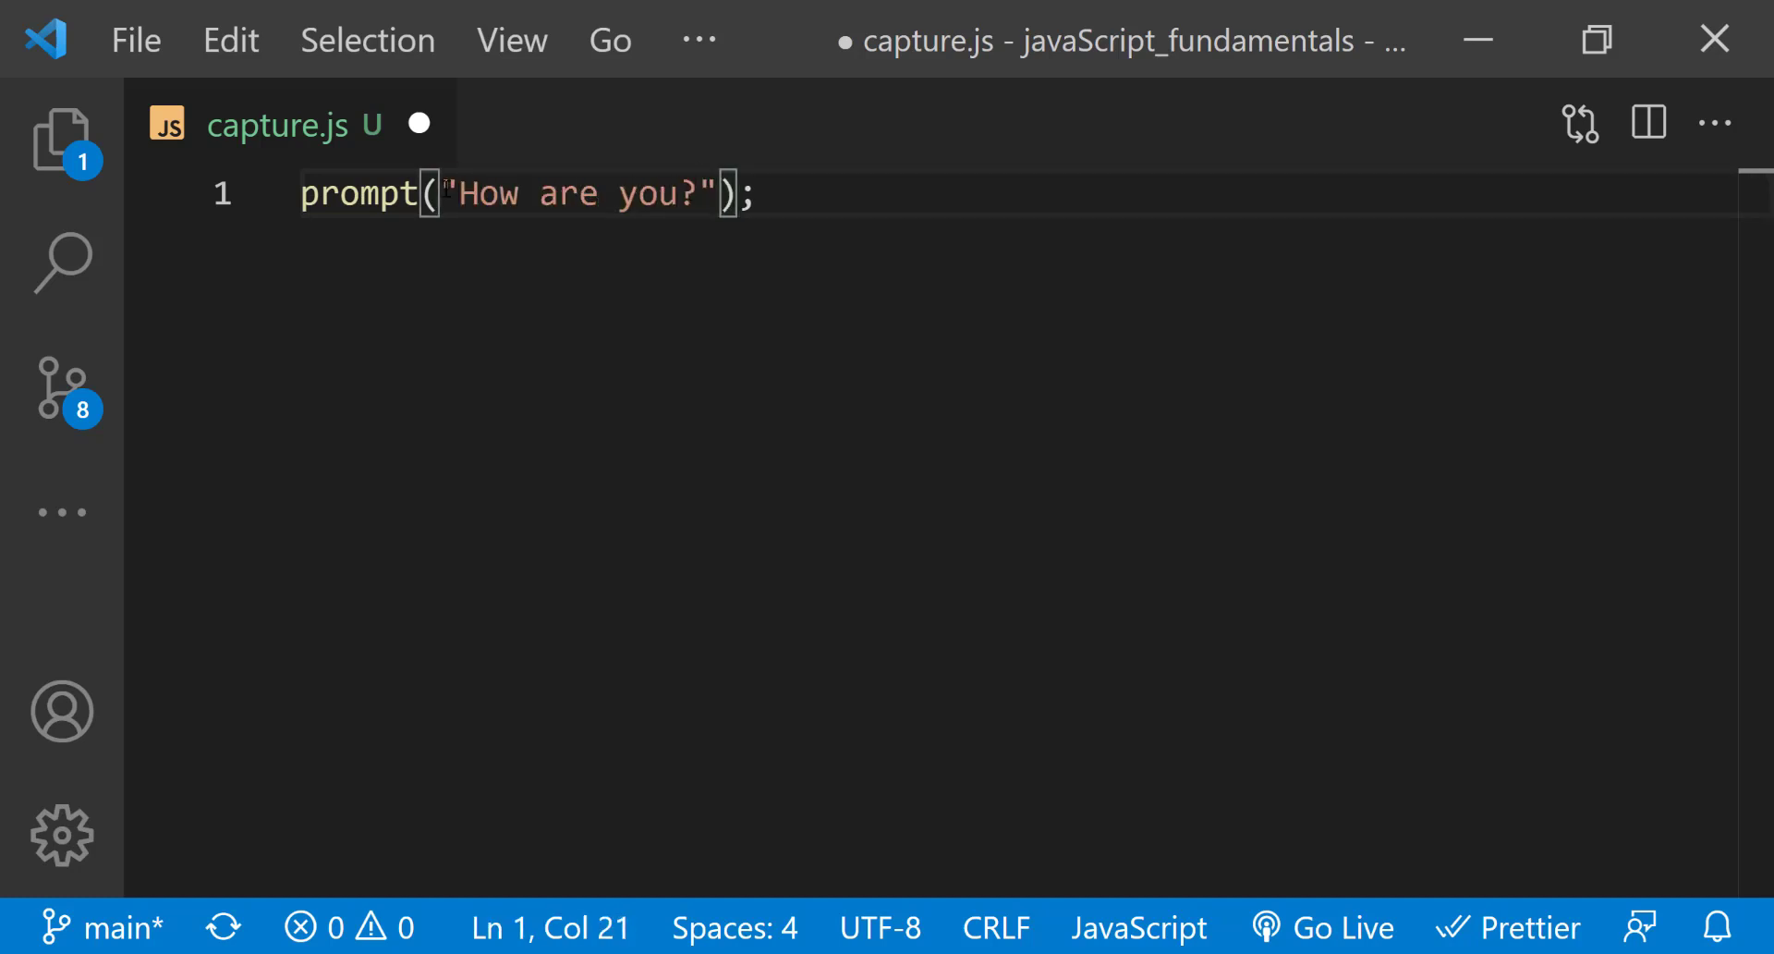
{"action": "left_click", "coordinate": [810, 194]}
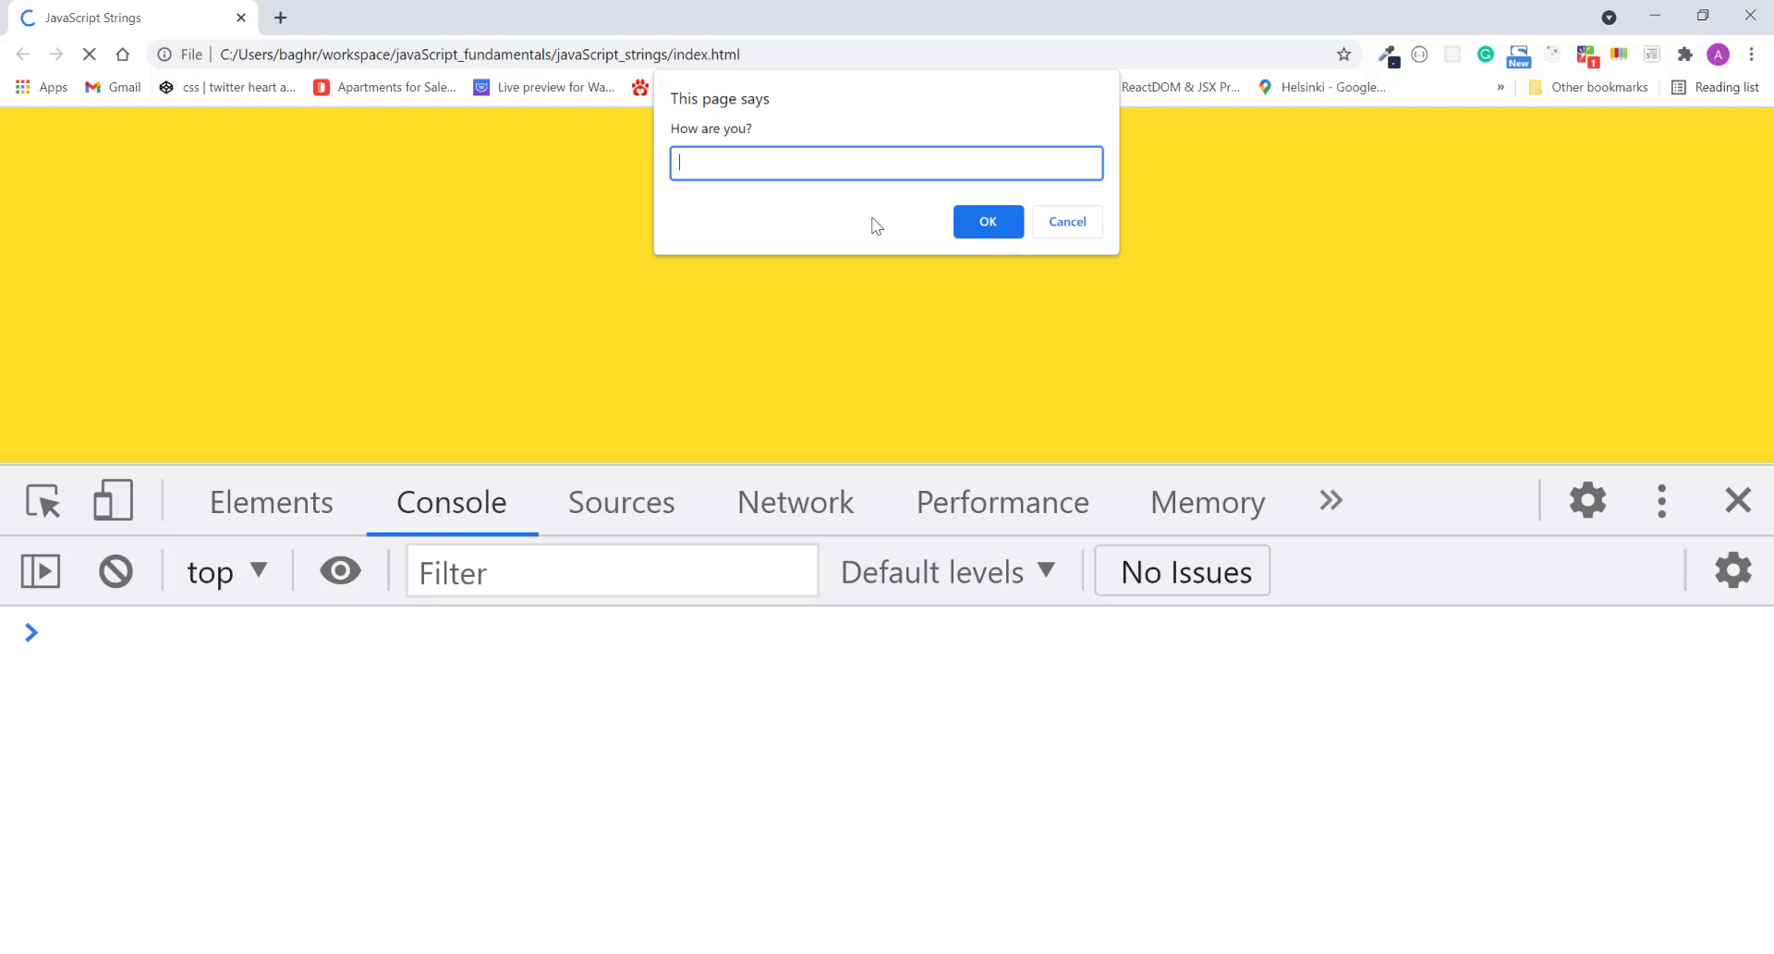
{"action": "mouse_move", "coordinate": [772, 200]}
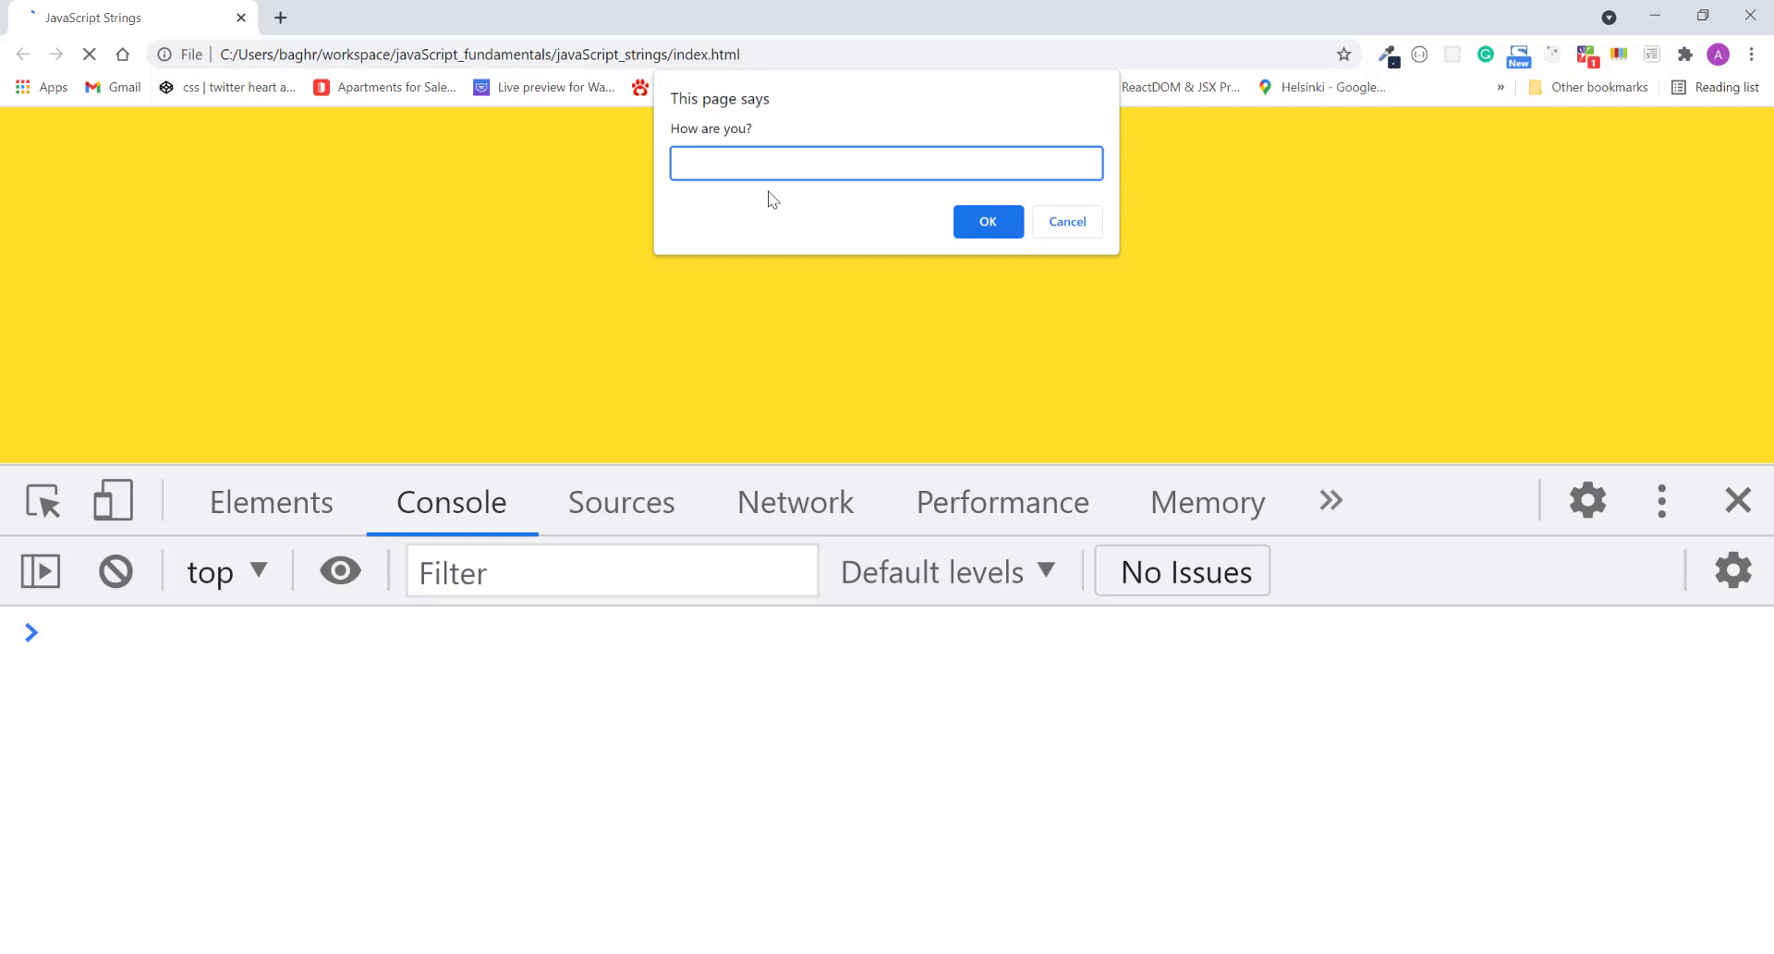
Answer the prompt with I am fine! and confirm it with OK
{"action": "type", "text": "I am"}
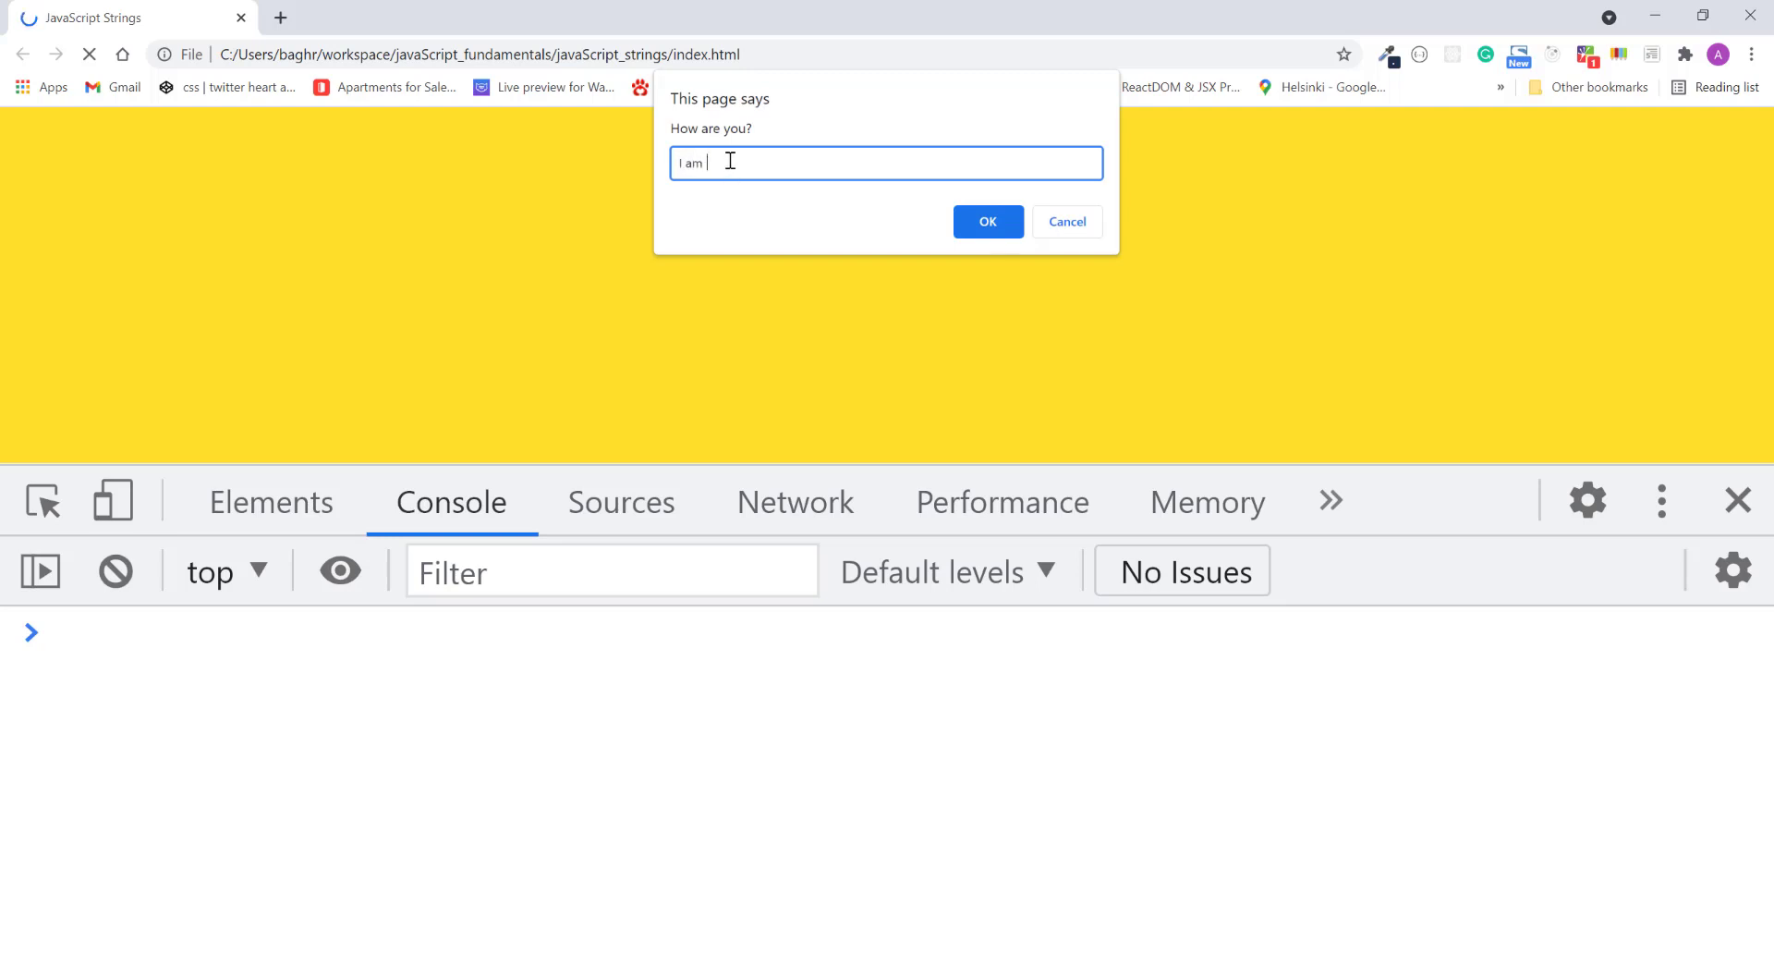
{"action": "type", "text": "fine!"}
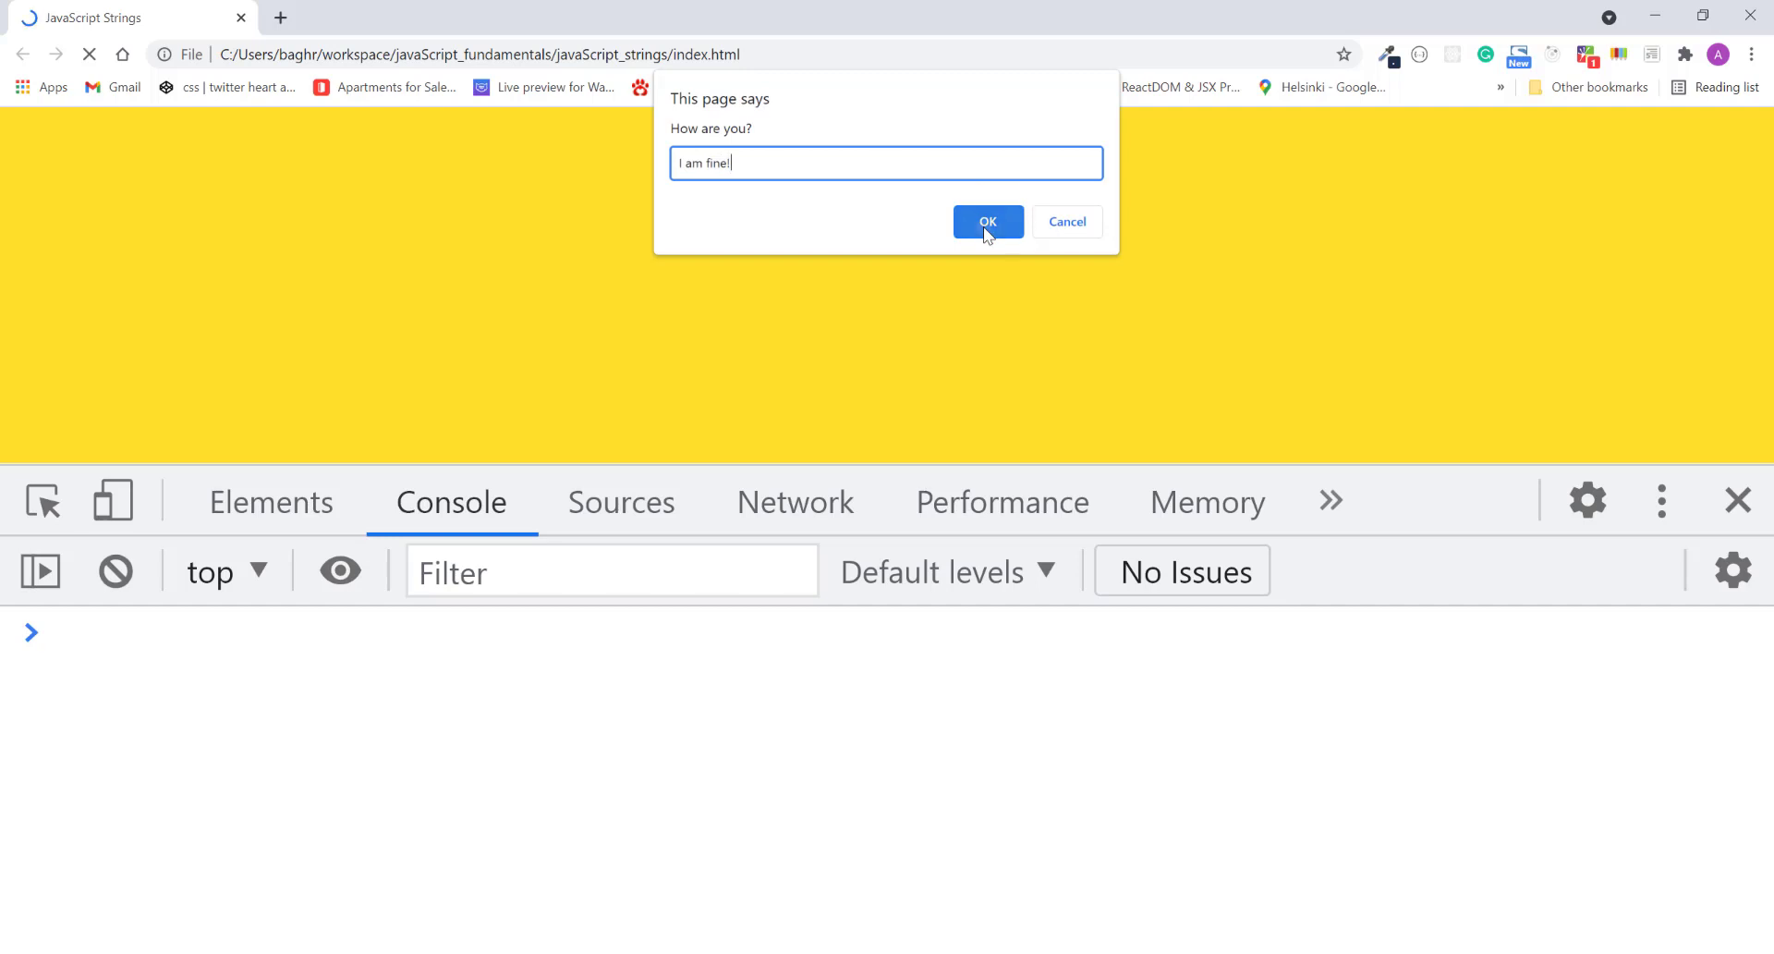
{"action": "left_click", "coordinate": [985, 220]}
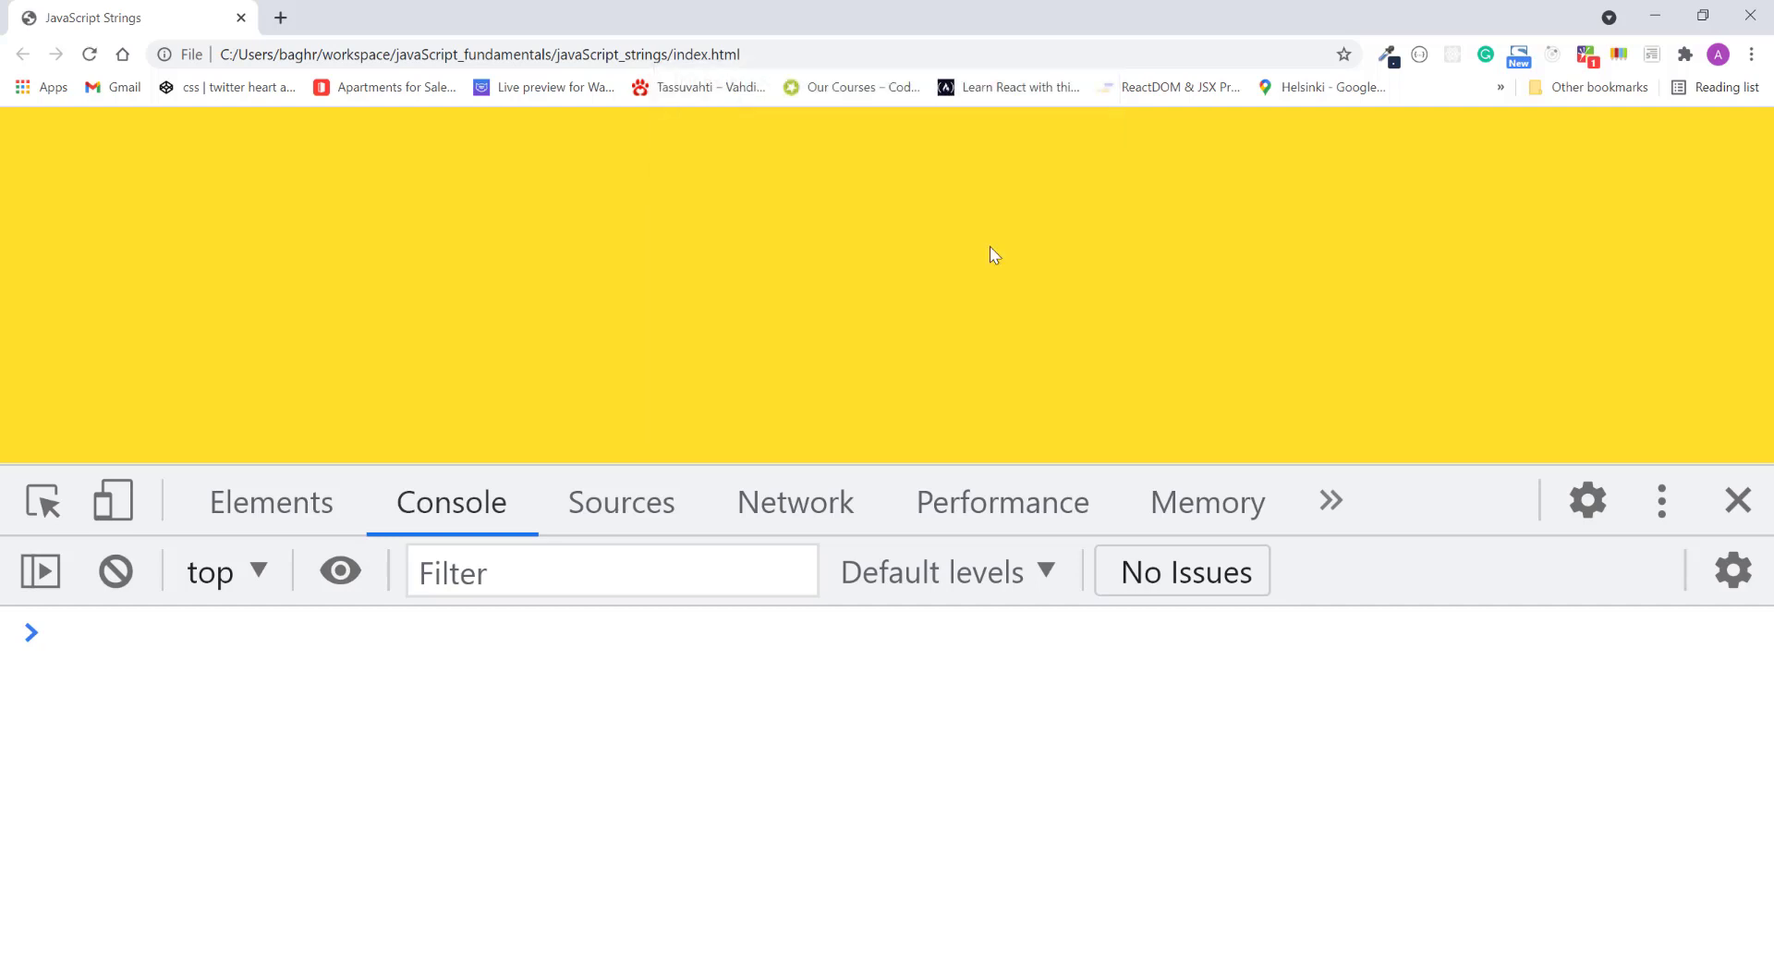
{"action": "mouse_move", "coordinate": [202, 638]}
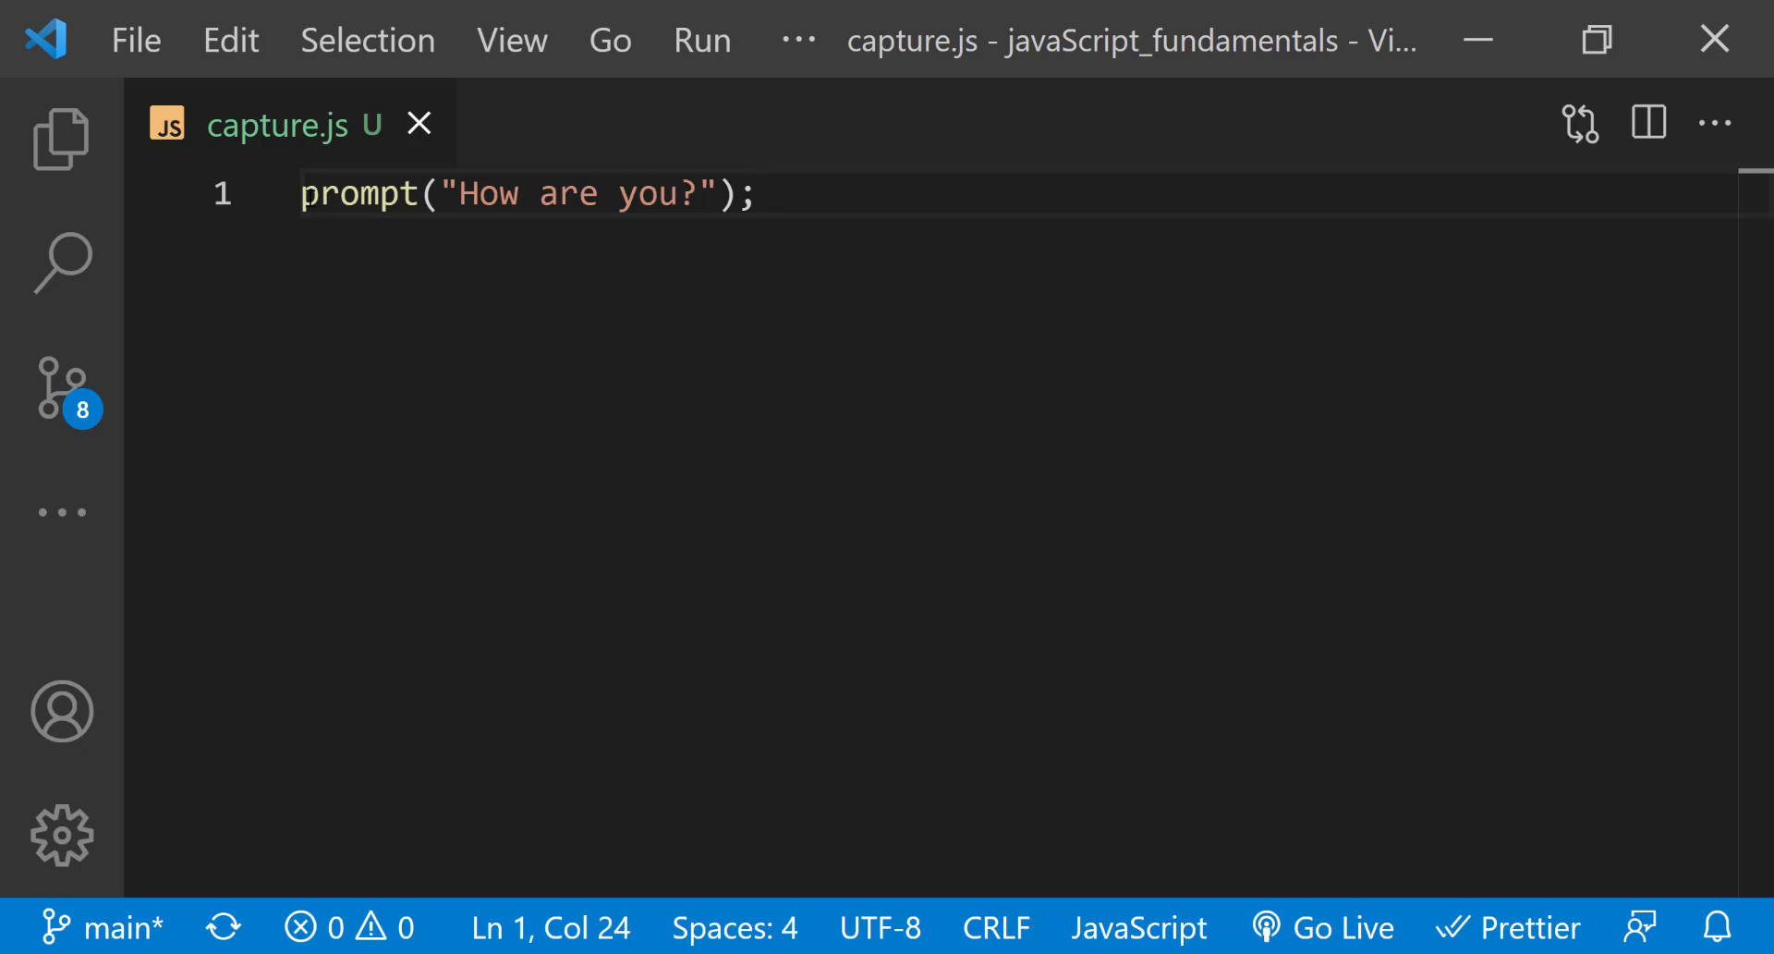
Store the prompt in const status and log status to the console on line 2
{"action": "type", "text": "const"}
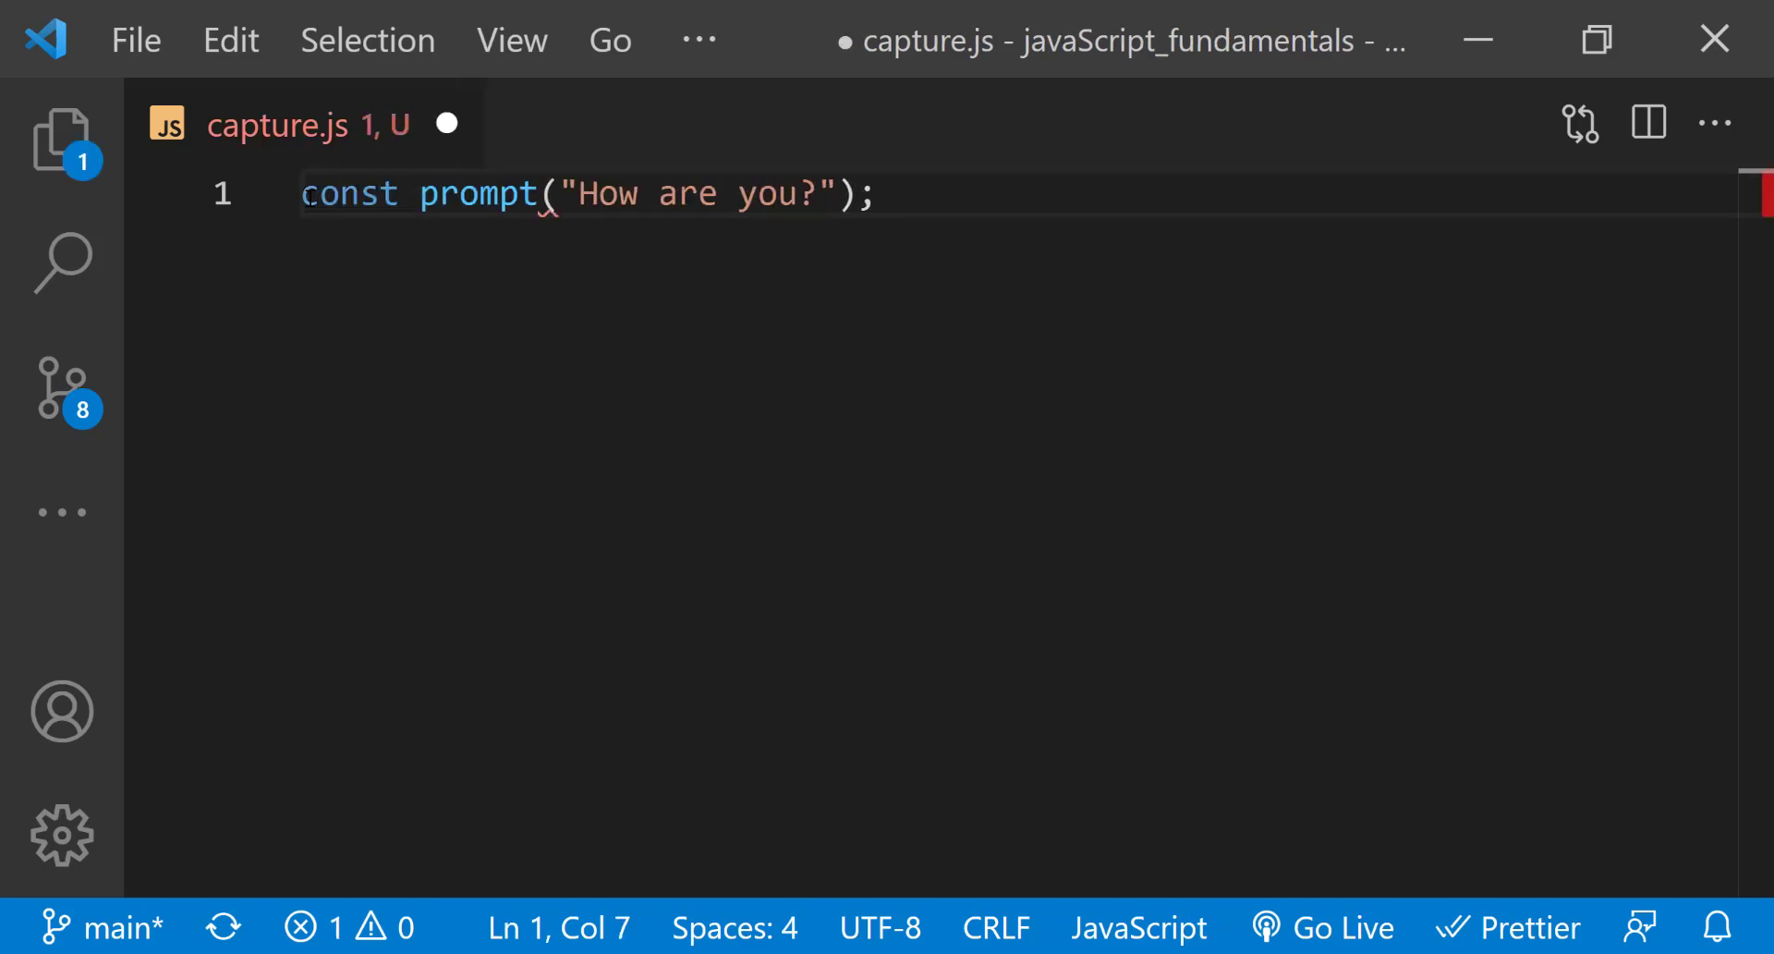
{"action": "type", "text": "status"}
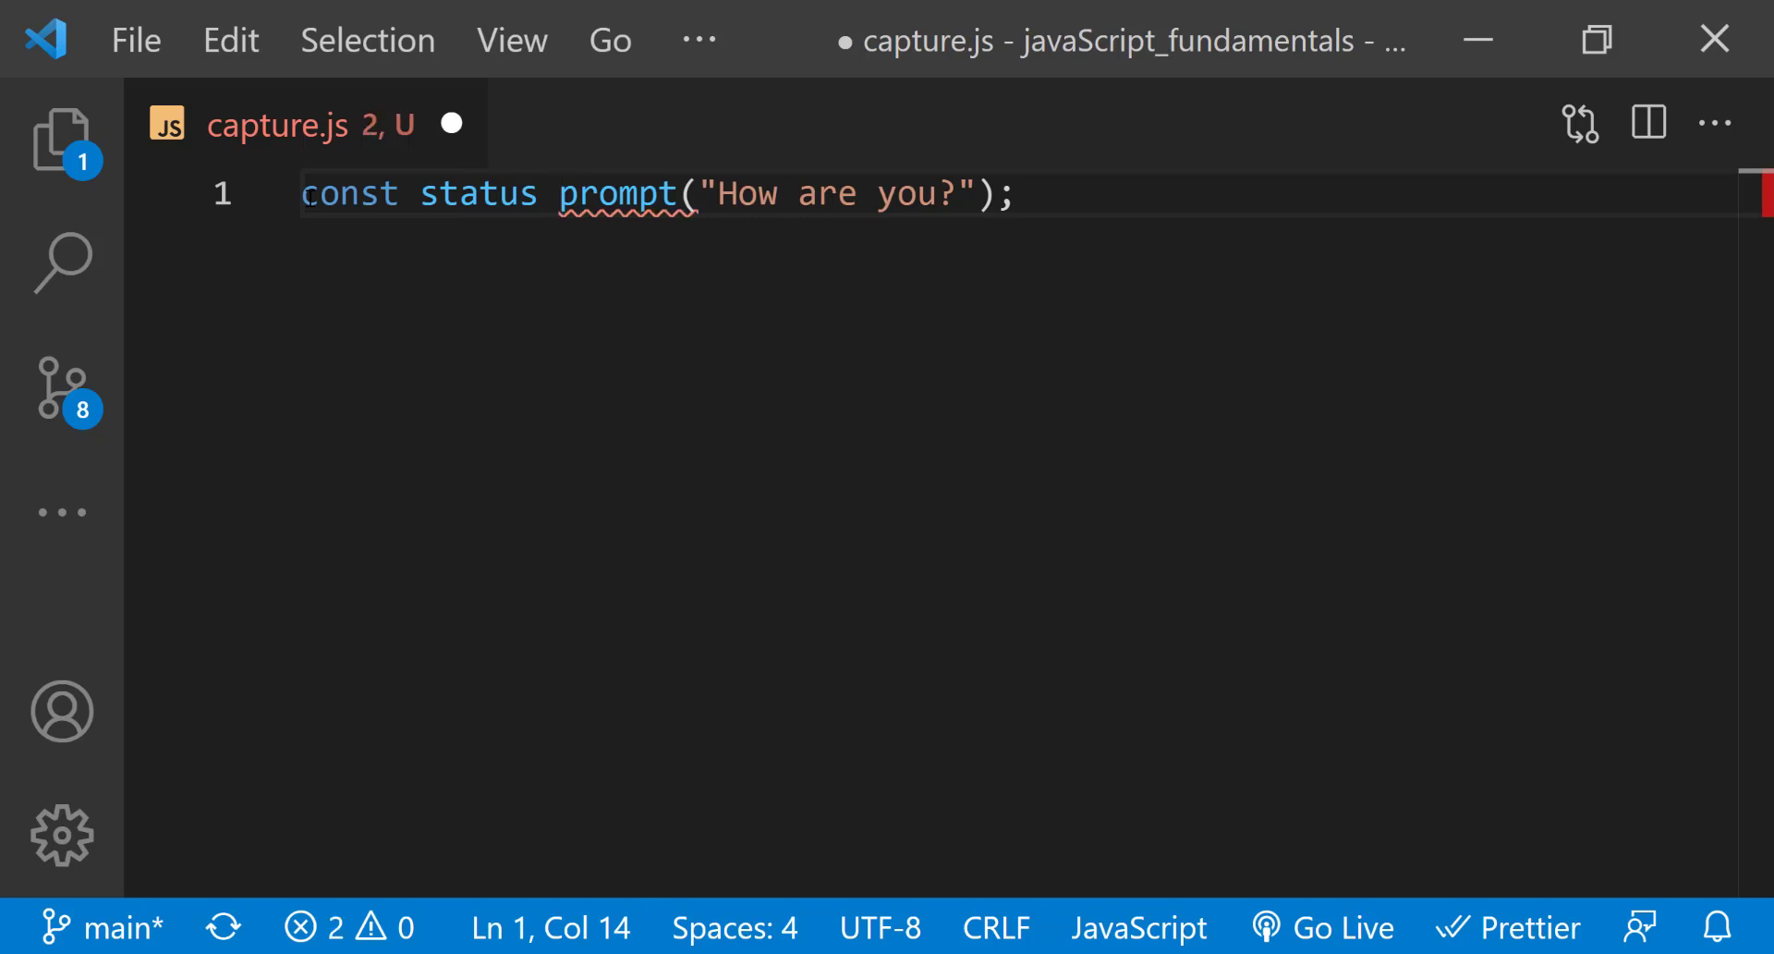
{"action": "type", "text": "="}
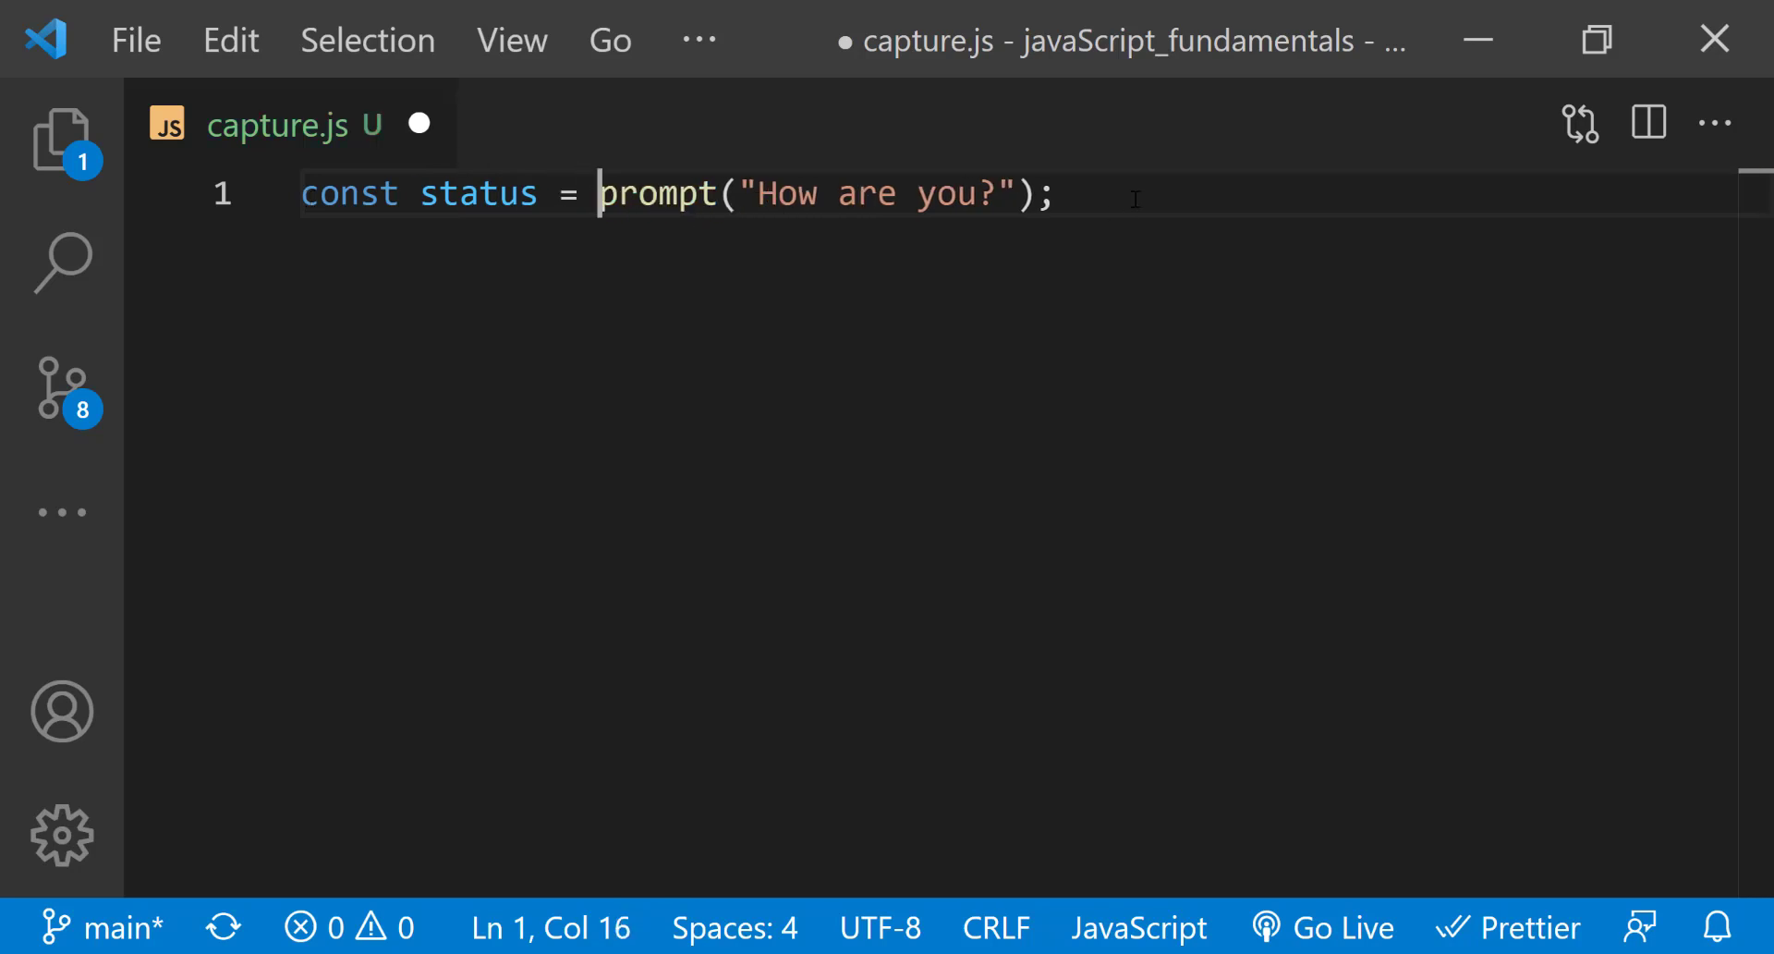
{"action": "left_click", "coordinate": [1086, 192]}
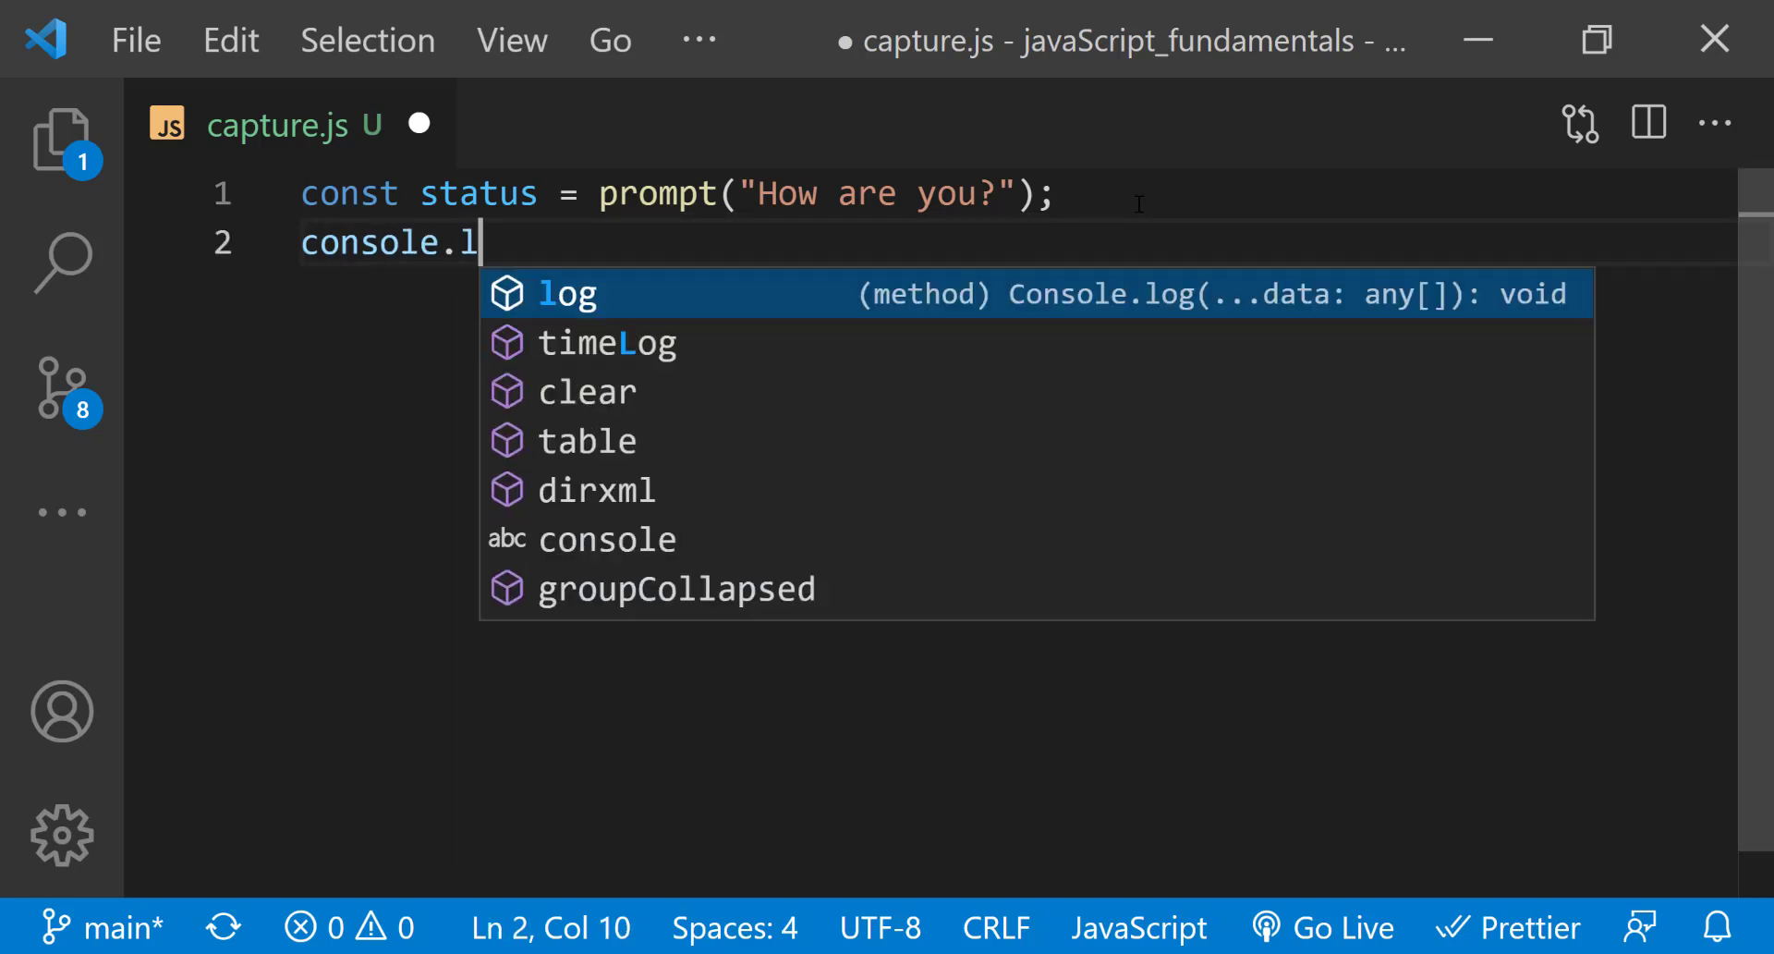
{"action": "type", "text": "og(status);"}
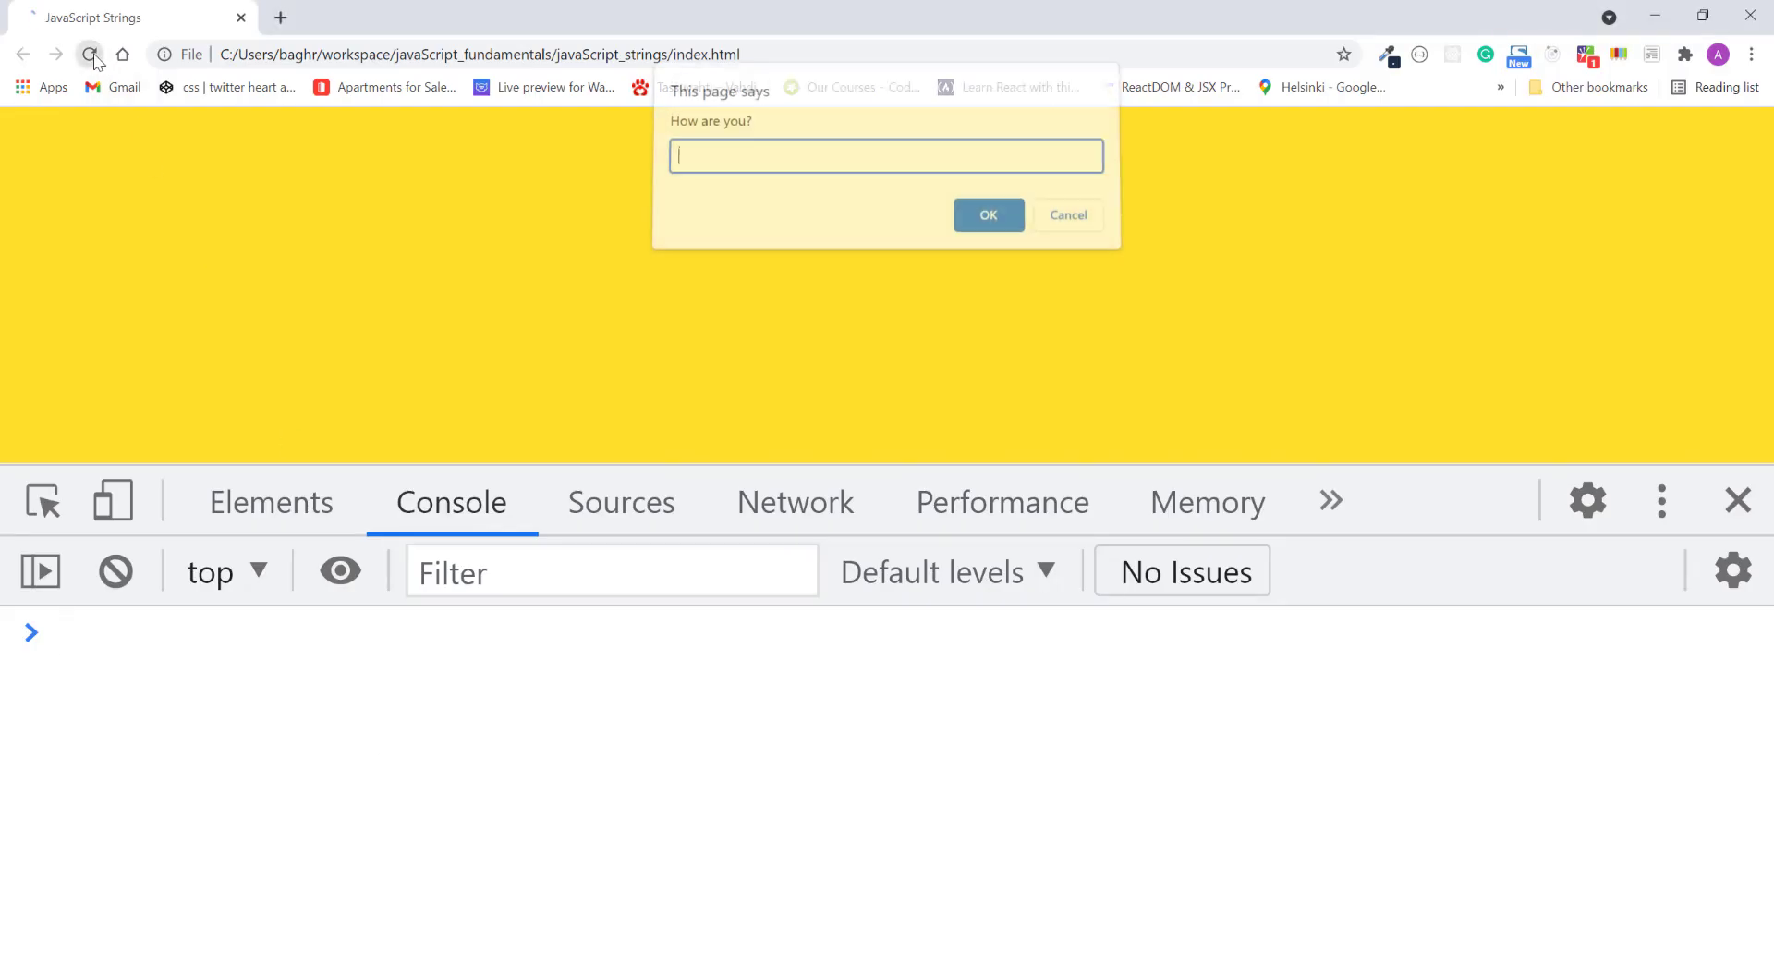
Reload the page and answer I am fine! so the console logs it from capture.js
{"action": "left_click", "coordinate": [93, 53]}
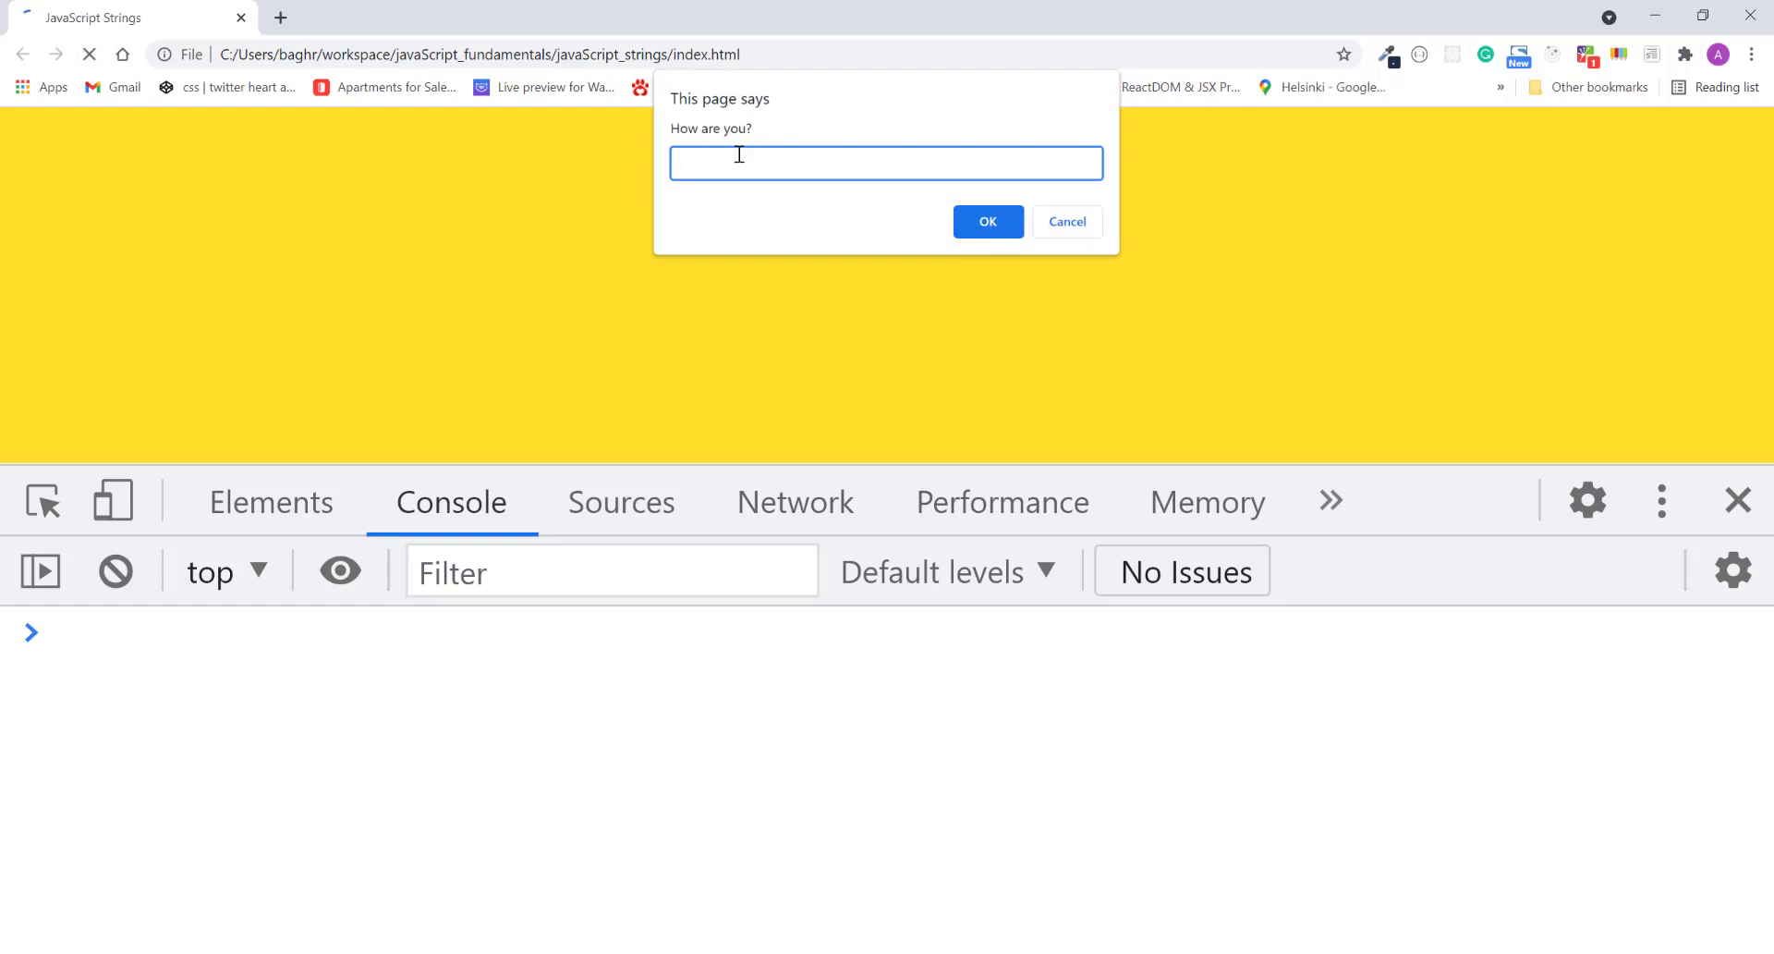
{"action": "type", "text": "I am"}
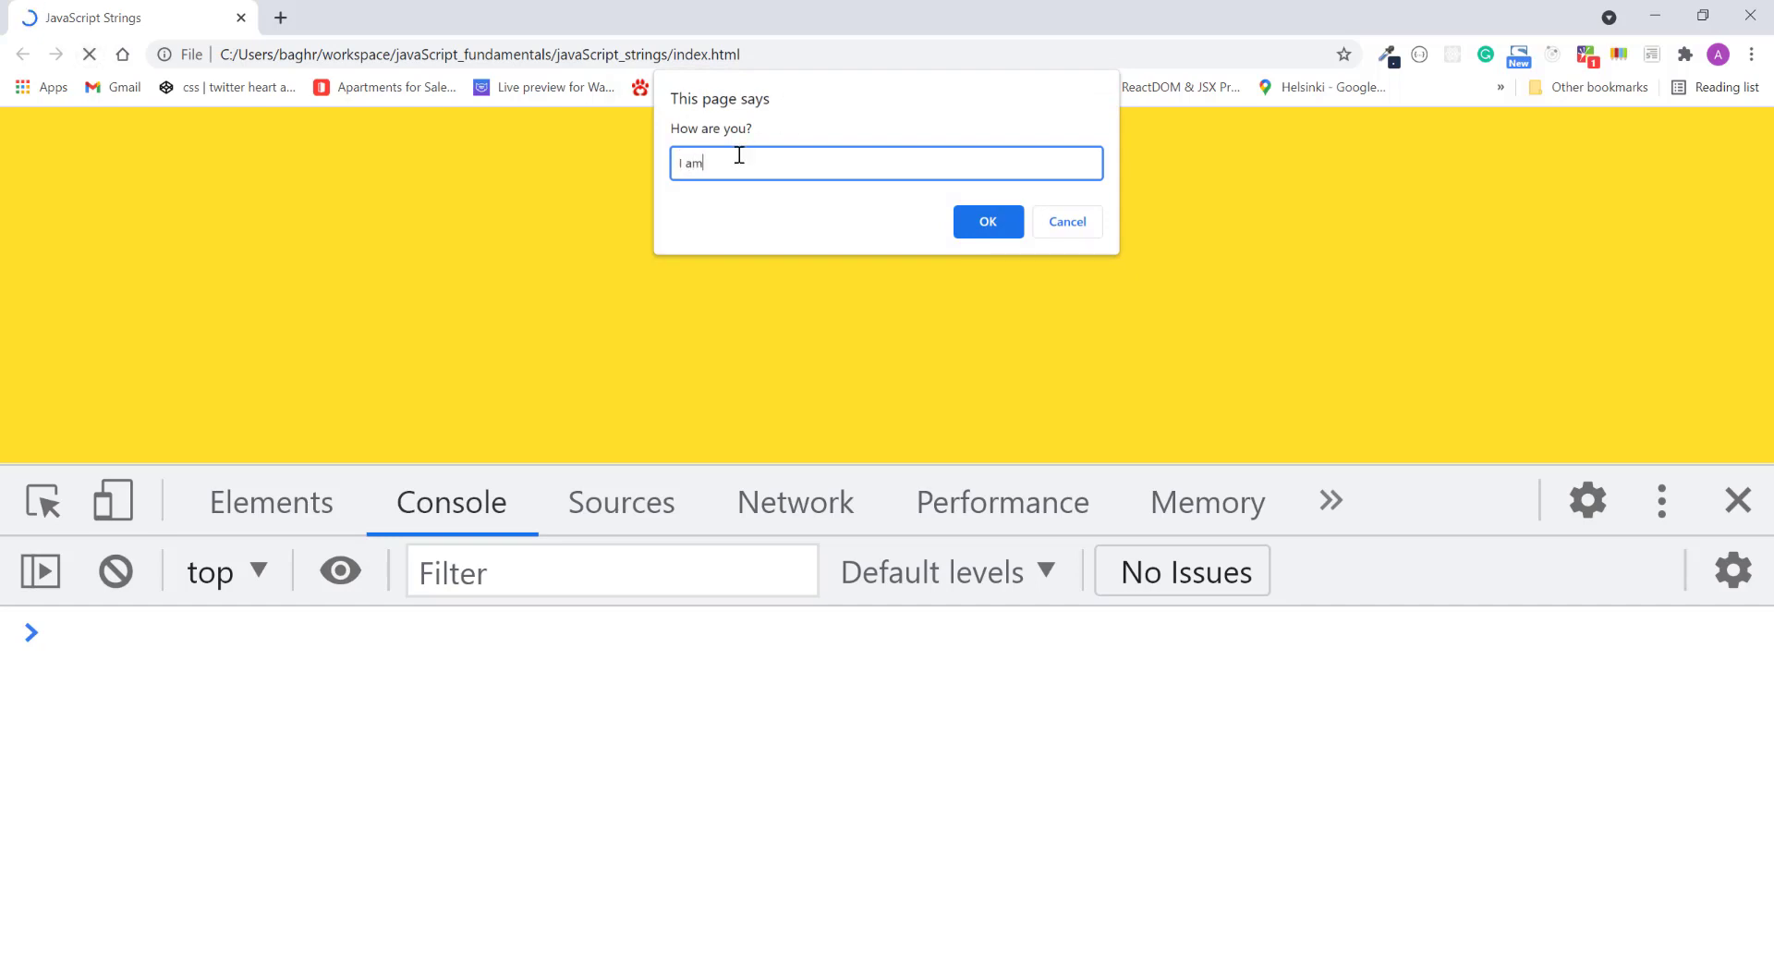
{"action": "type", "text": "fine!"}
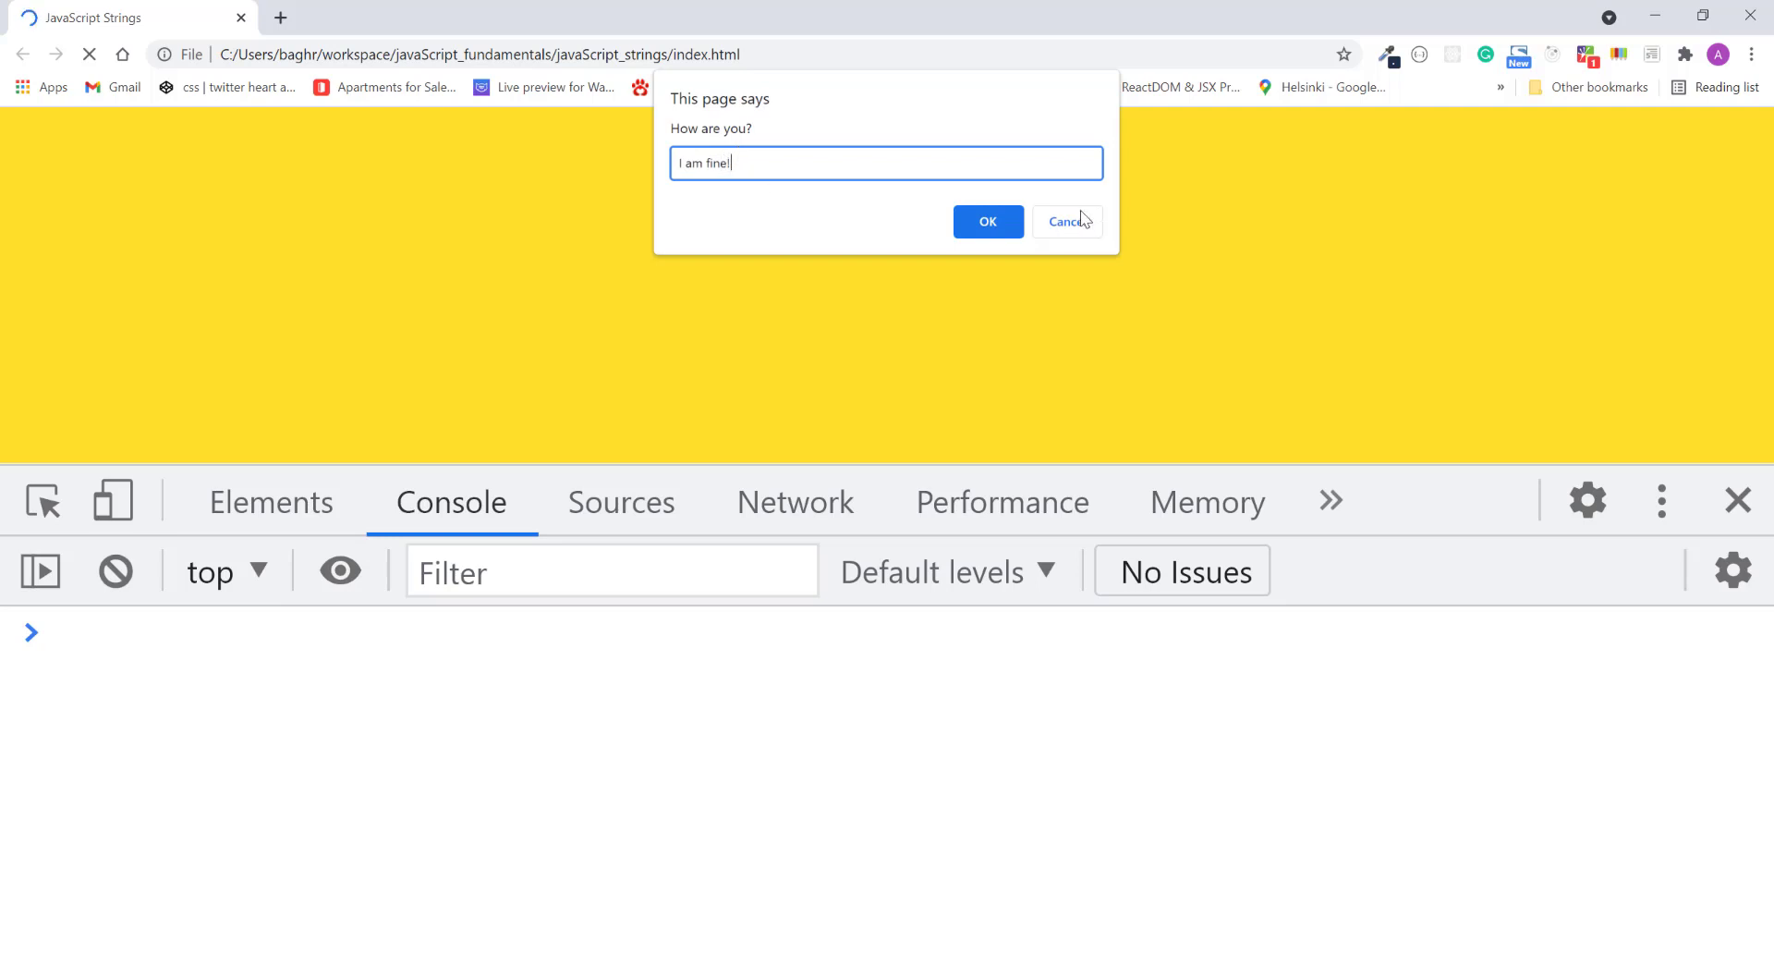
{"action": "left_click", "coordinate": [985, 220]}
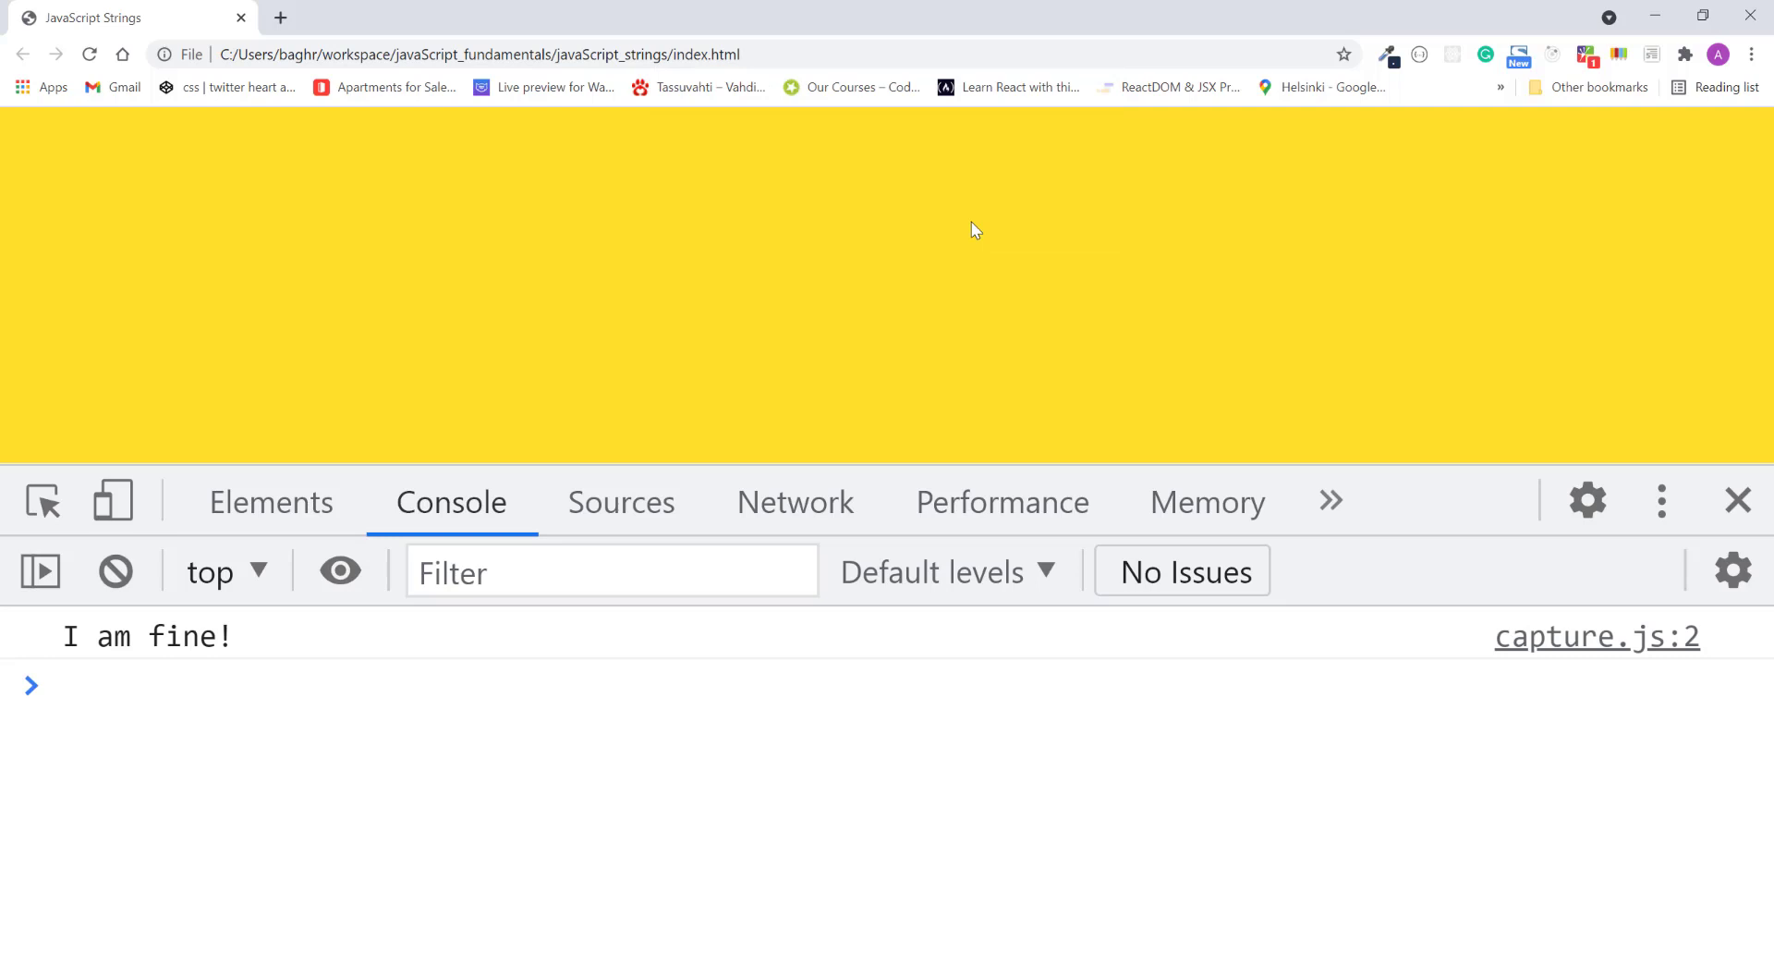